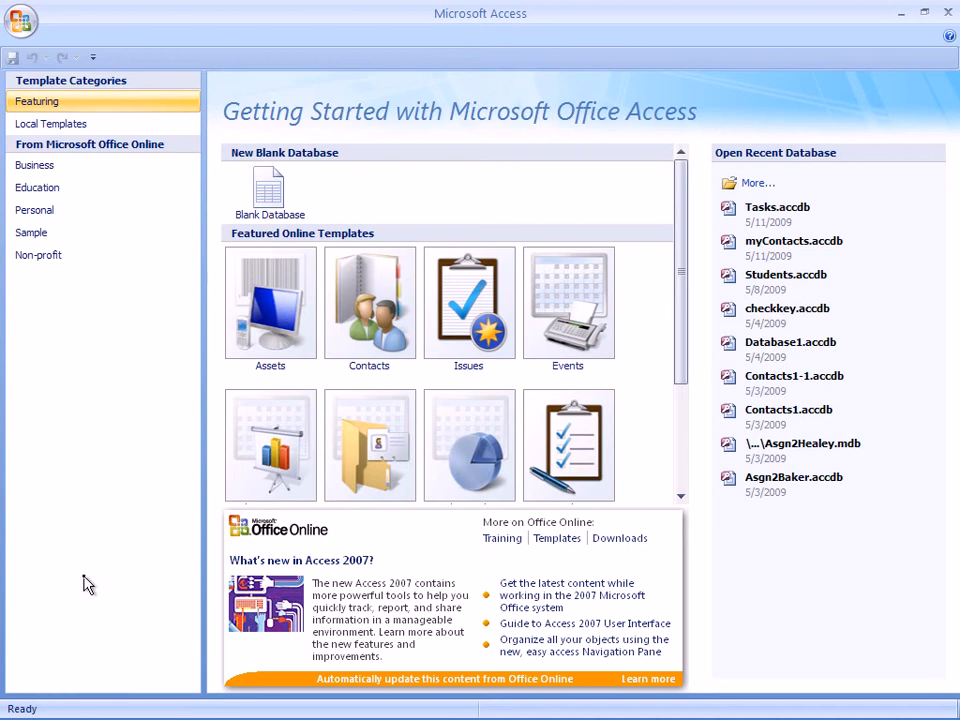
mouse_move(698, 422)
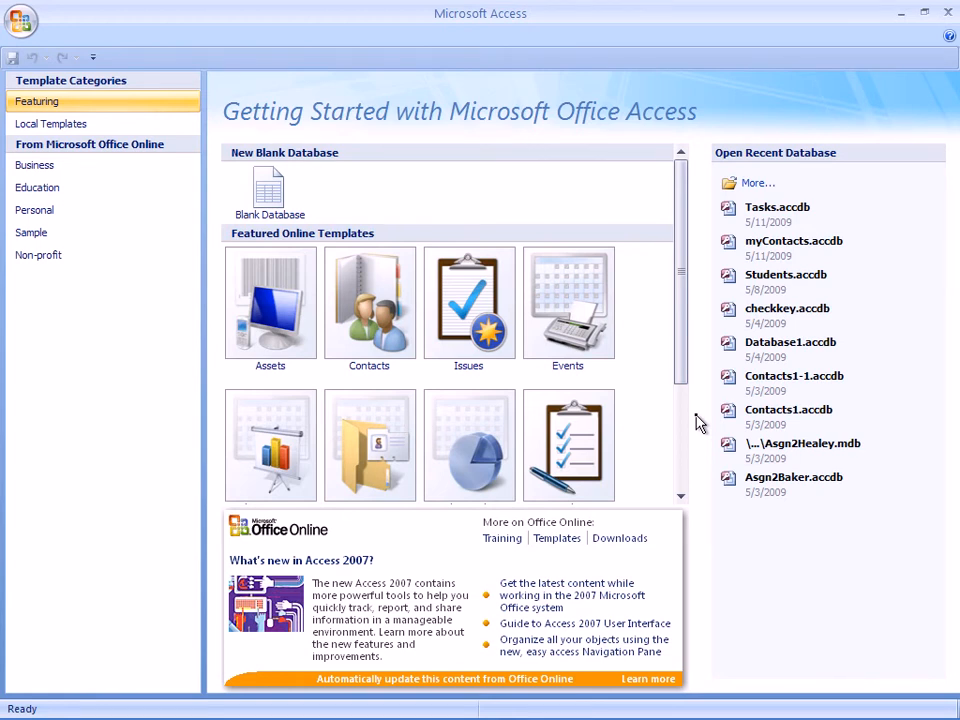
- Pick the Tasks template from the featured templates and download it as Tasks1
scroll(down, 3)
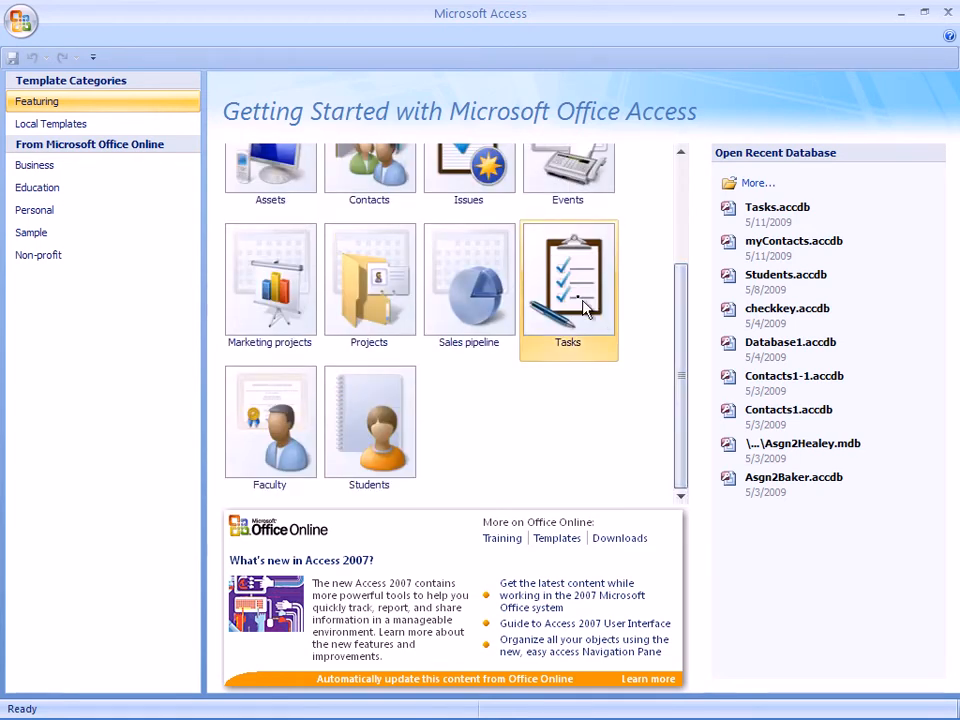
mouse_move(573, 298)
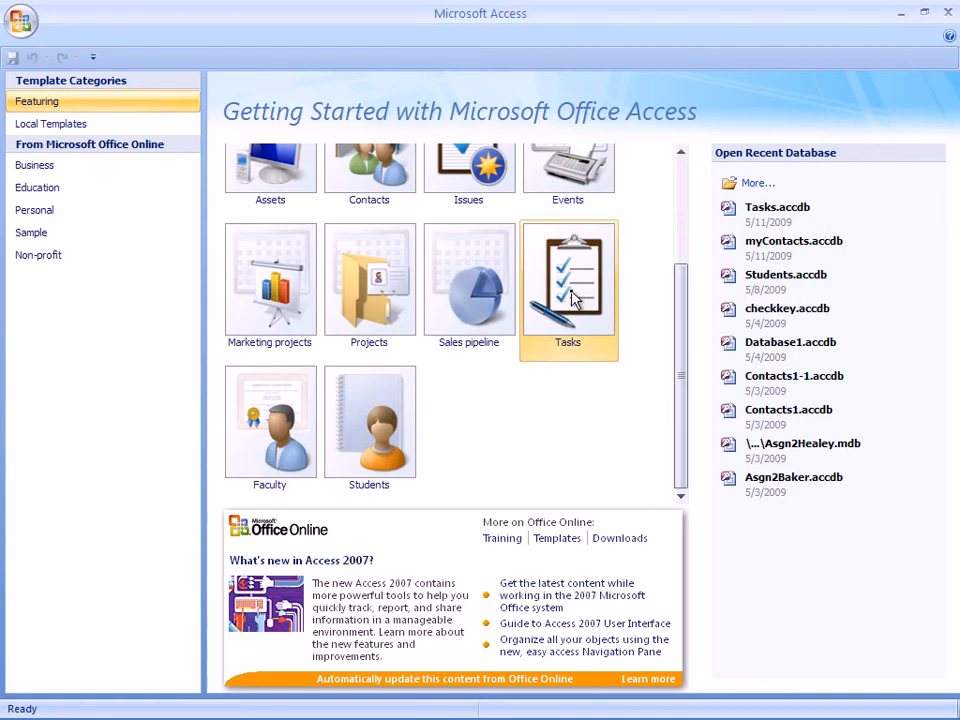
click(568, 280)
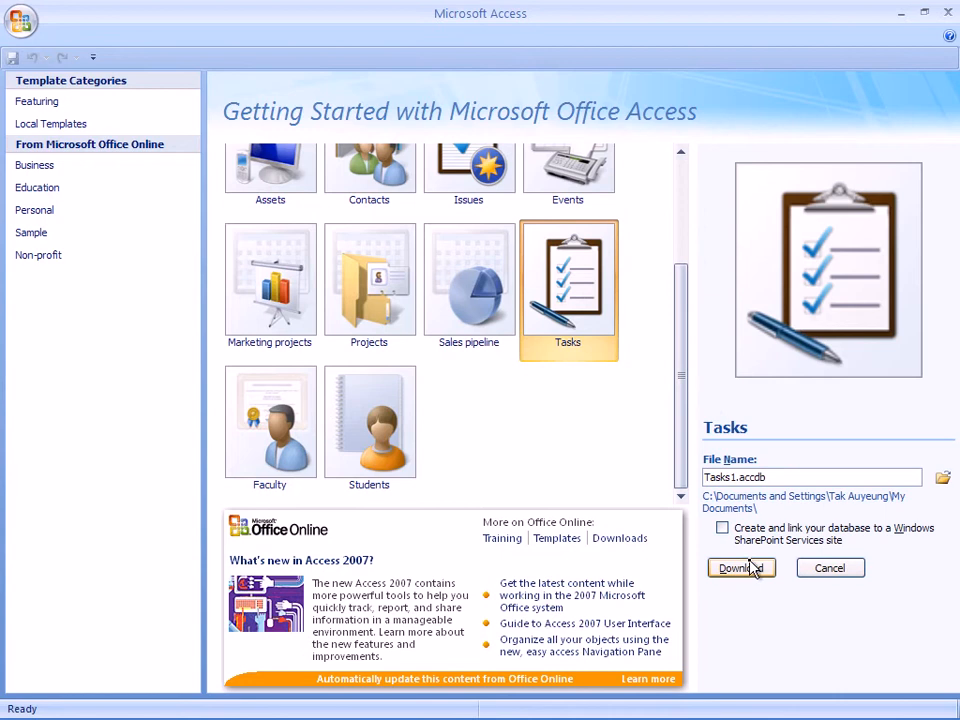
click(741, 568)
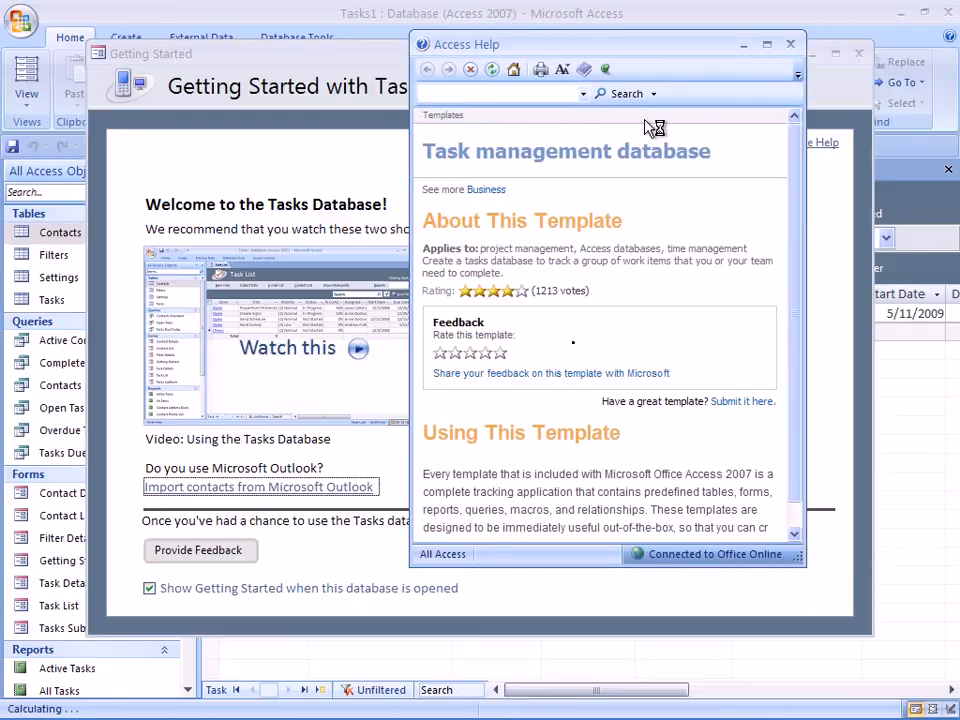
- Close the Access Help, Getting Started and Task List windows, then select the Tasks table
click(790, 44)
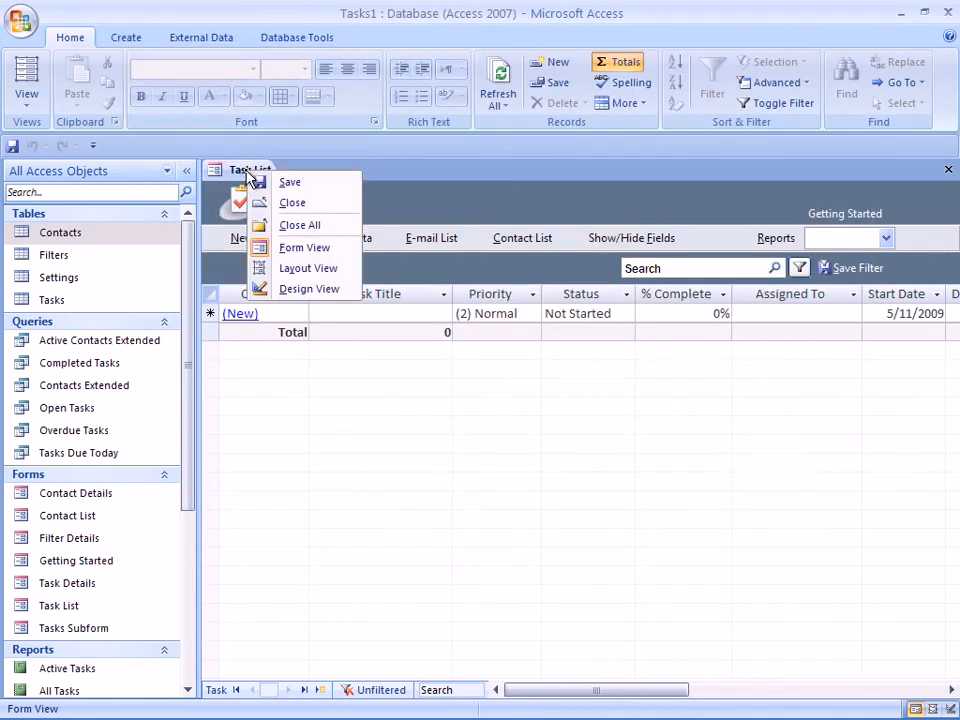
click(292, 202)
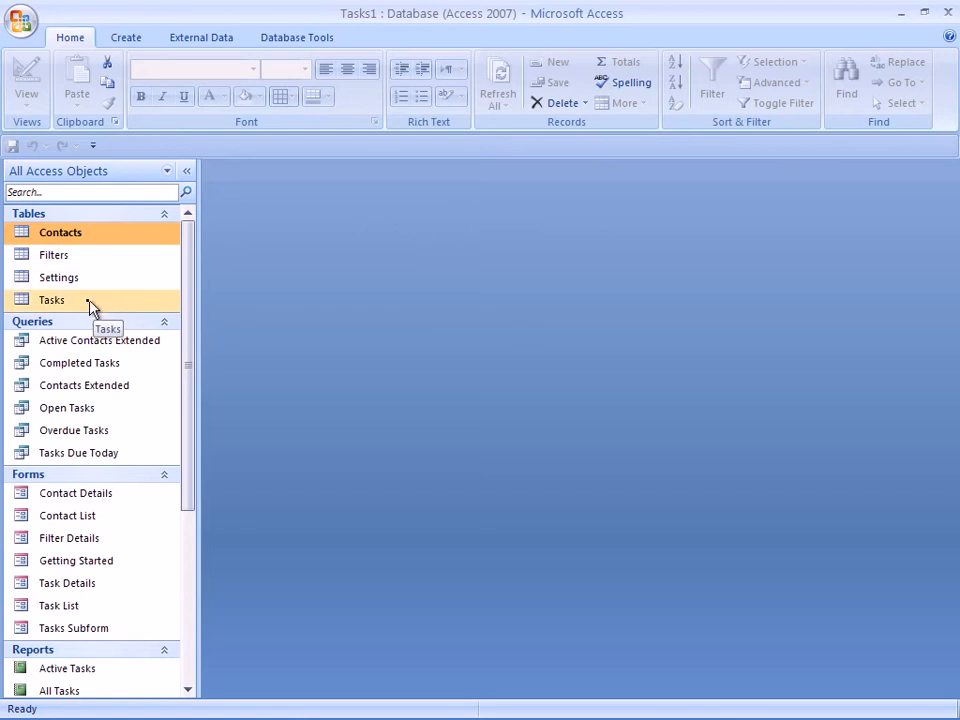
click(52, 300)
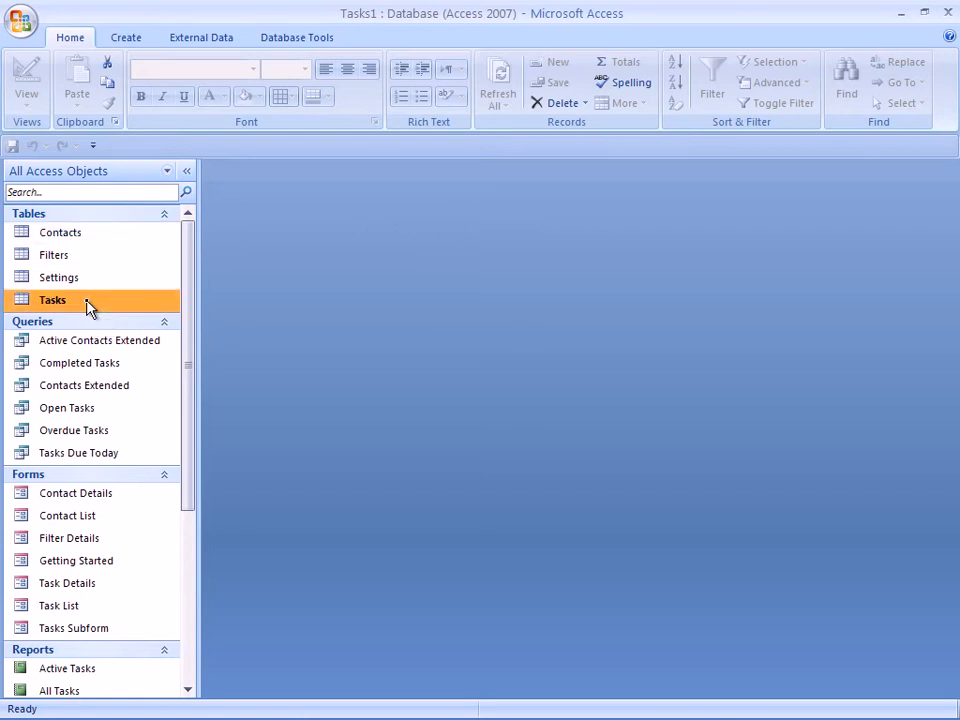
- Open the Tasks table in Design View and inspect the Title, Priority and % Complete properties
right_click(52, 300)
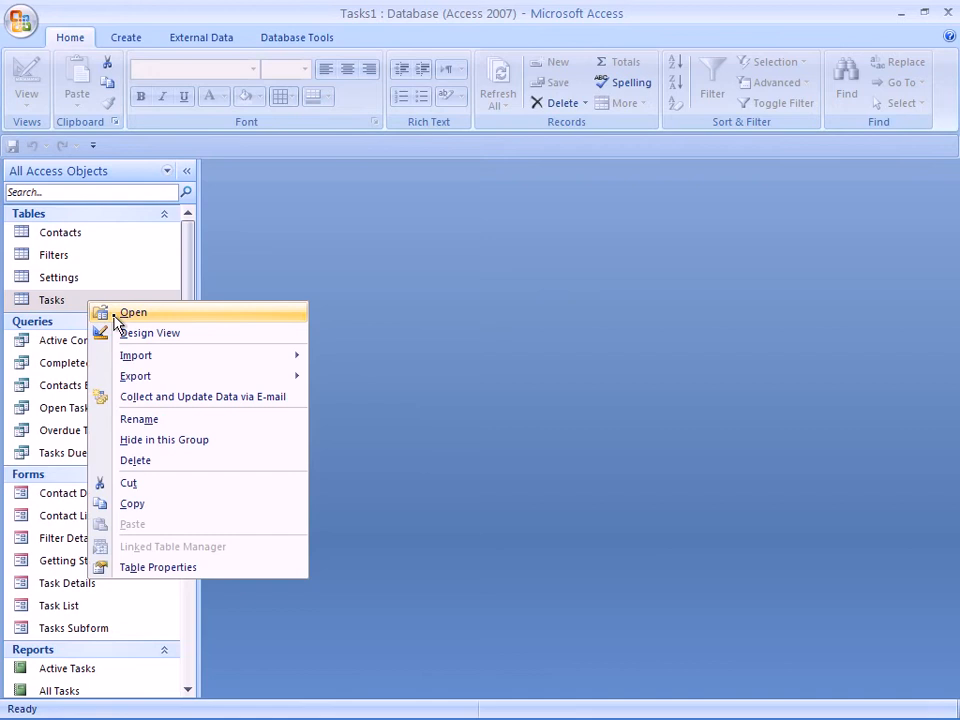
click(149, 332)
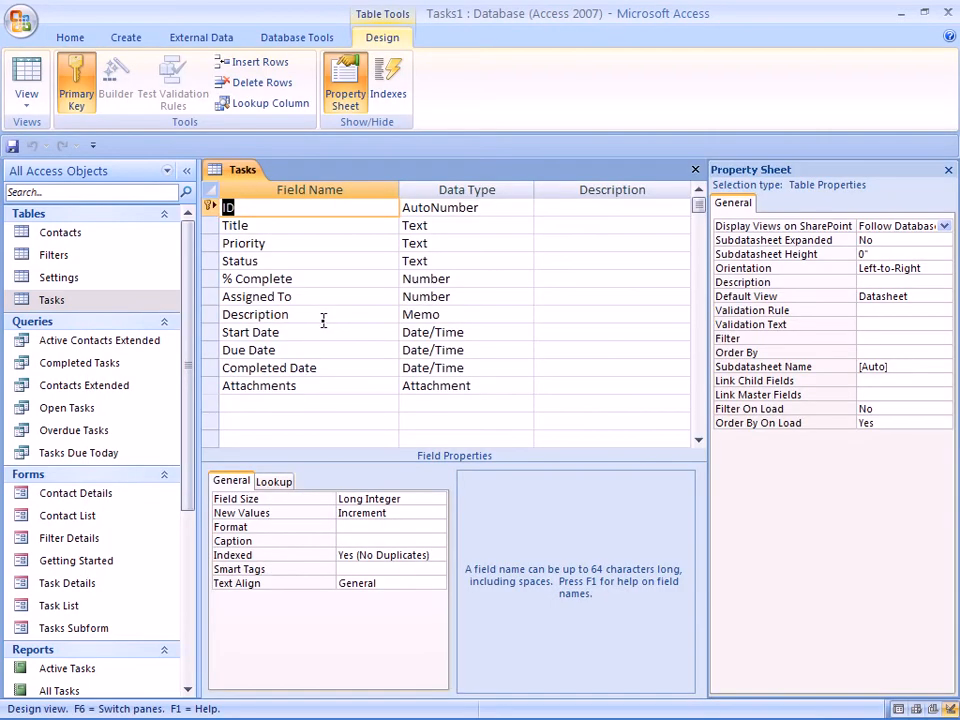
mouse_move(328, 224)
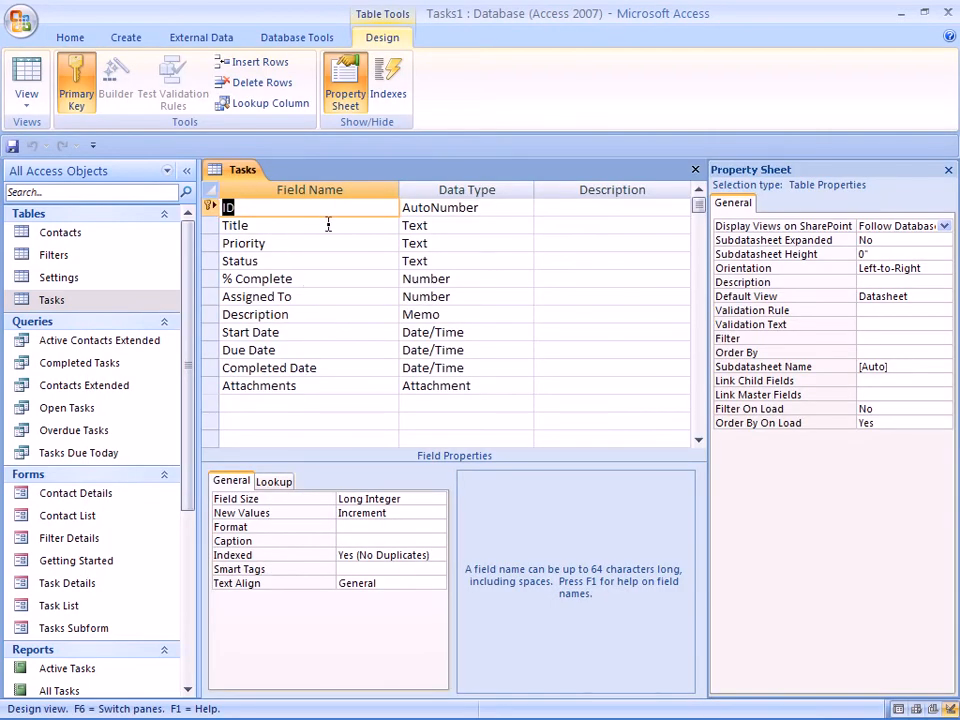
click(235, 225)
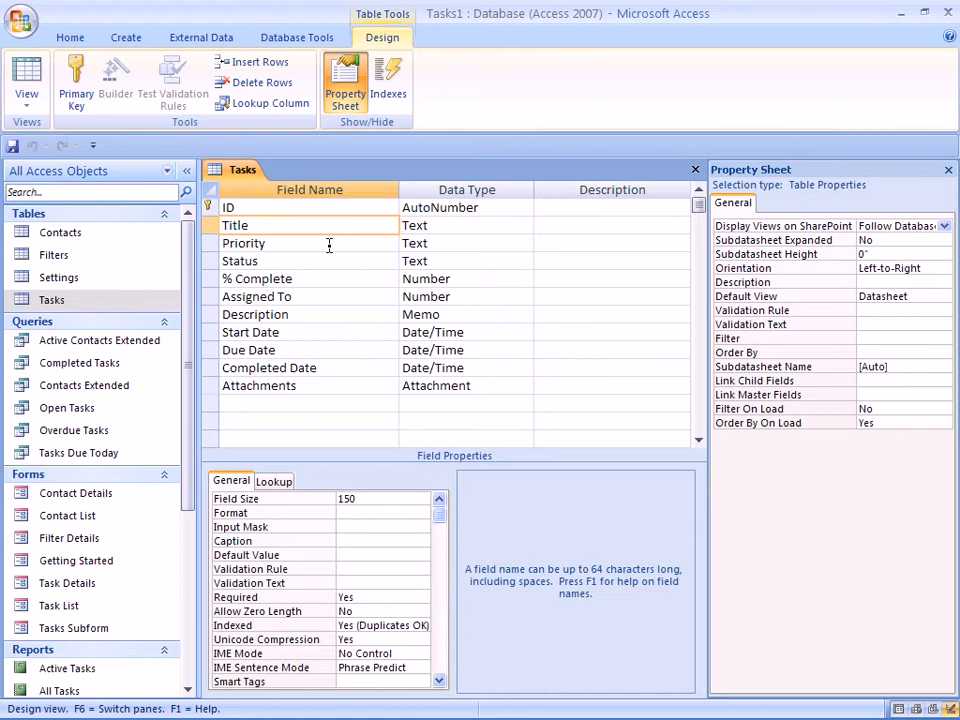
click(244, 243)
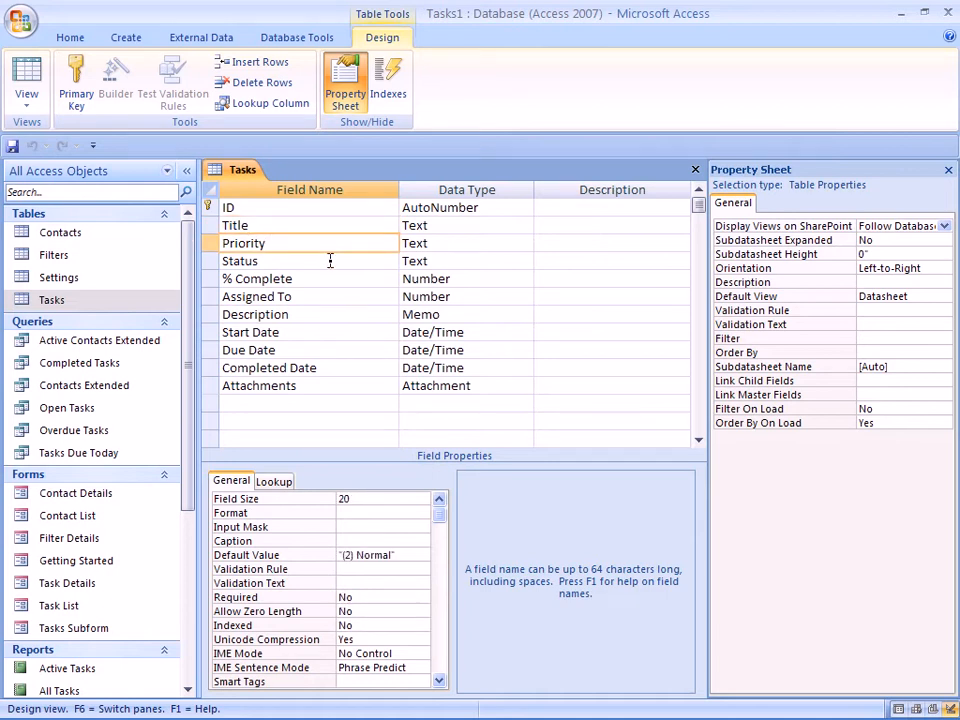
click(257, 278)
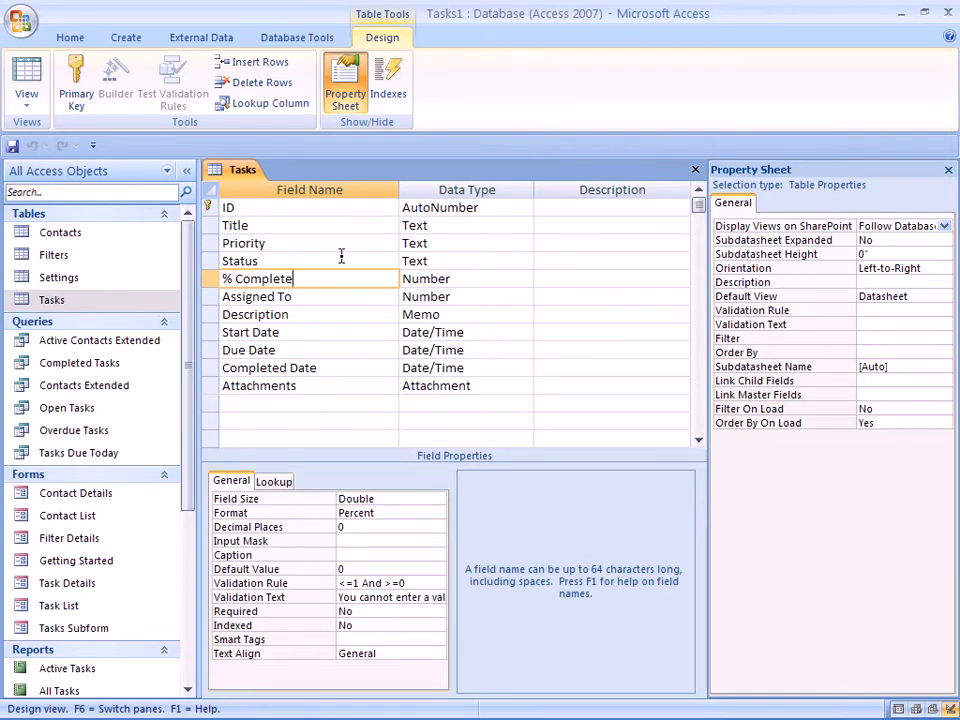
- Inspect the Status field's default value expression and its value-list combo box lookup settings
click(240, 261)
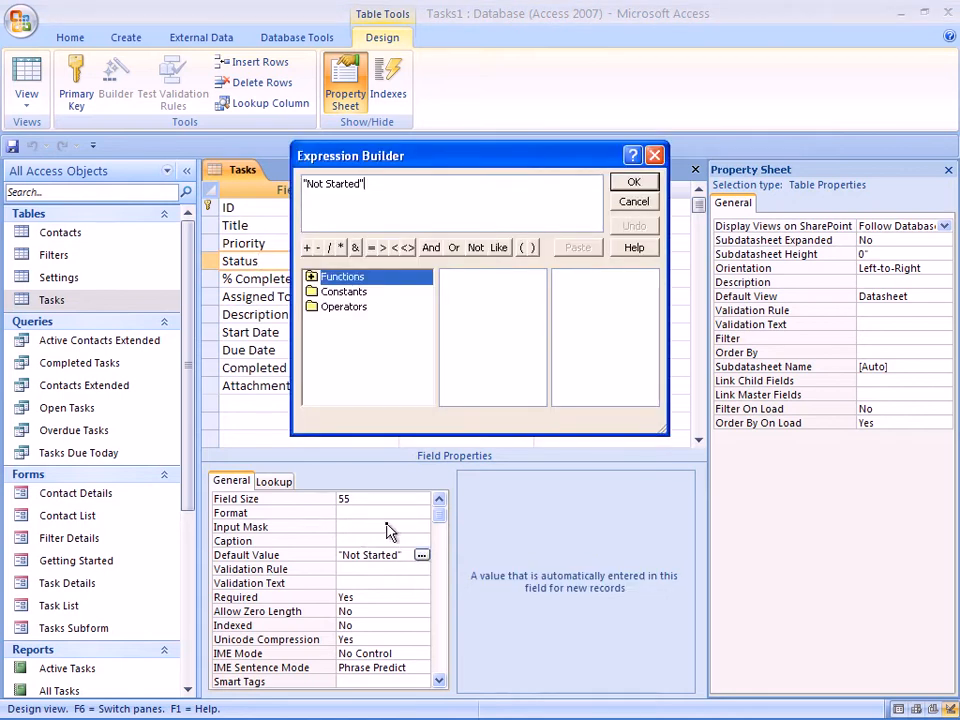
mouse_move(580, 270)
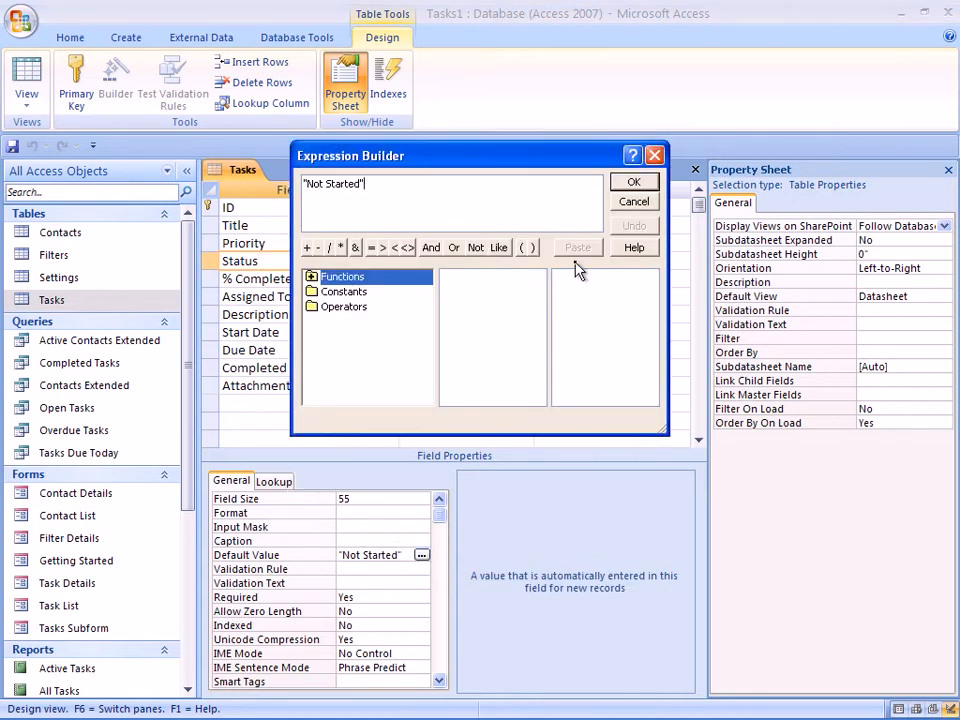
click(633, 181)
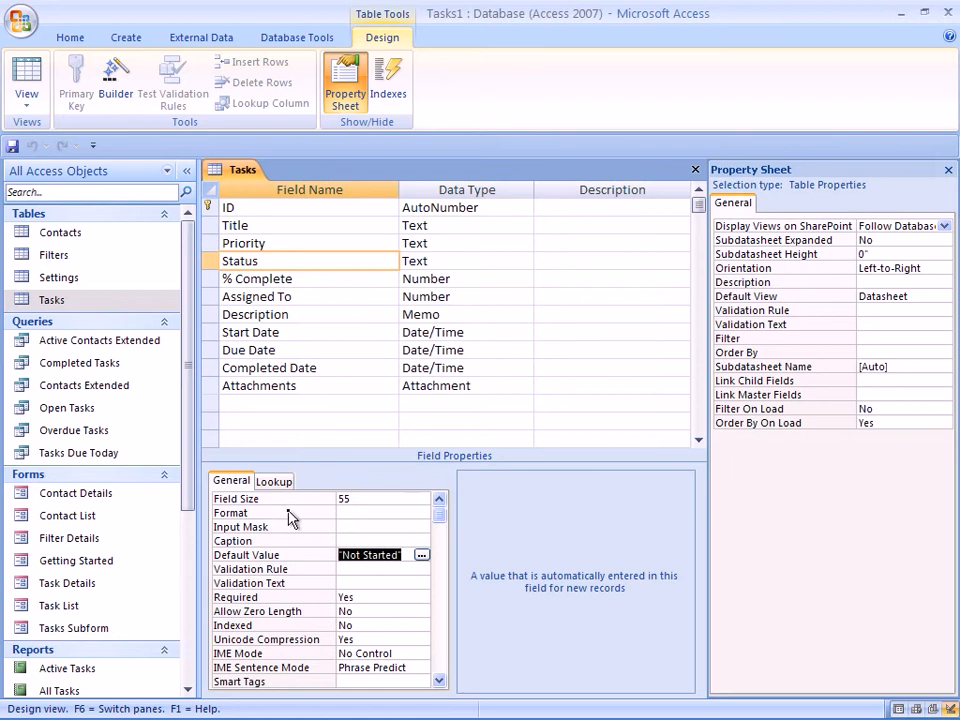
click(273, 481)
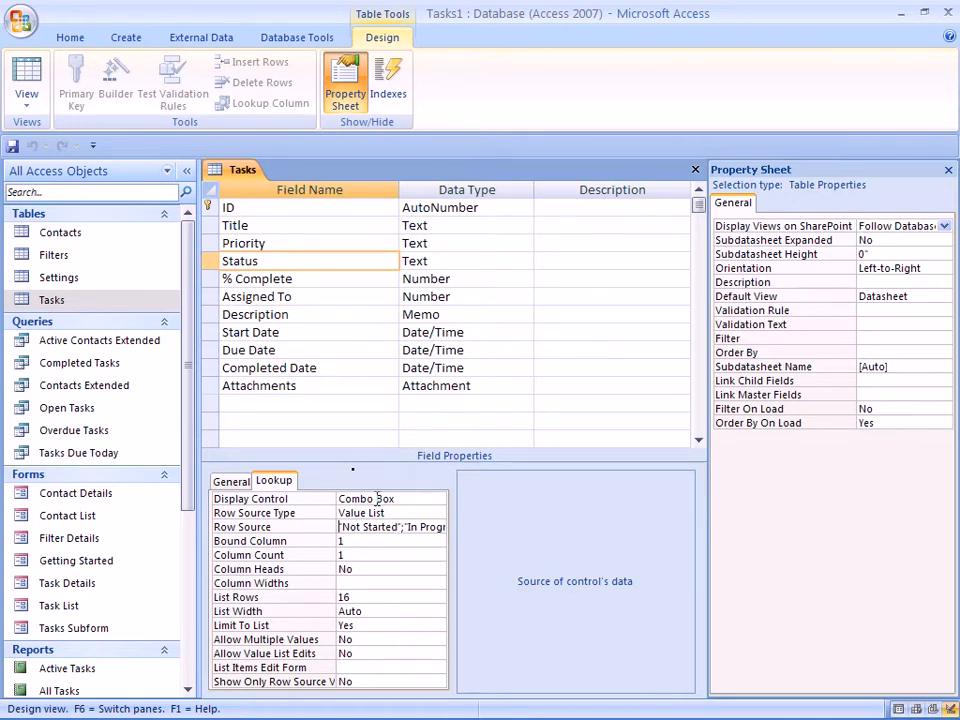
mouse_move(84, 385)
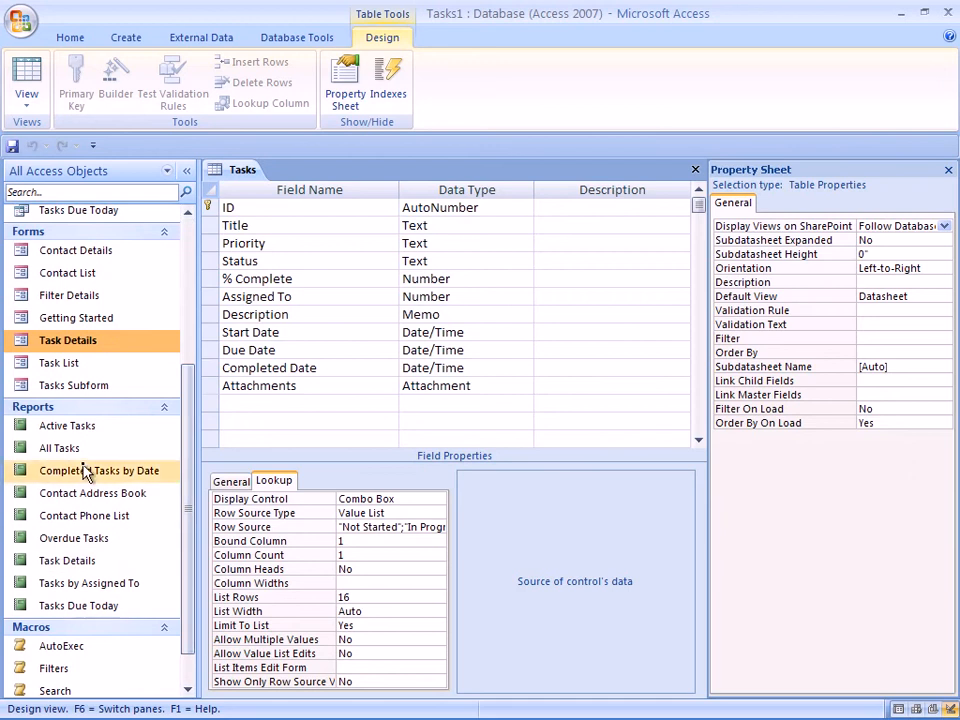
click(59, 447)
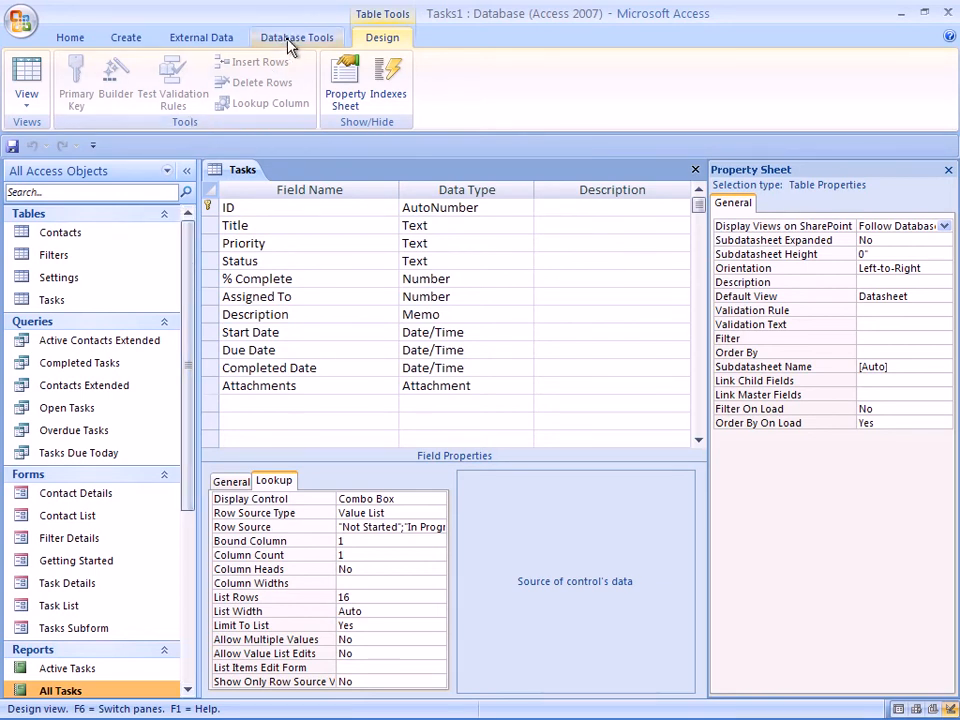
- Open the Visual Basic editor from Database Tools and expand the Tasks1 project
click(297, 37)
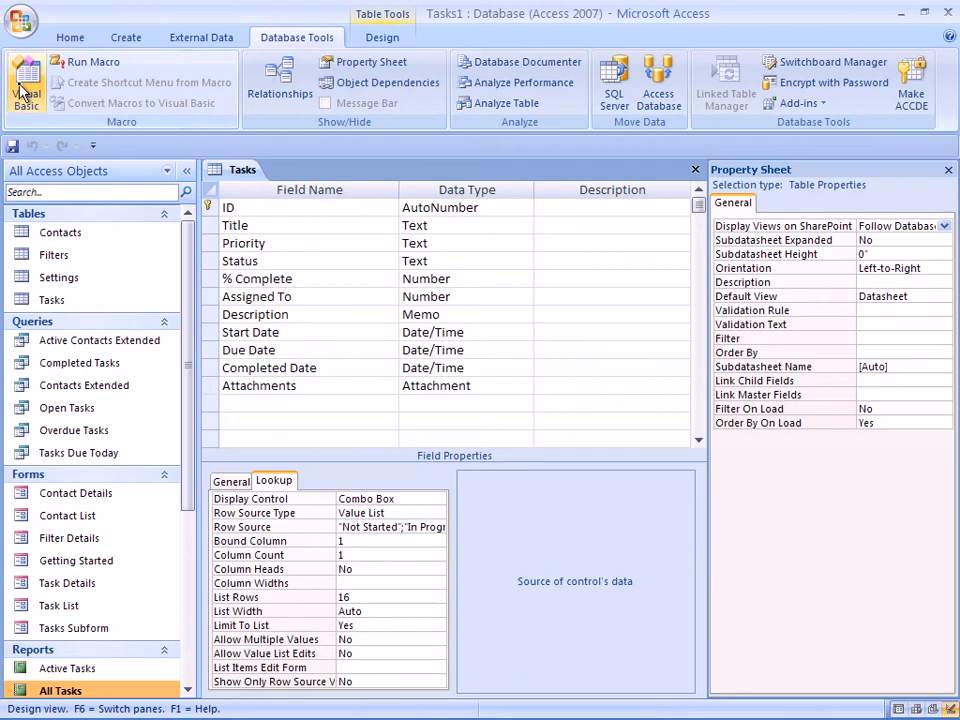
click(25, 82)
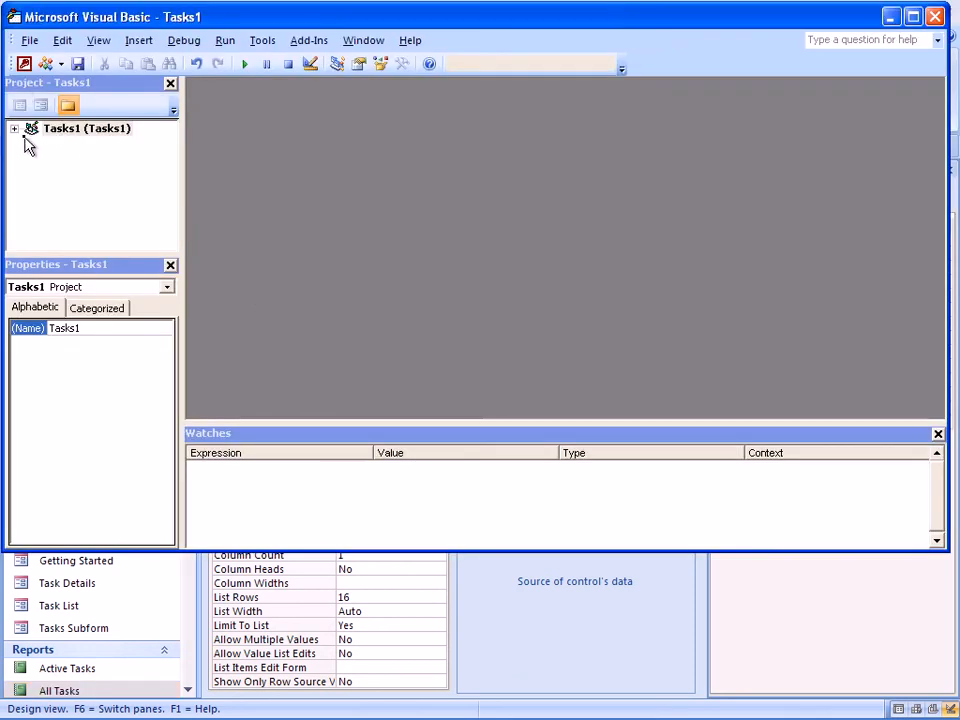
click(14, 128)
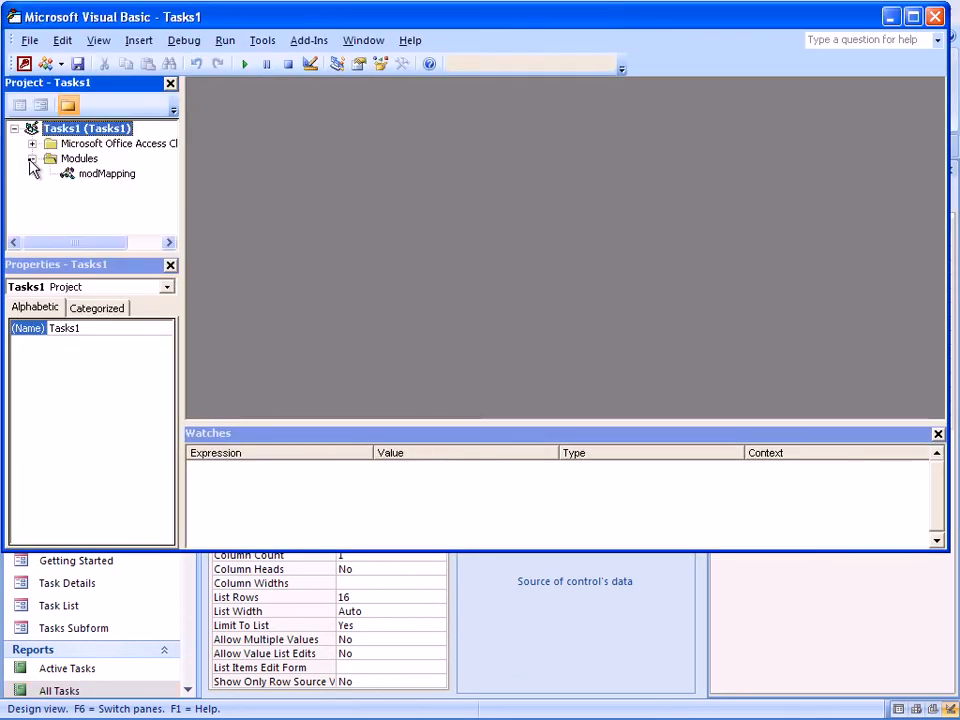
- Insert a new standard module in the Modules folder and name it modValidate
click(79, 158)
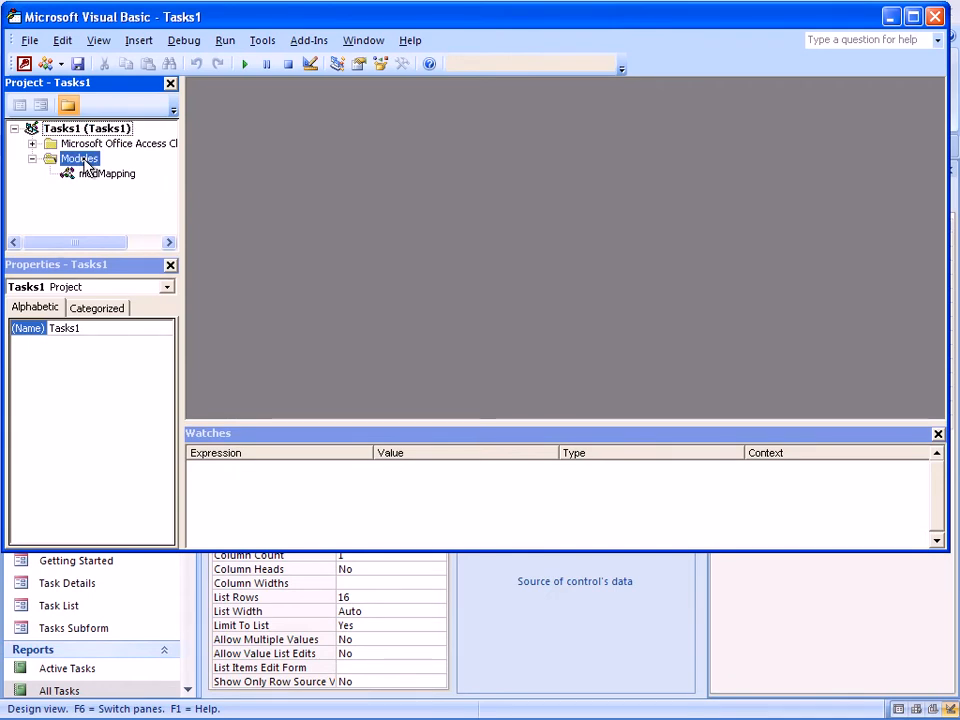
right_click(79, 158)
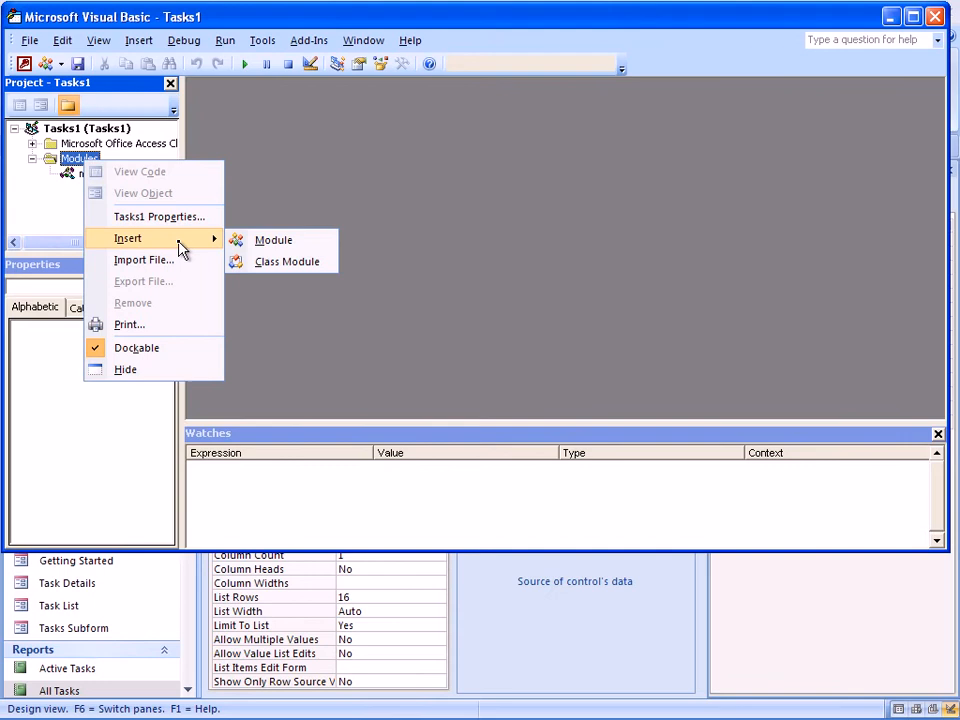
click(273, 239)
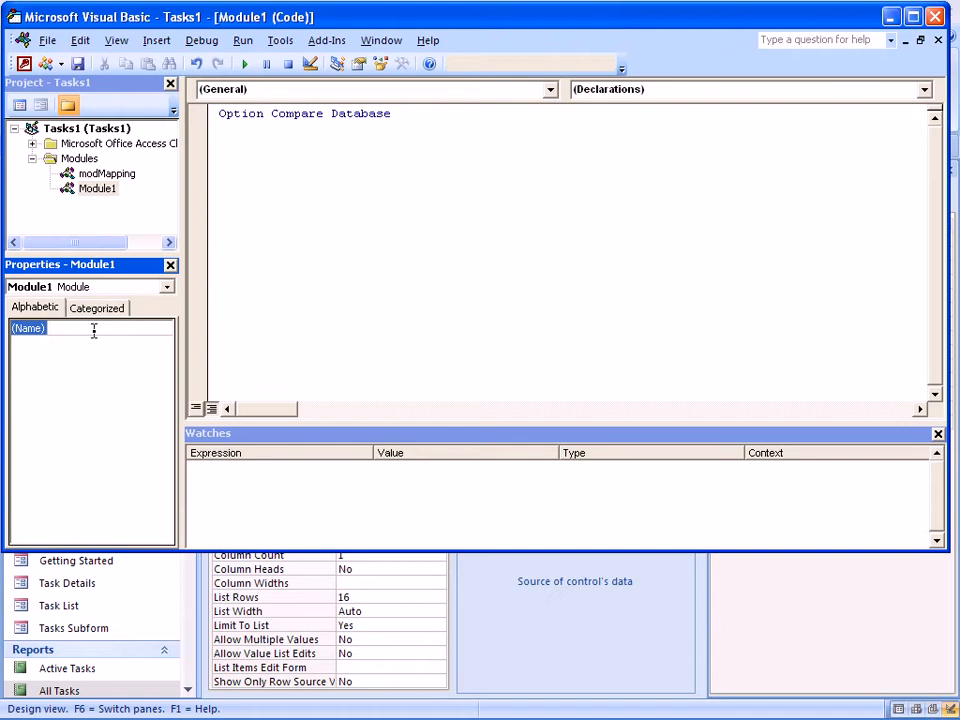
text(modValidate)
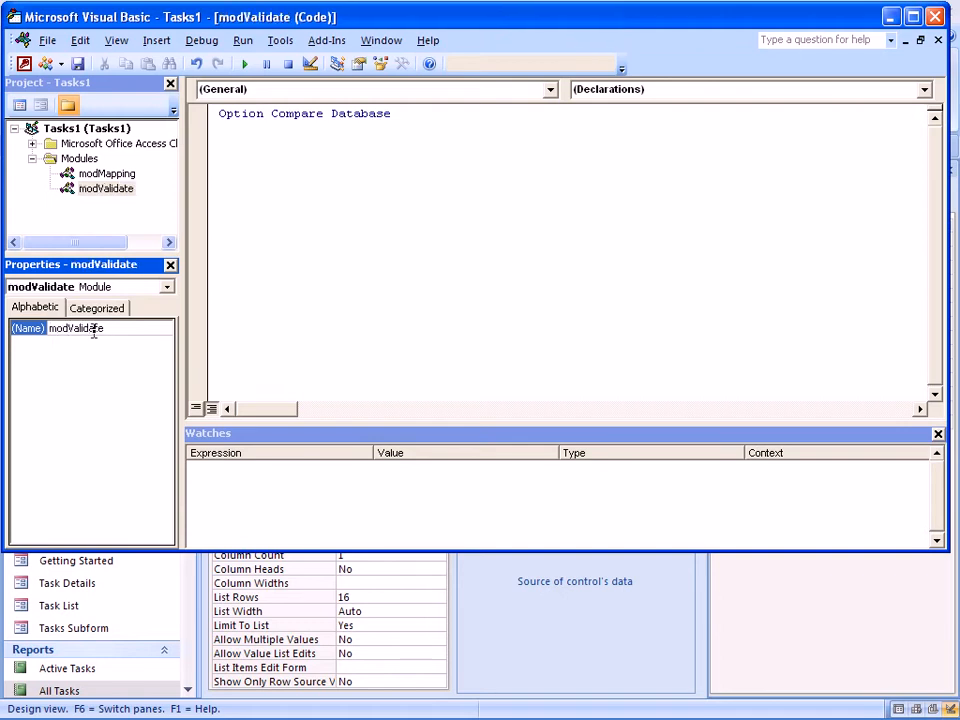
click(418, 167)
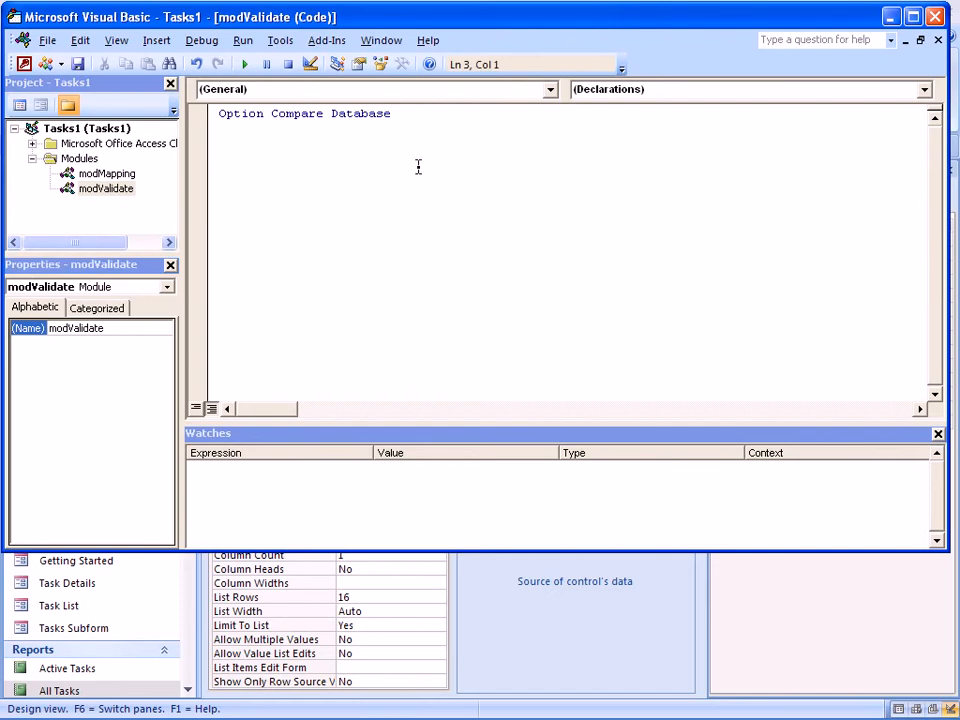
- Begin the taskIsValid function declaration with a ByVal status As String parameter
text(function)
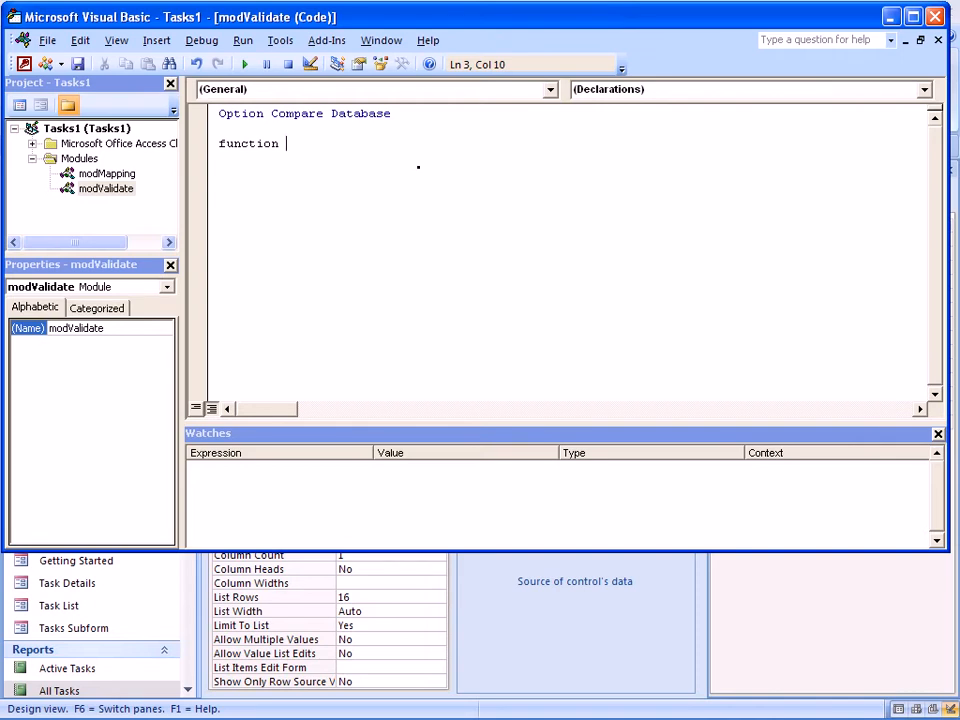
text(task)
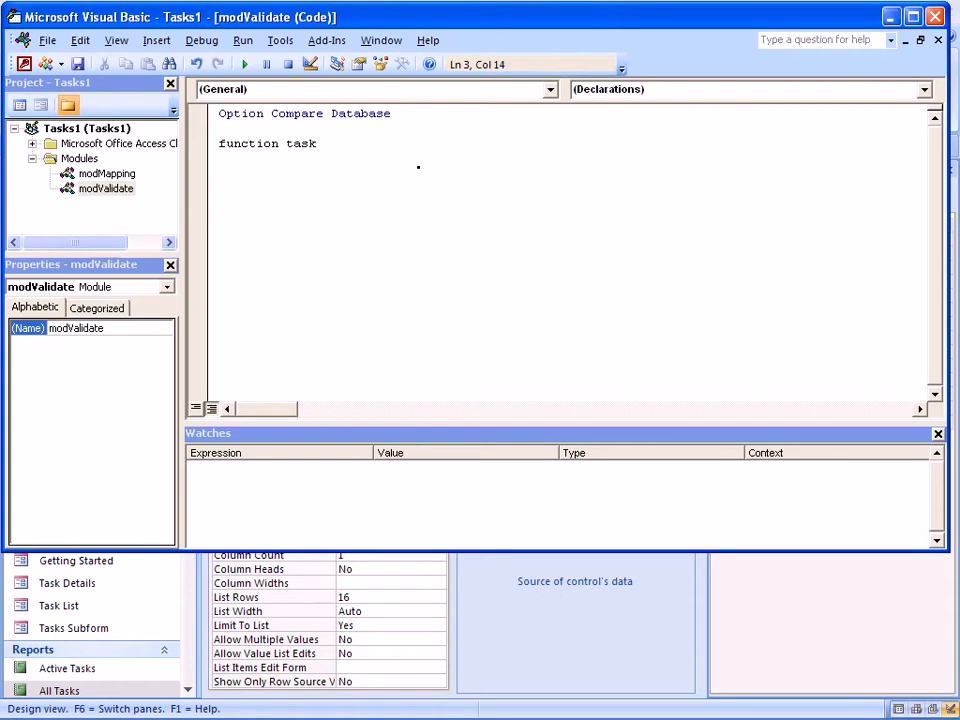
text(Valida)
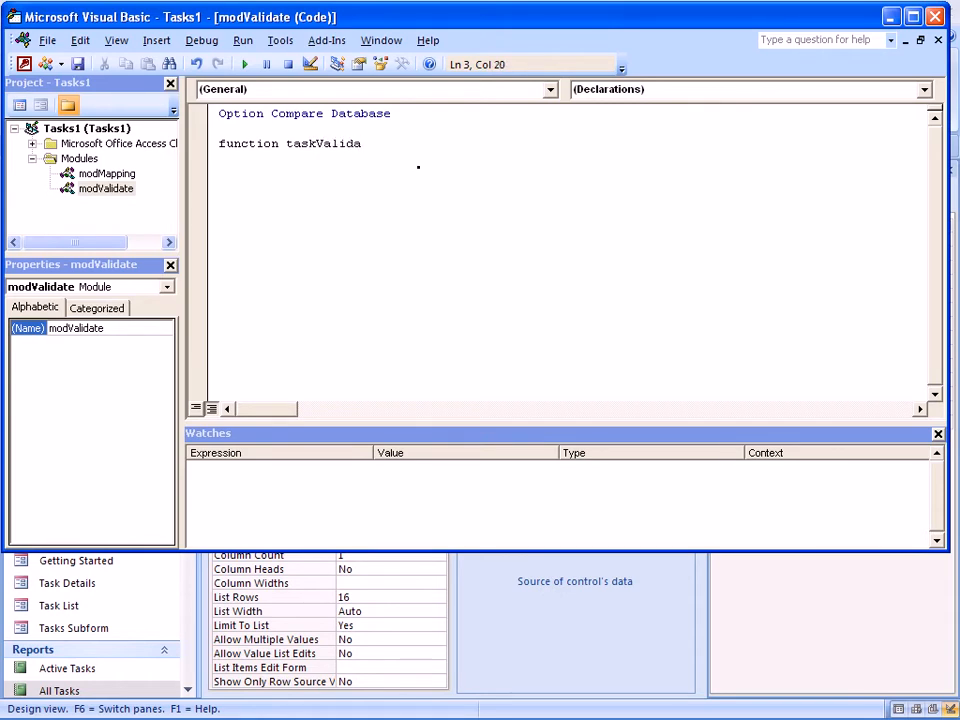
text(te)
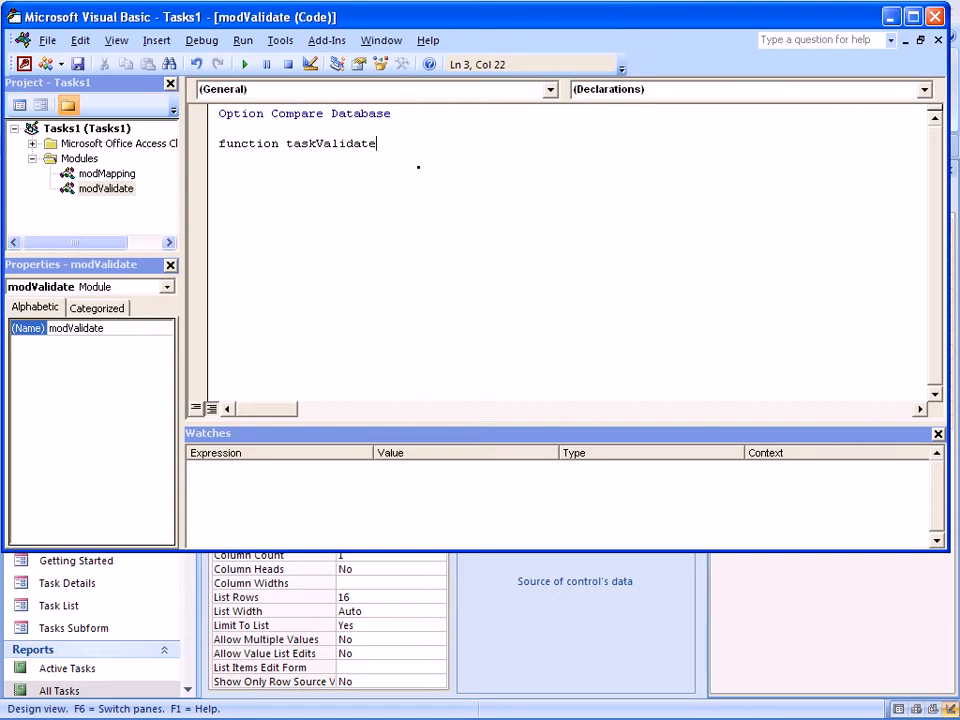
key(BackSpace)
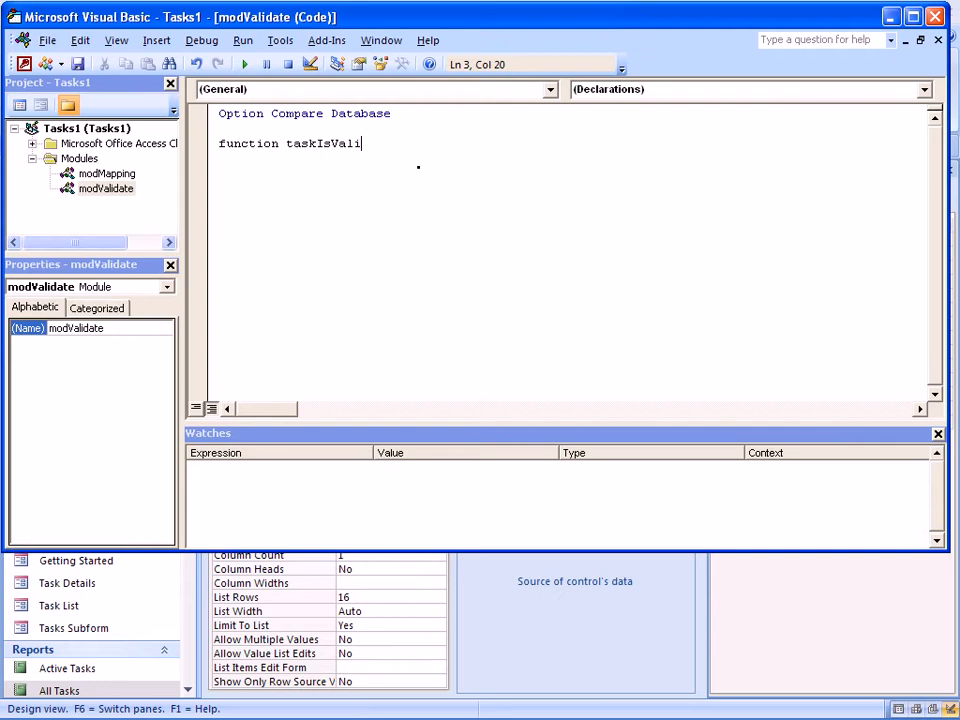
text(d)
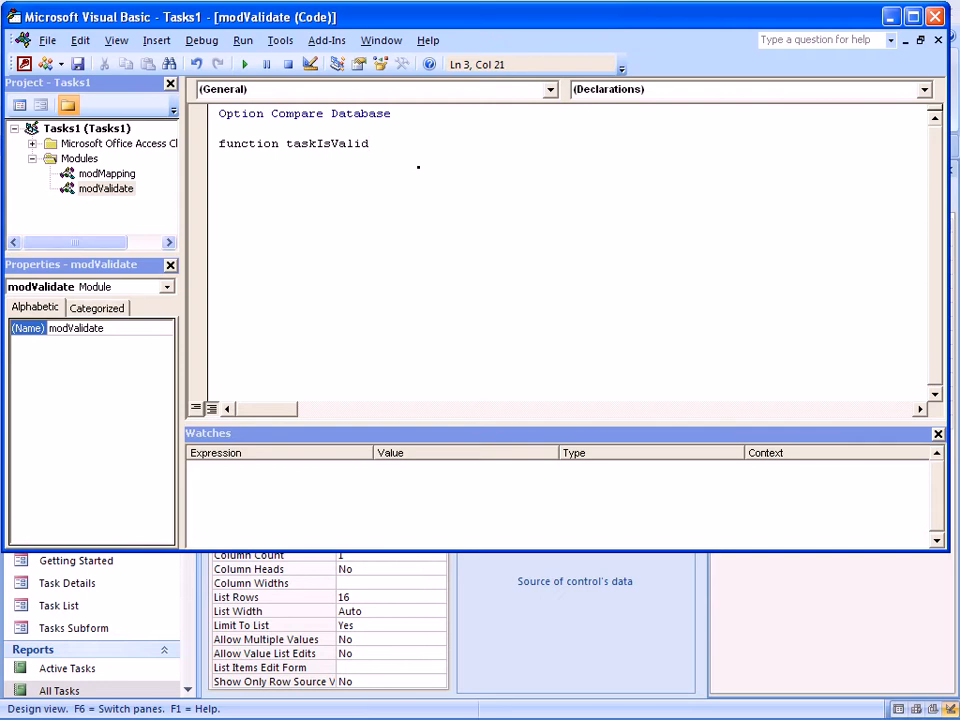
text(()
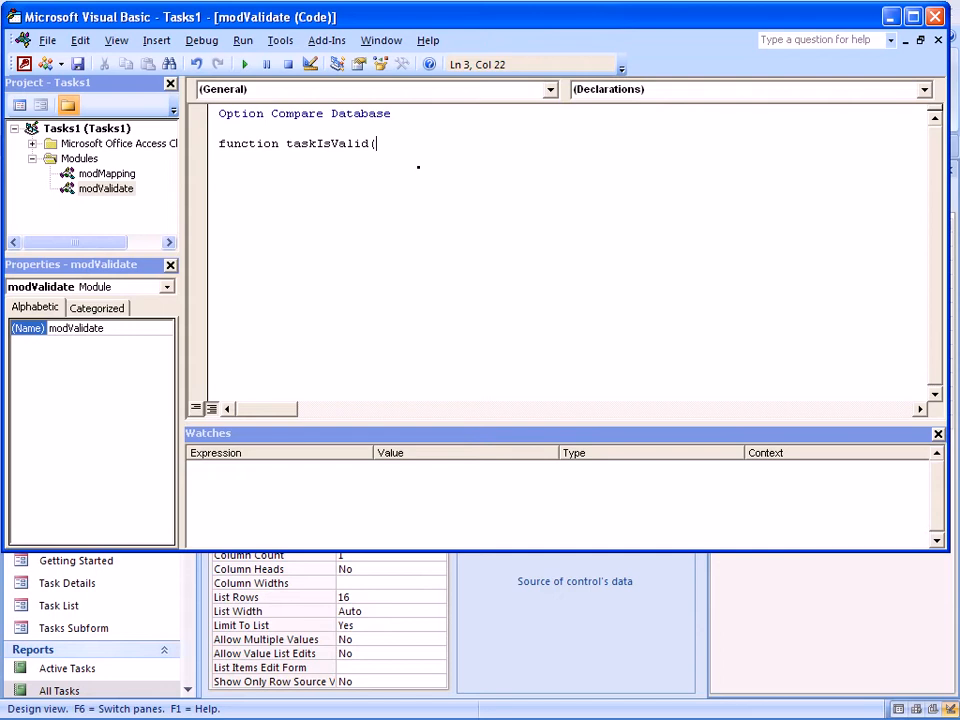
text(byval)
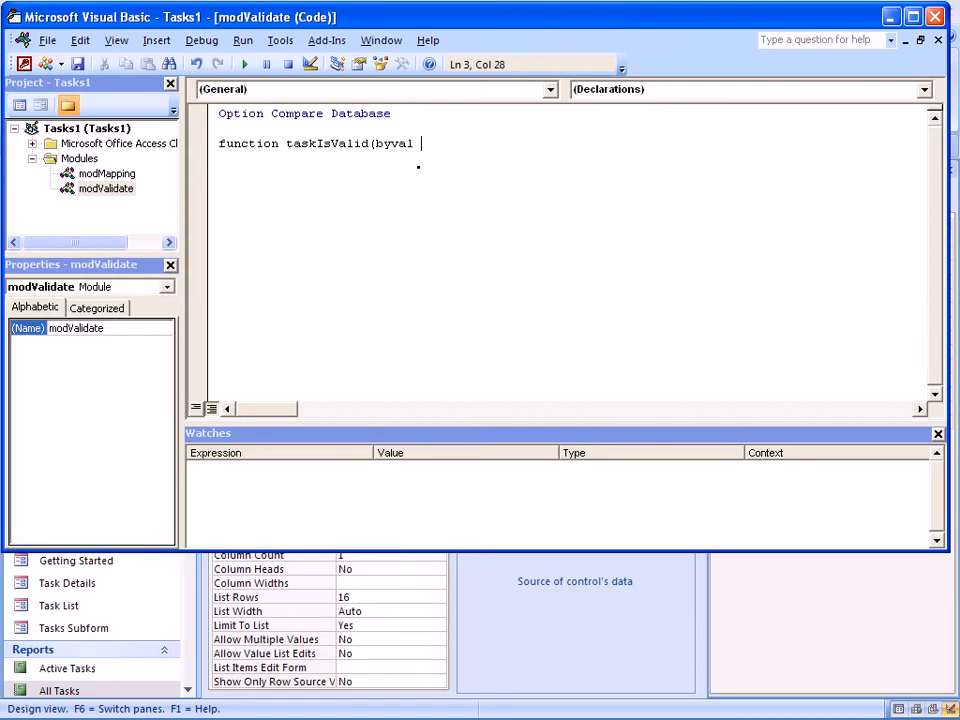
text(status a)
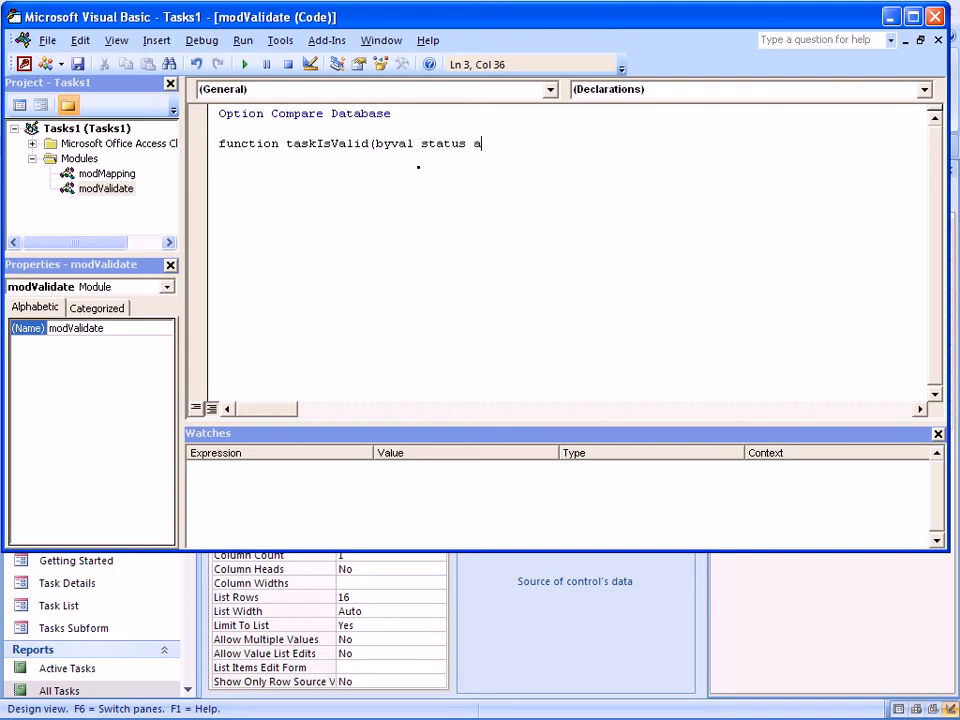
text(as string)
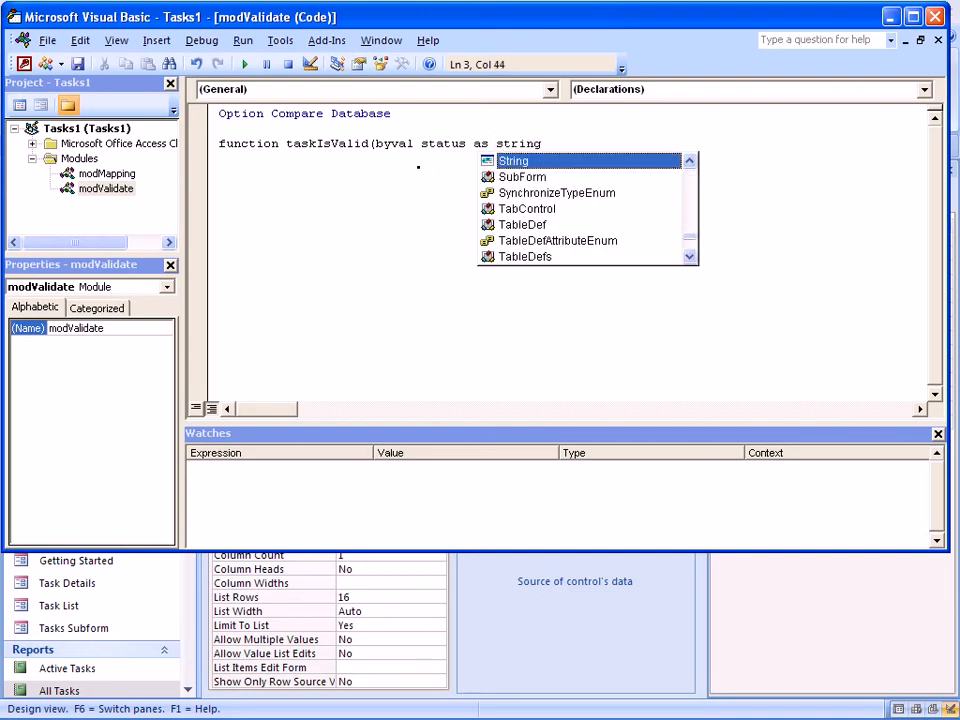
text(String,)
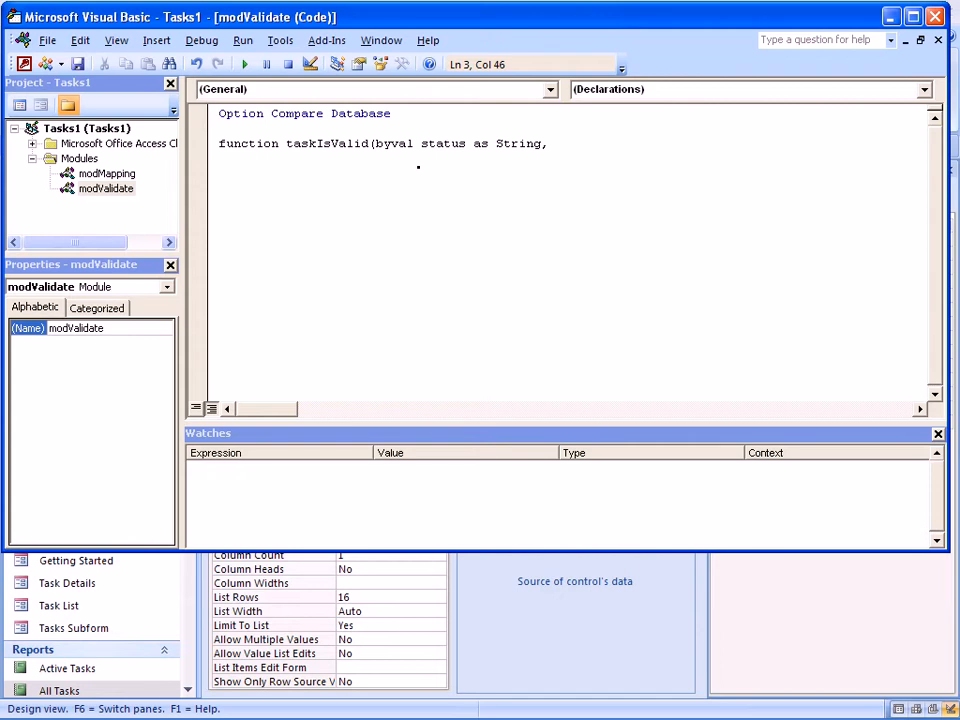
- Add the ByVal completion As Double parameter and a Boolean return type
text(by)
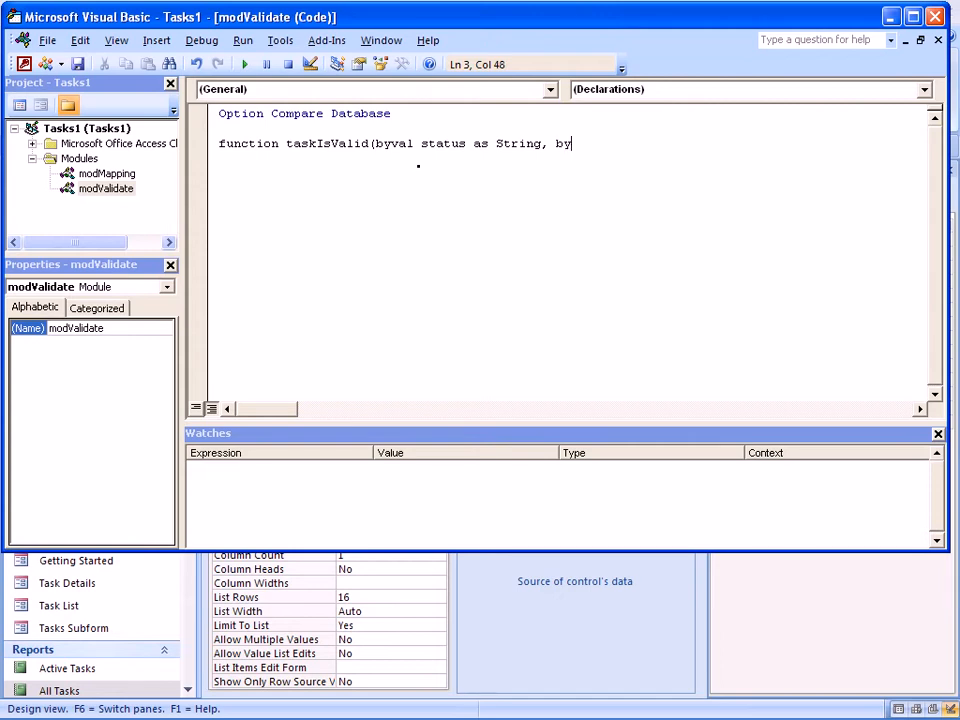
text(val)
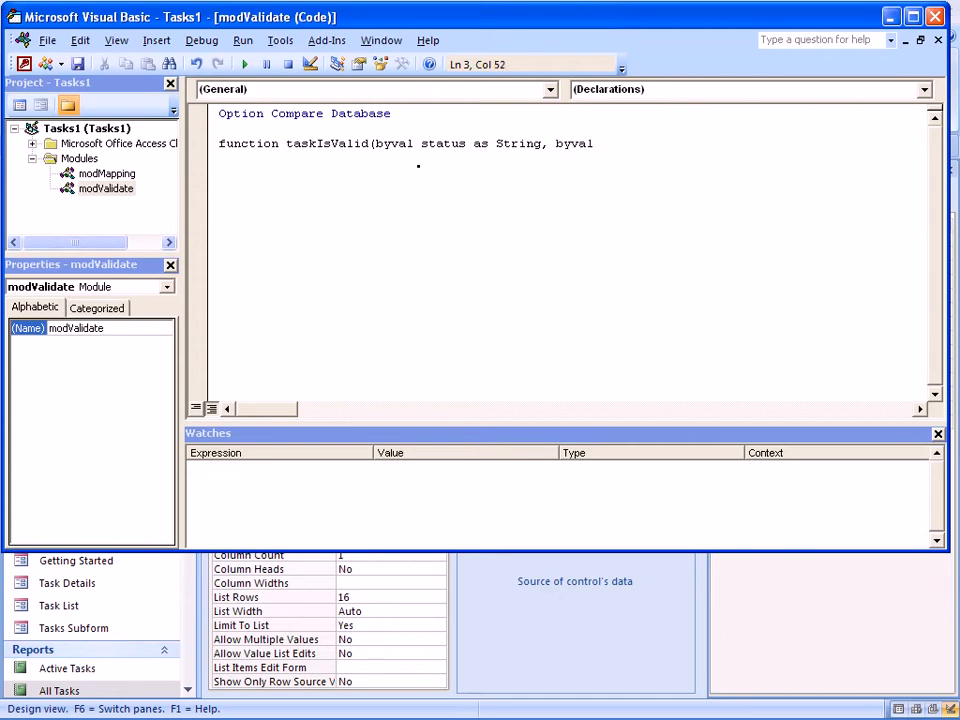
text(completion as)
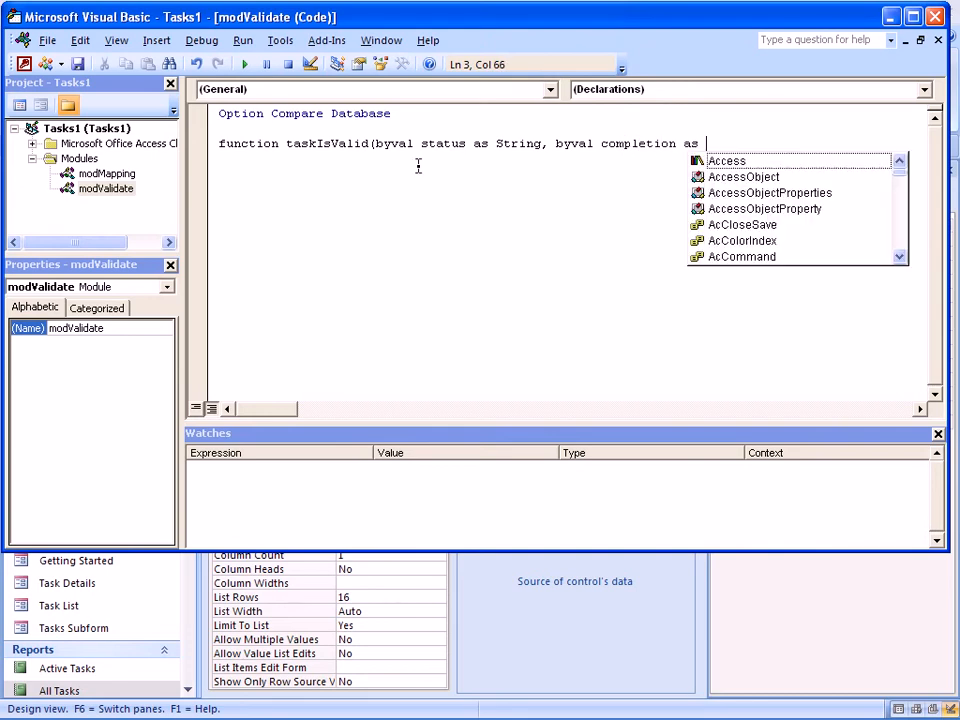
text(double)
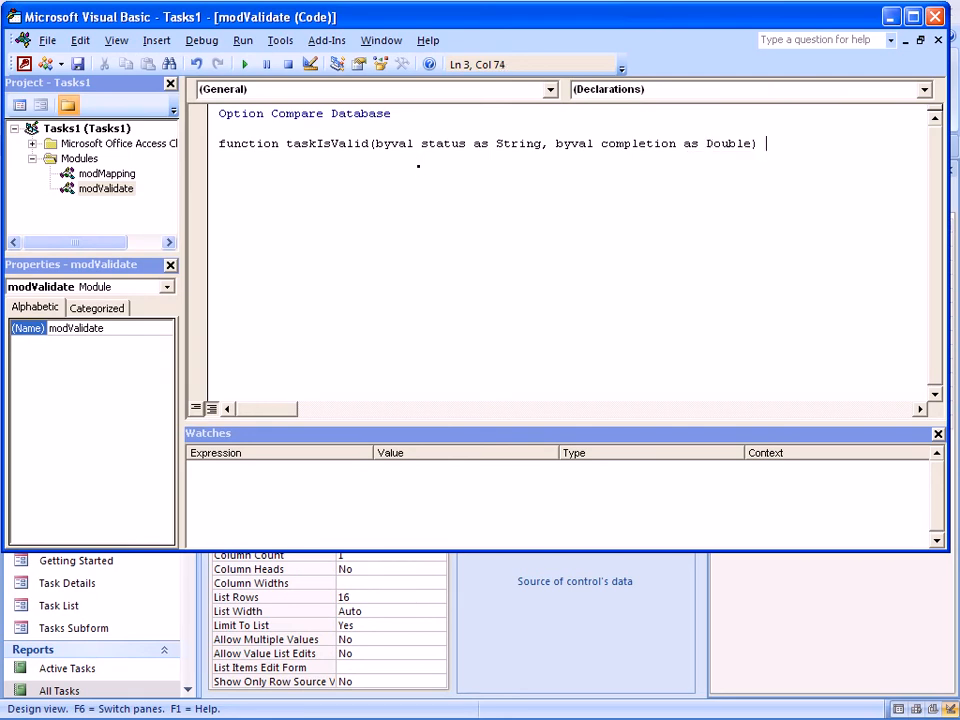
text(as boolean)
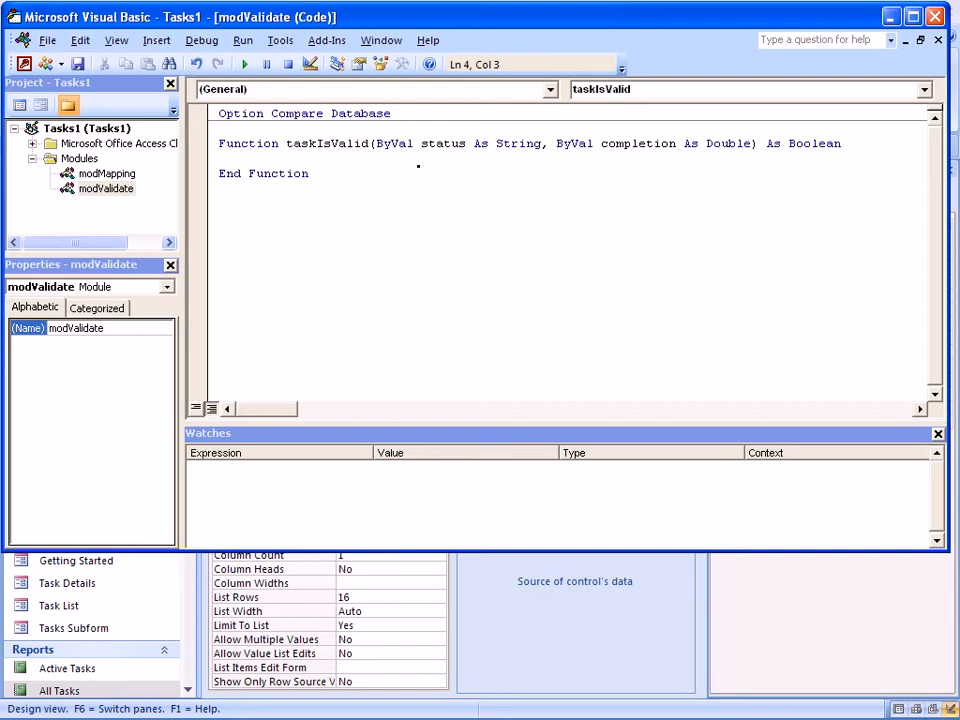
- Write the If branch setting taskIsValid False for "Not Started" with completion <> 0, then begin Else
text(if)
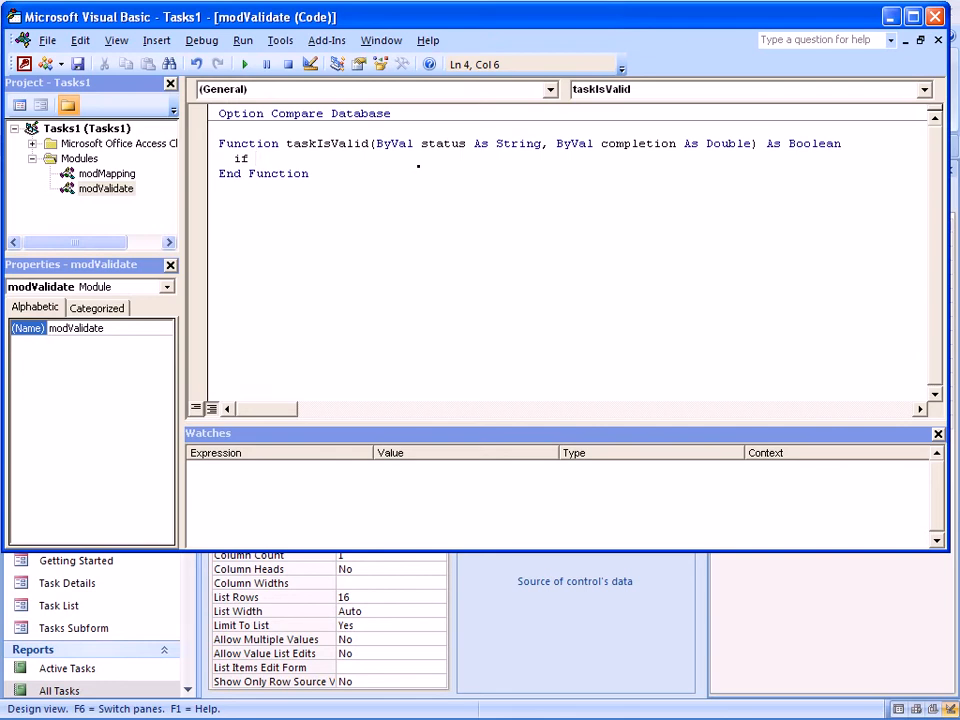
text((status =)
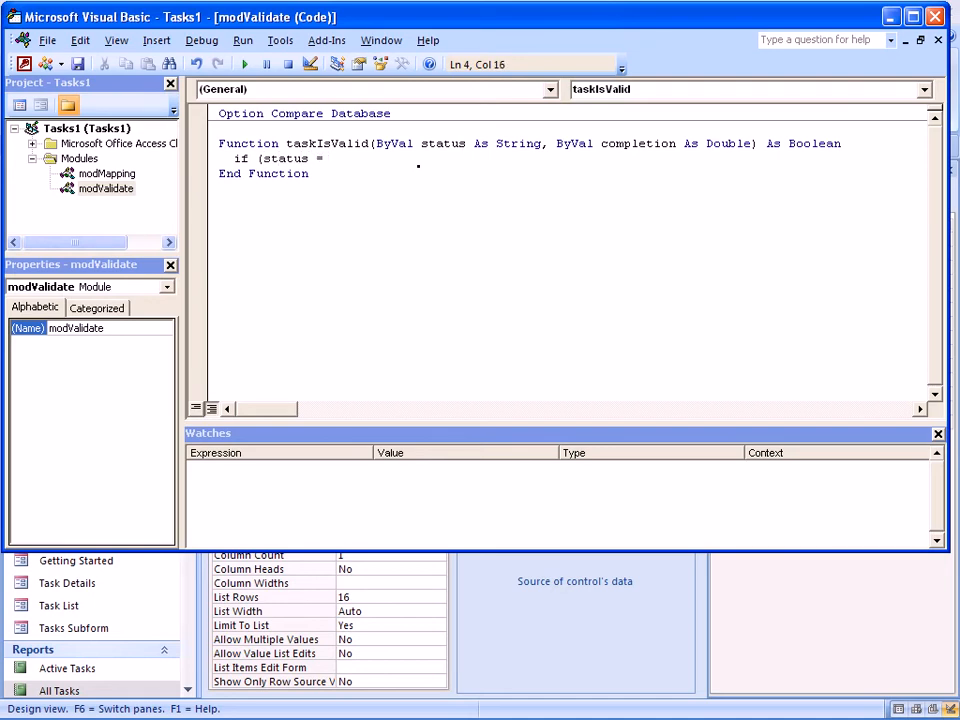
text(")
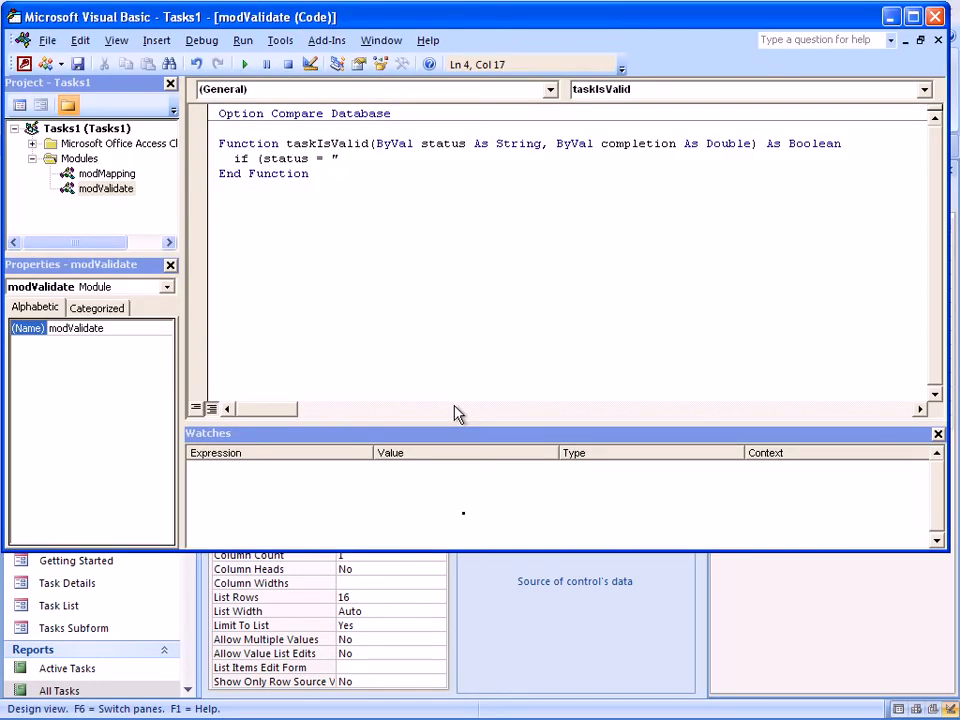
text(Not)
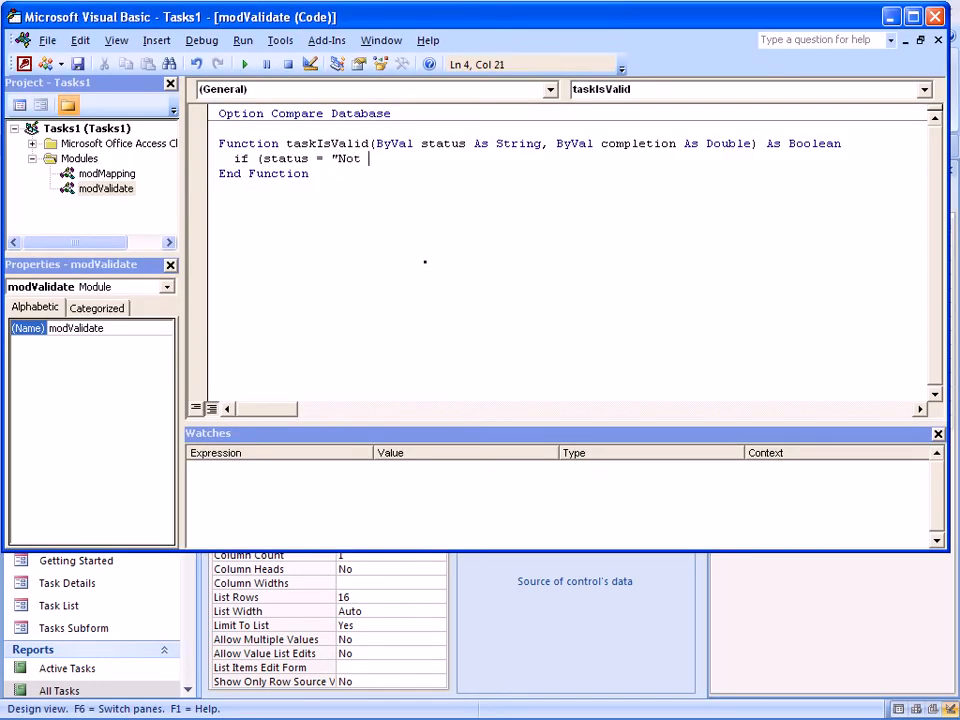
text(Started")
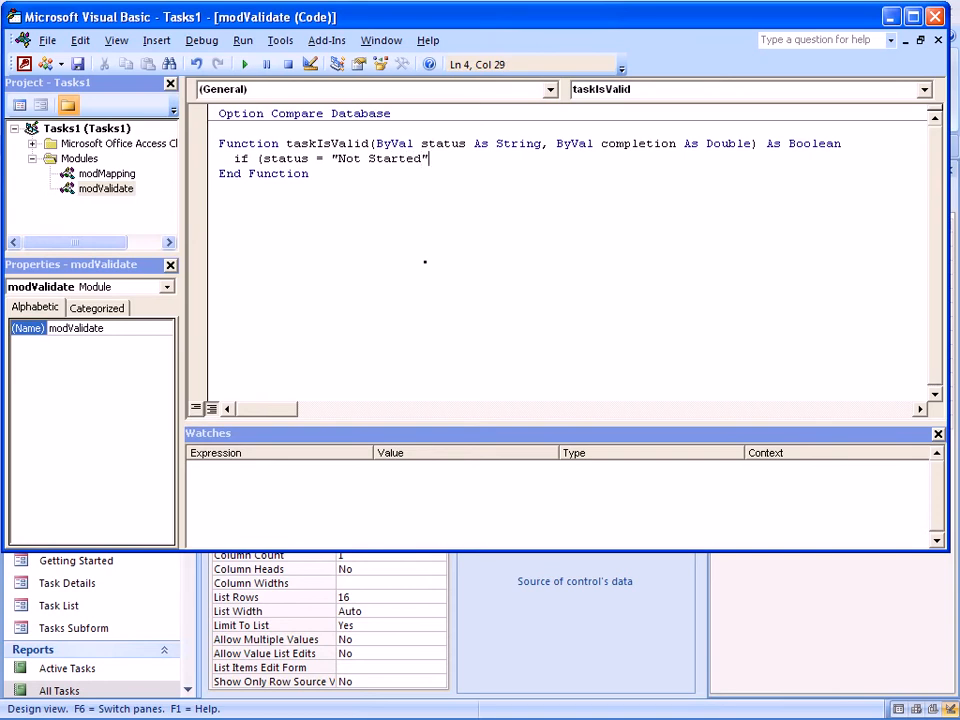
text(and)
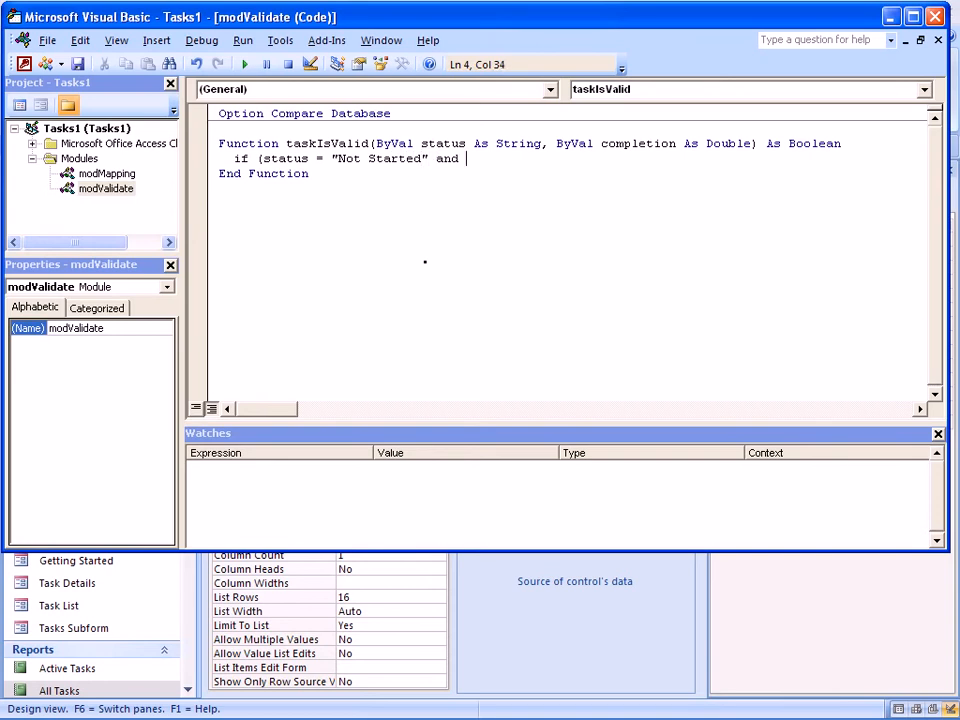
text(completion)
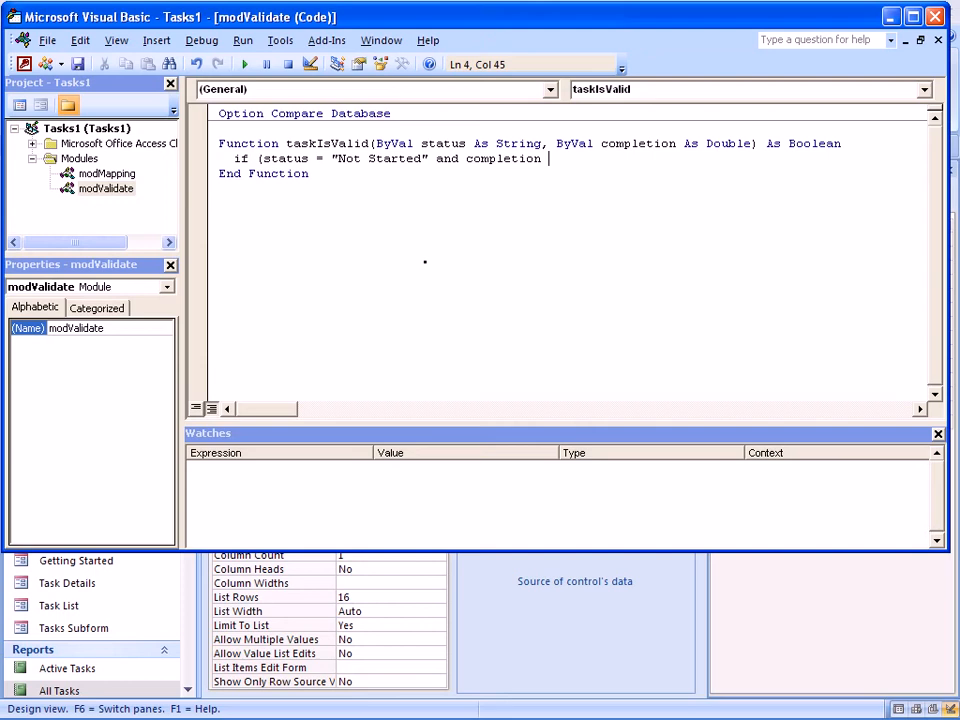
text(<> 0) then)
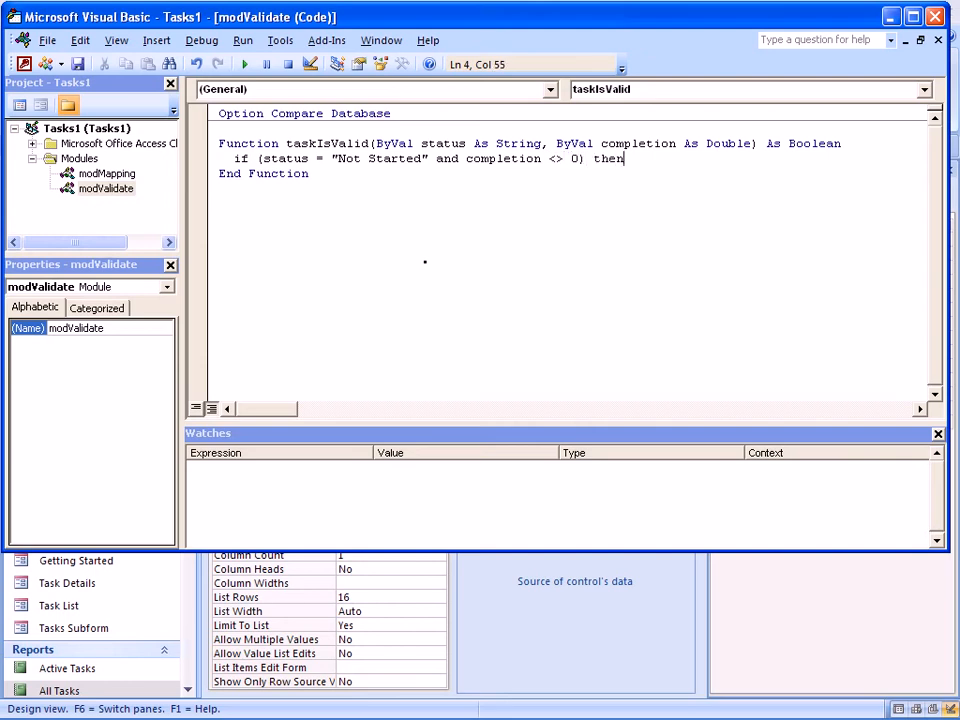
text(taskIsValid = fa)
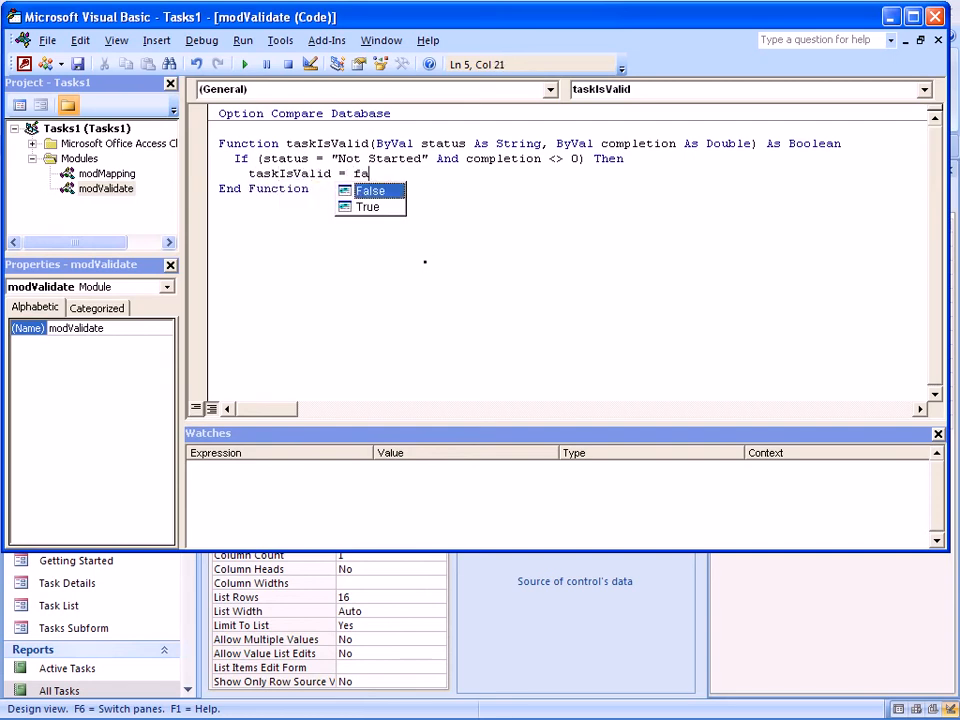
key(enter)
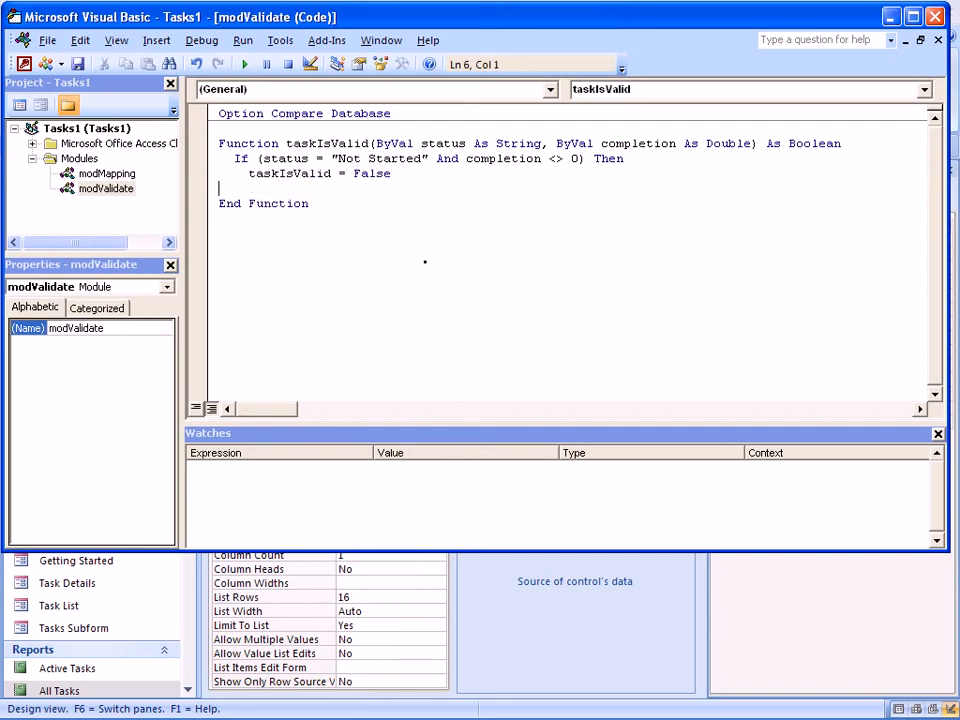
text(elseif (status =)
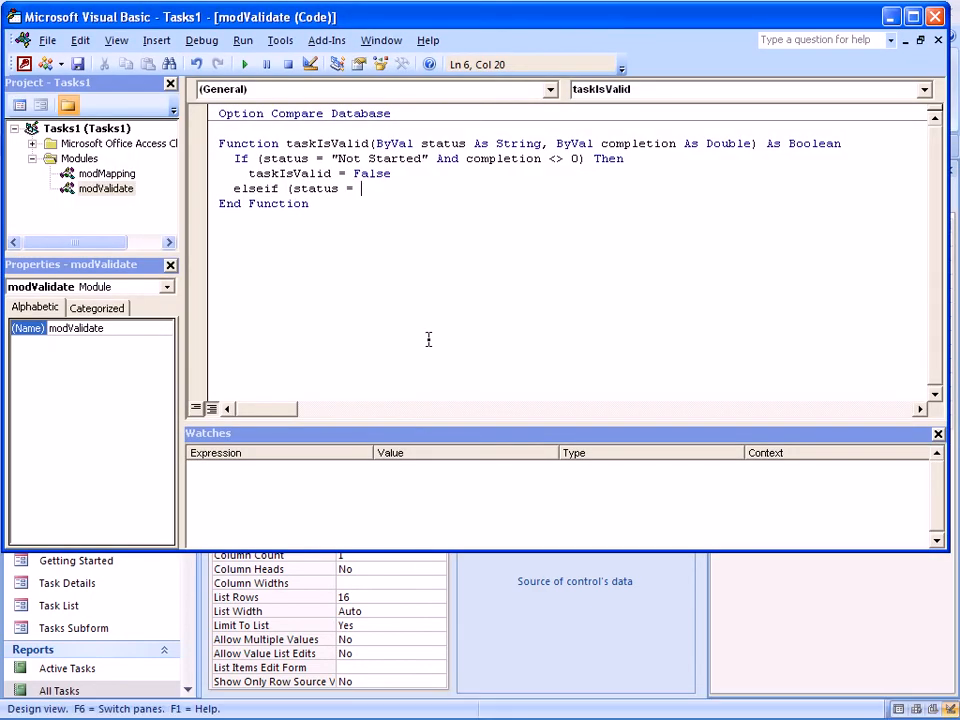
- Add the ElseIf branch returning False when status is "Completed" and completion isn't 1
text("Completed)
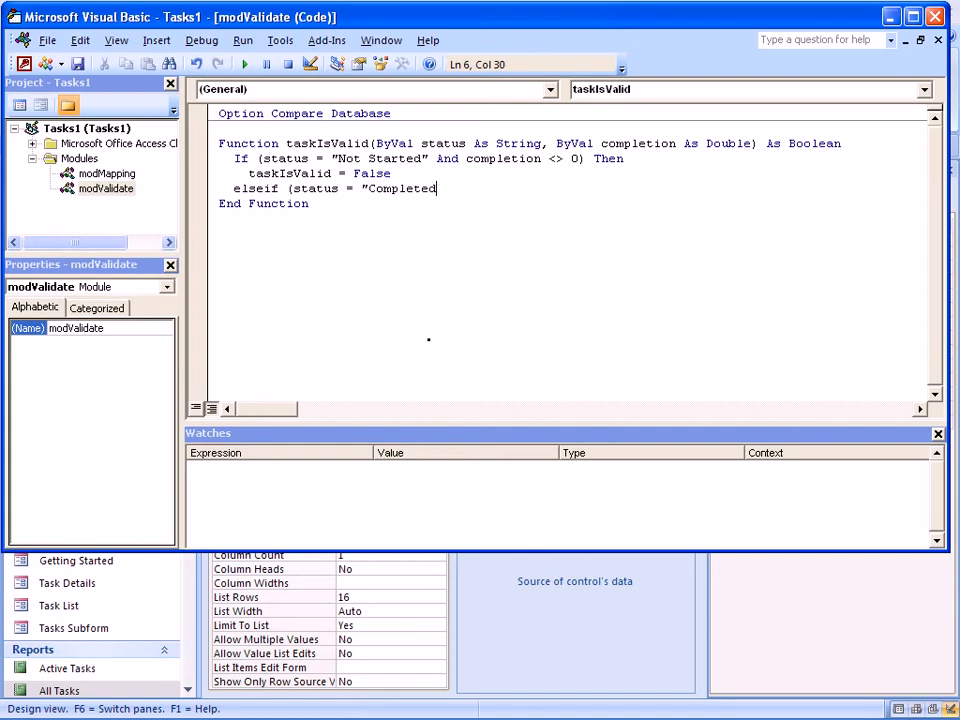
text(" and comp)
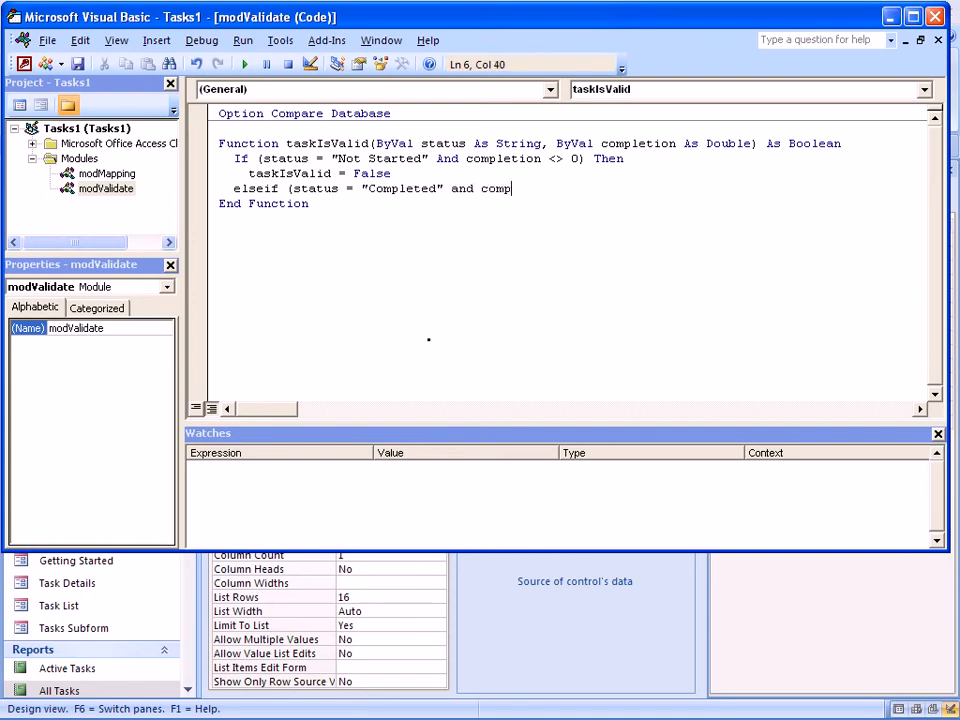
text(letion <> 1) Then)
text(task)
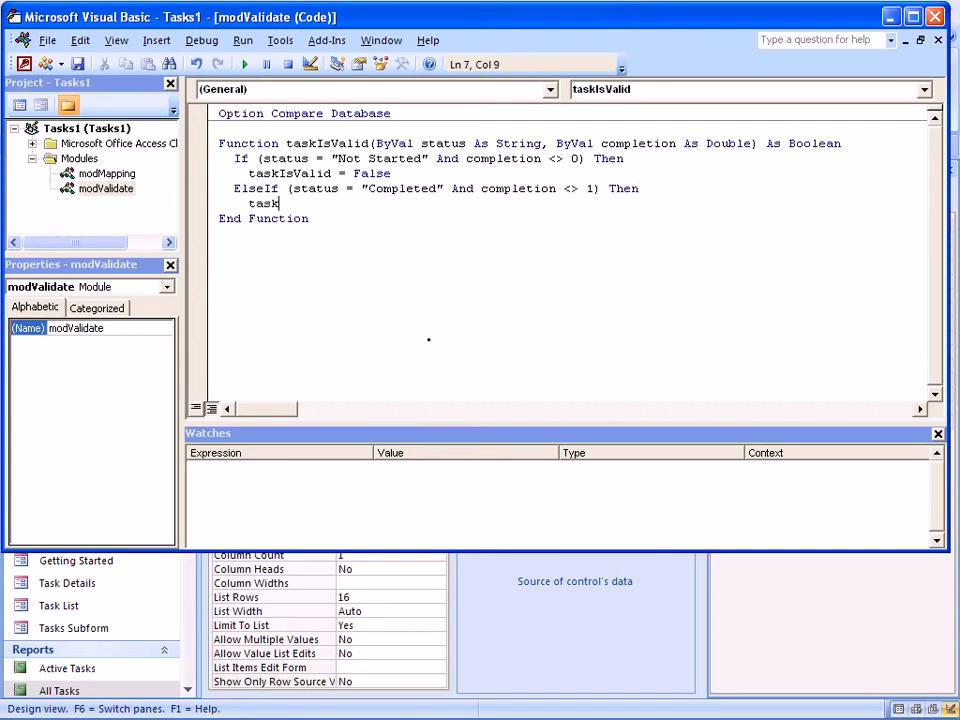
text(IsValid = false)
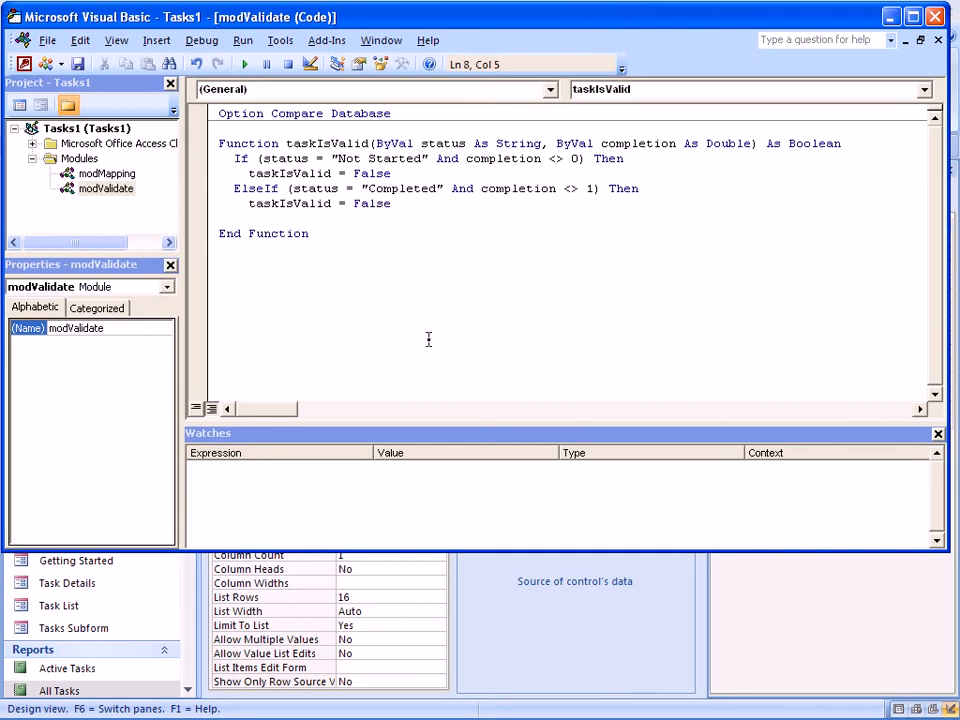
- Start a third ElseIf status condition and return to the taskIsValid code
text(esel)
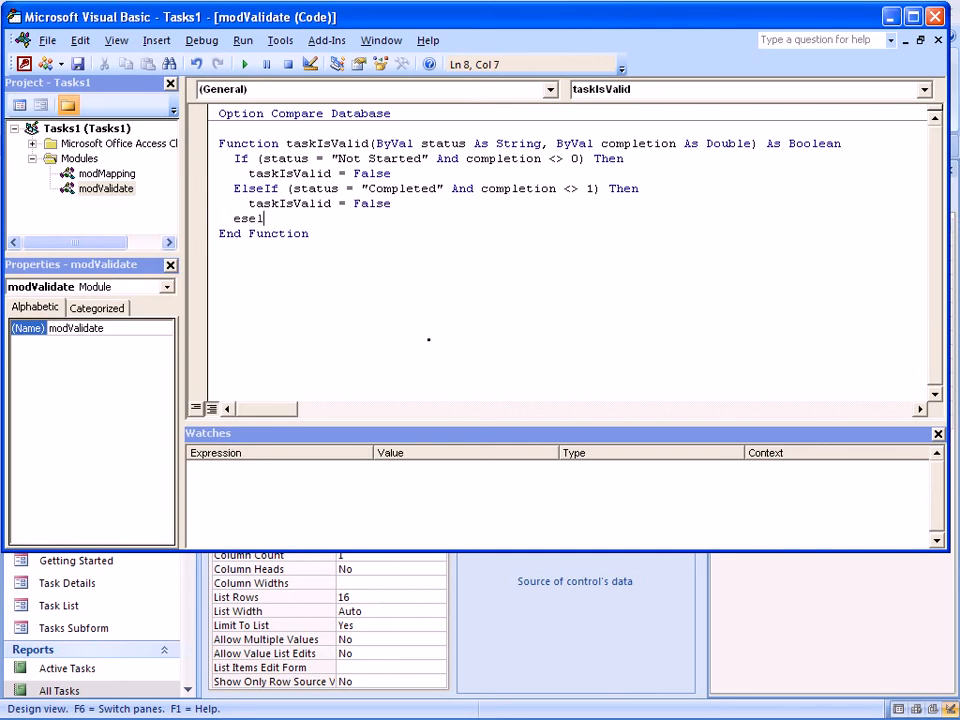
key(BackSpace)
text(lseif)
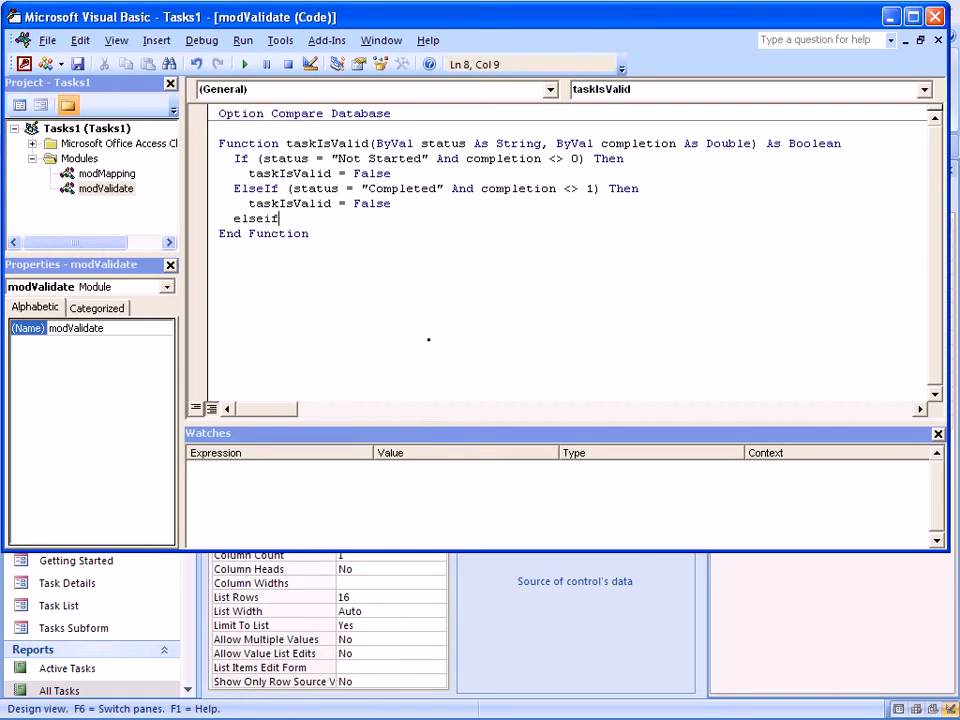
text((status)
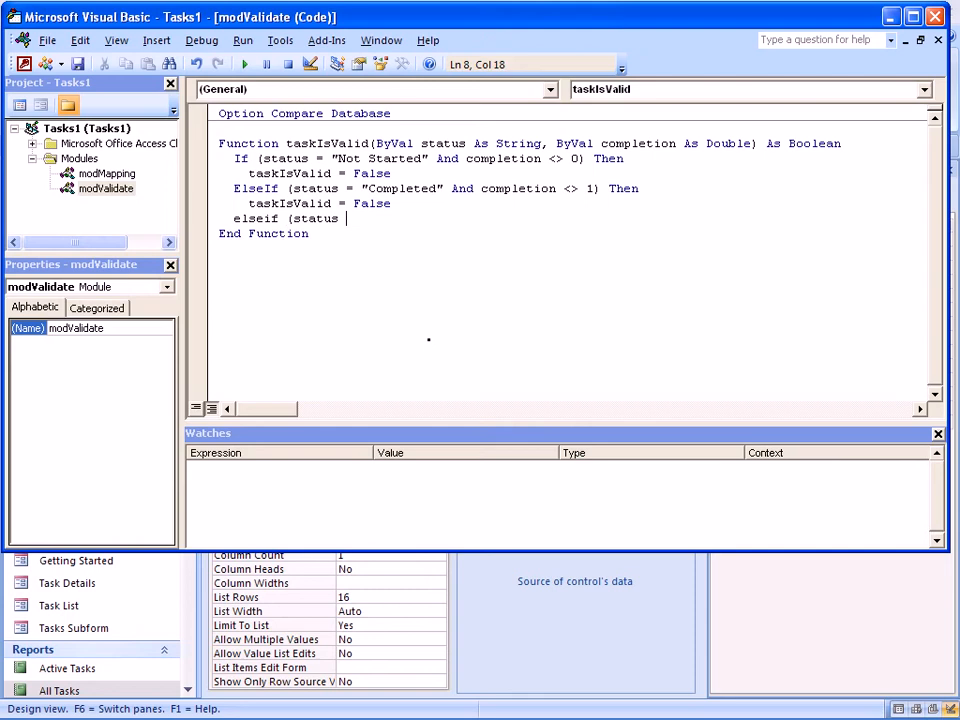
text(= ")
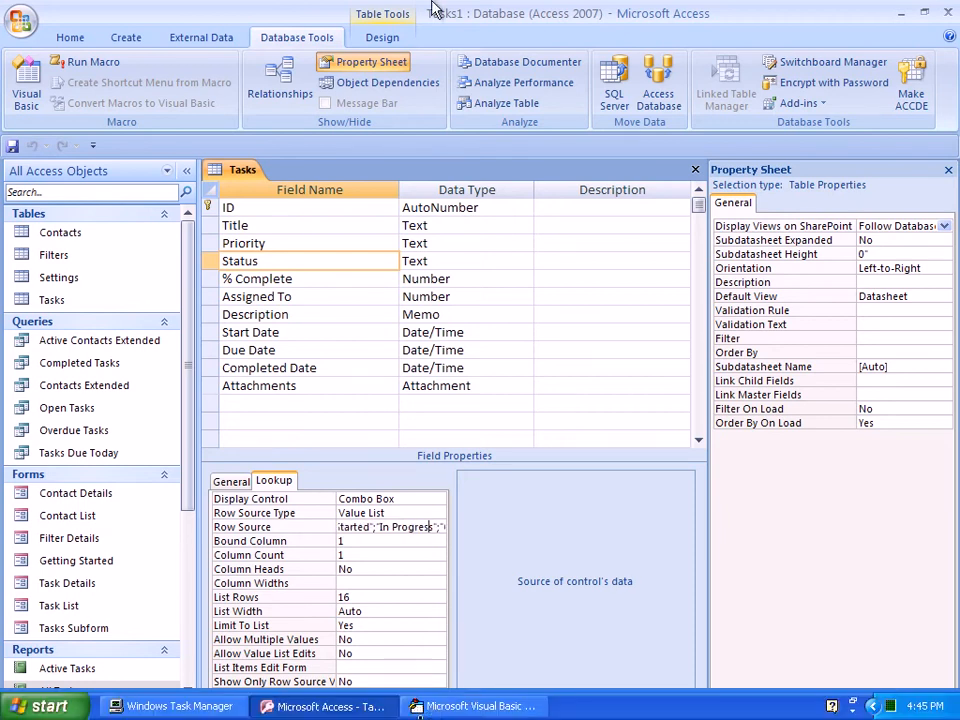
click(470, 706)
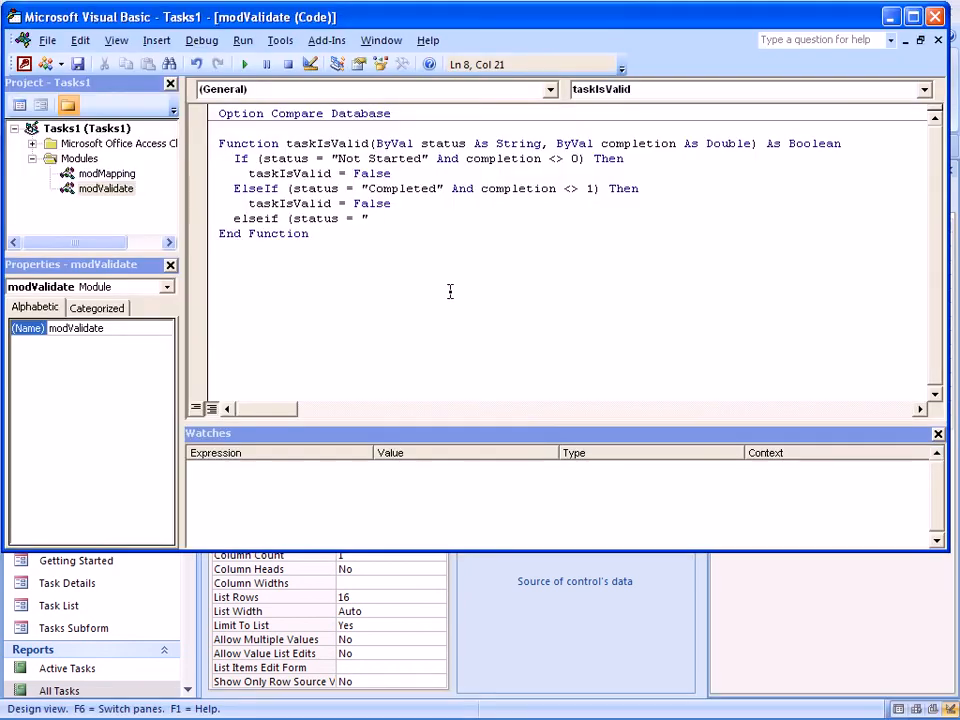
- Type the "In Progress" ElseIf checking completion of 1 or 0, raising an 'Expected: Then' error
text(In Progr)
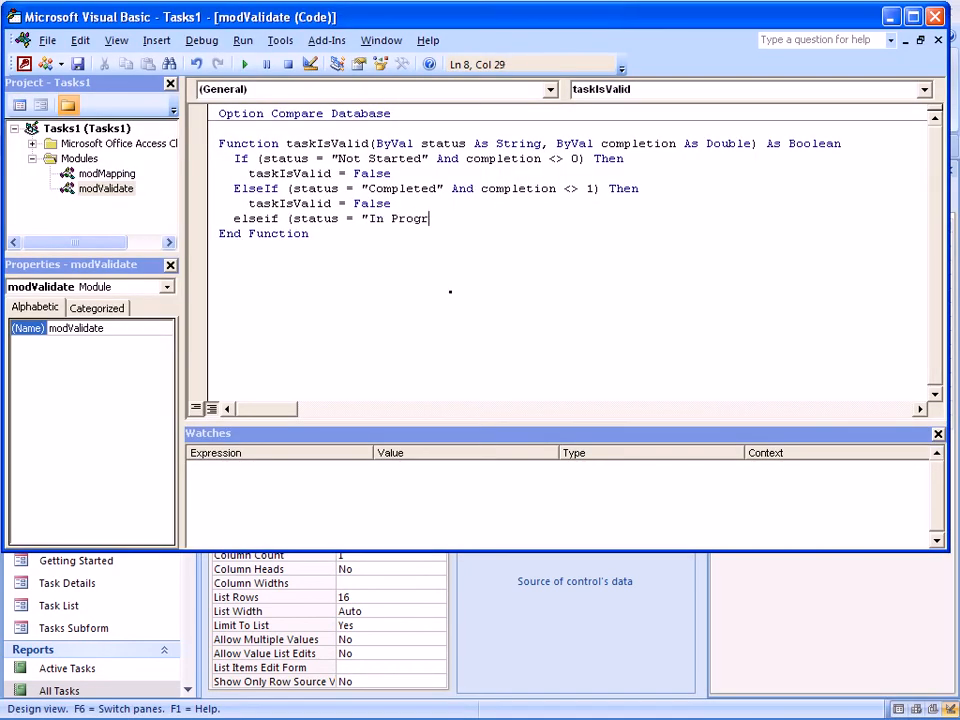
text(ess" a)
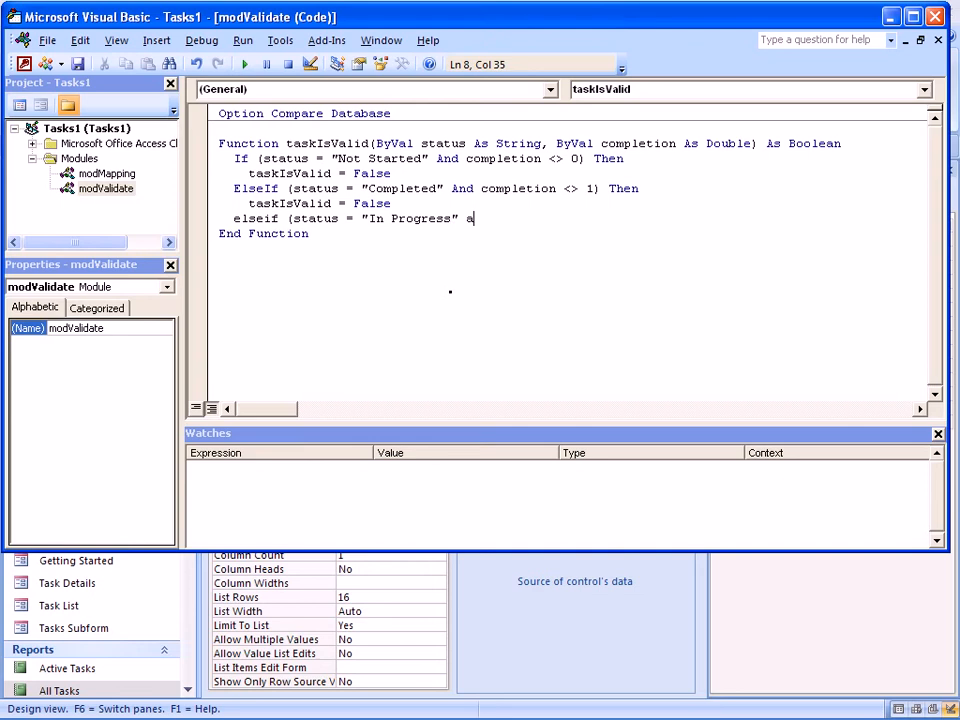
text(nd (completion)
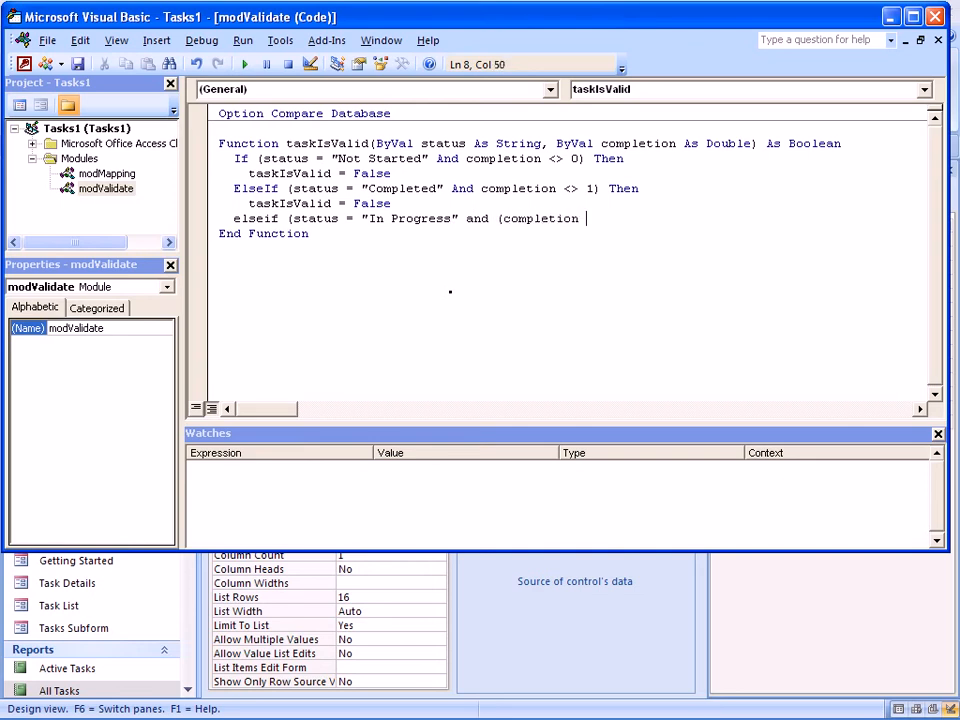
text(< 1 or completion)
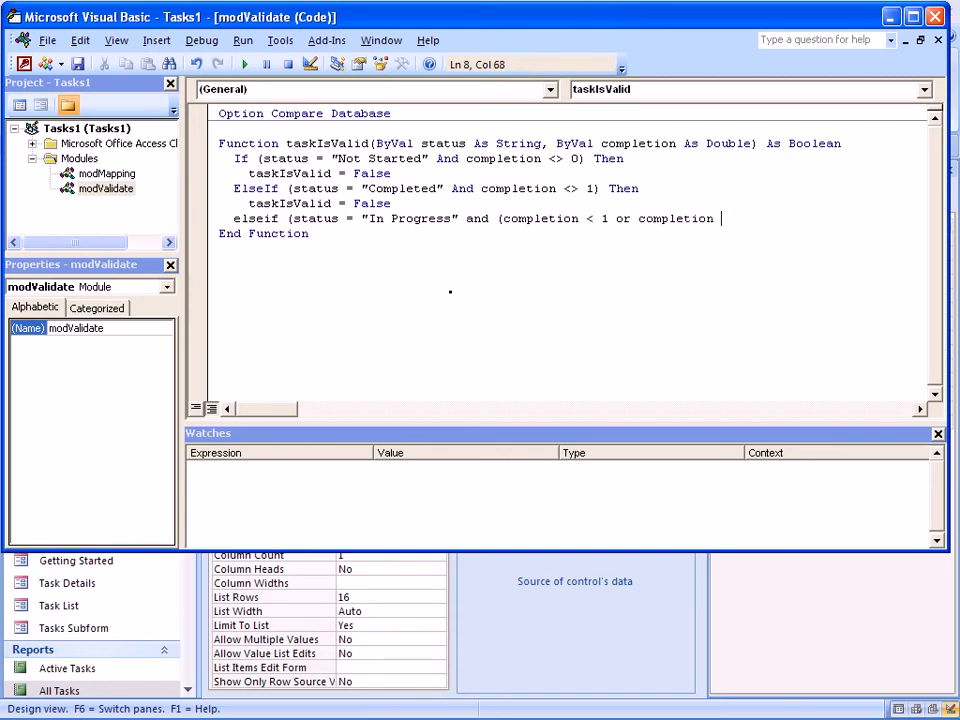
text(> 0)))
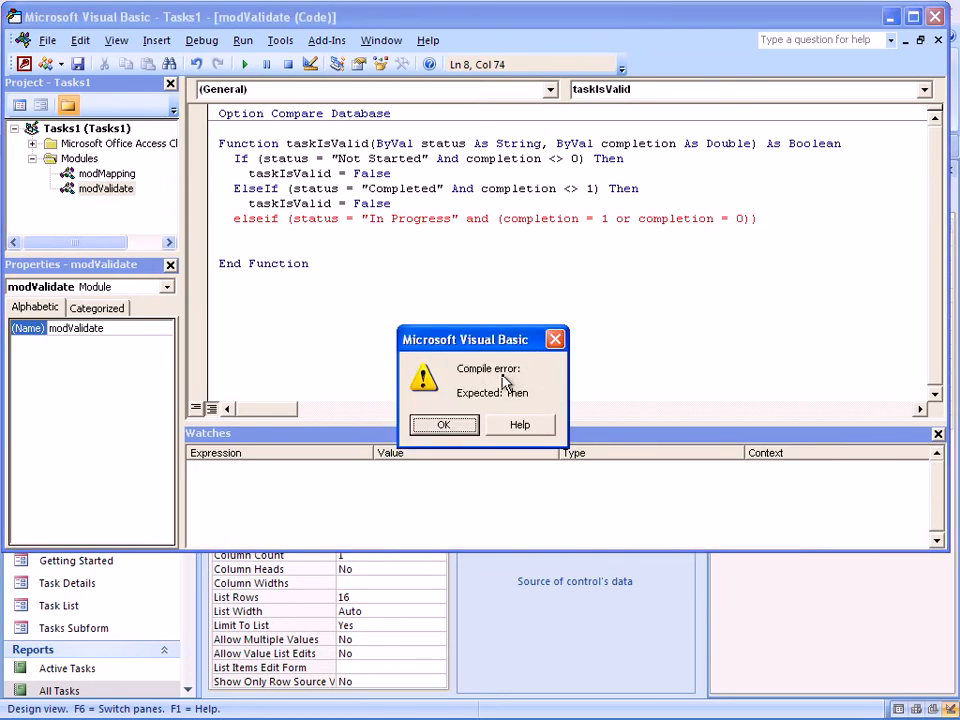
- Dismiss the compile error, set taskIsValid = False for In Progress, and add an Else assignment
click(444, 424)
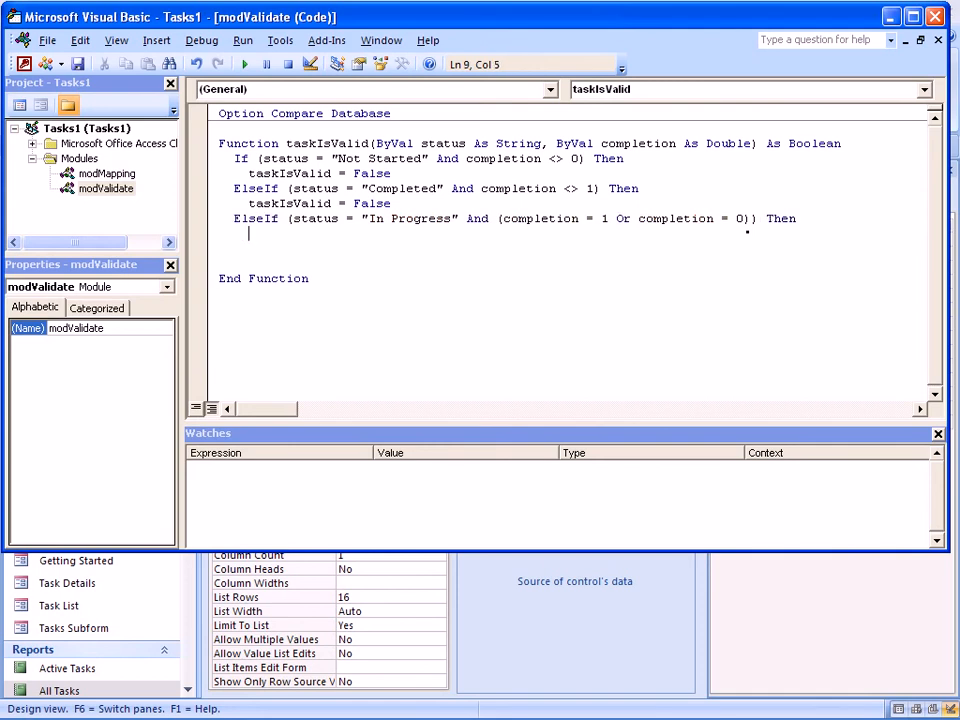
text(taskIsValid)
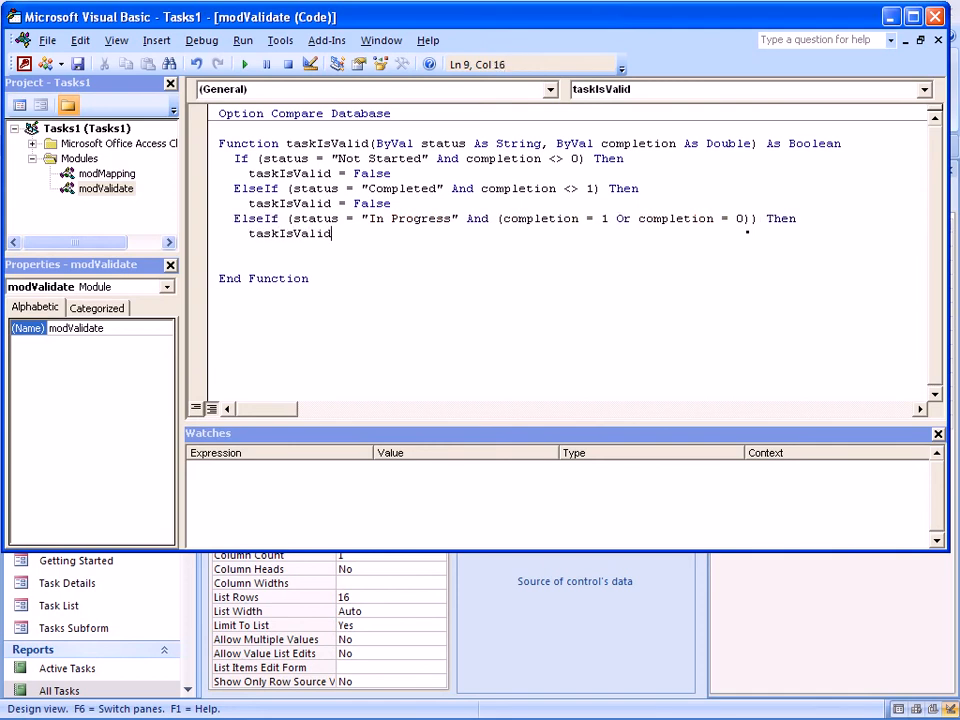
text(= False)
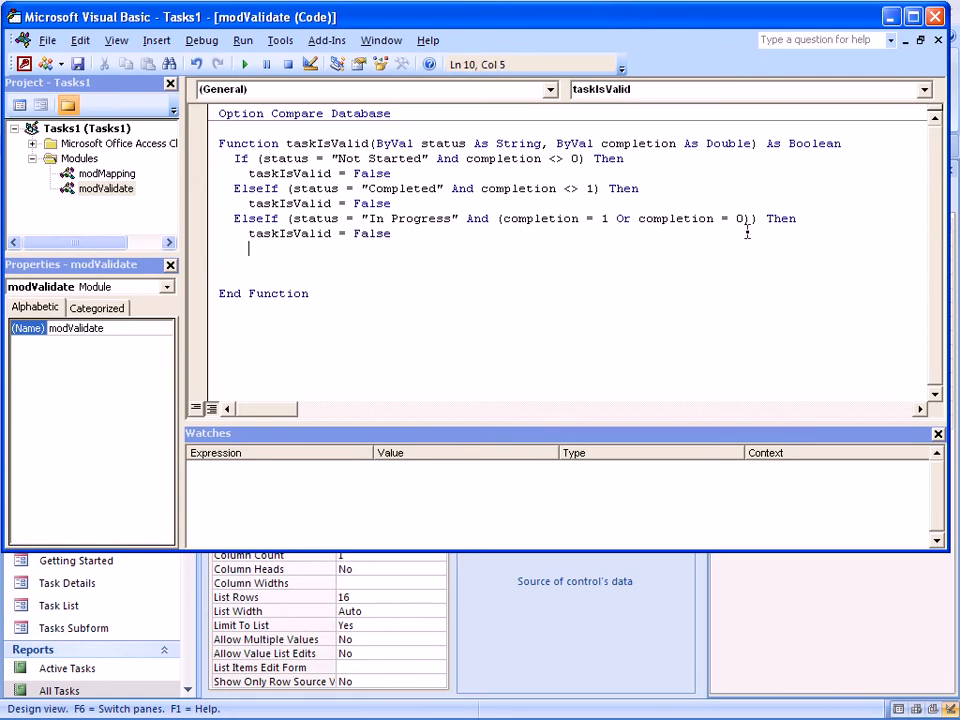
text(else)
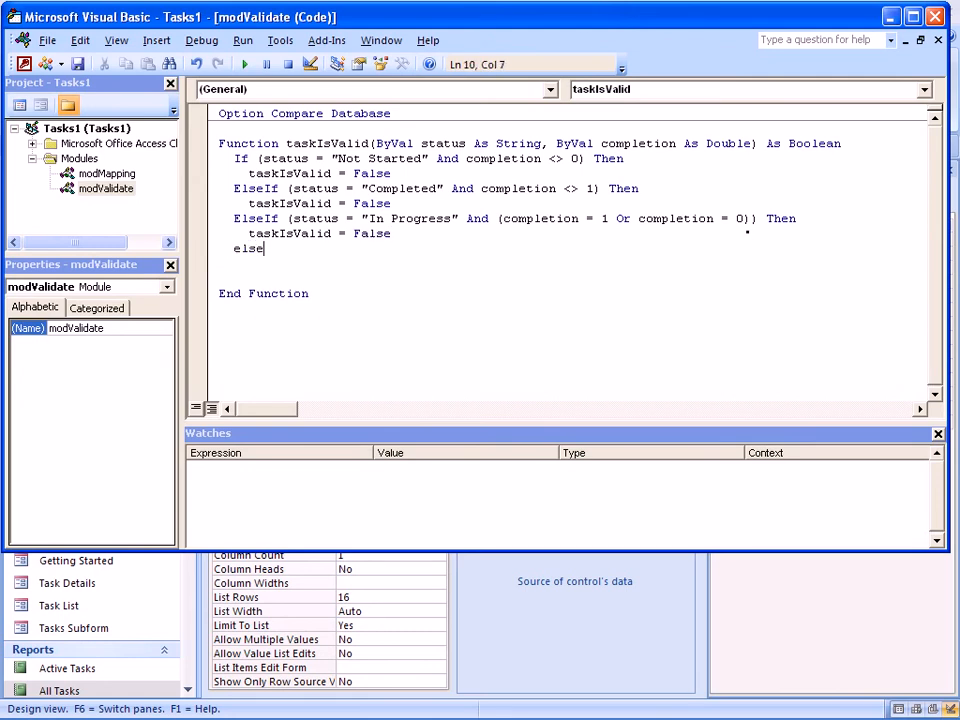
text(tas)
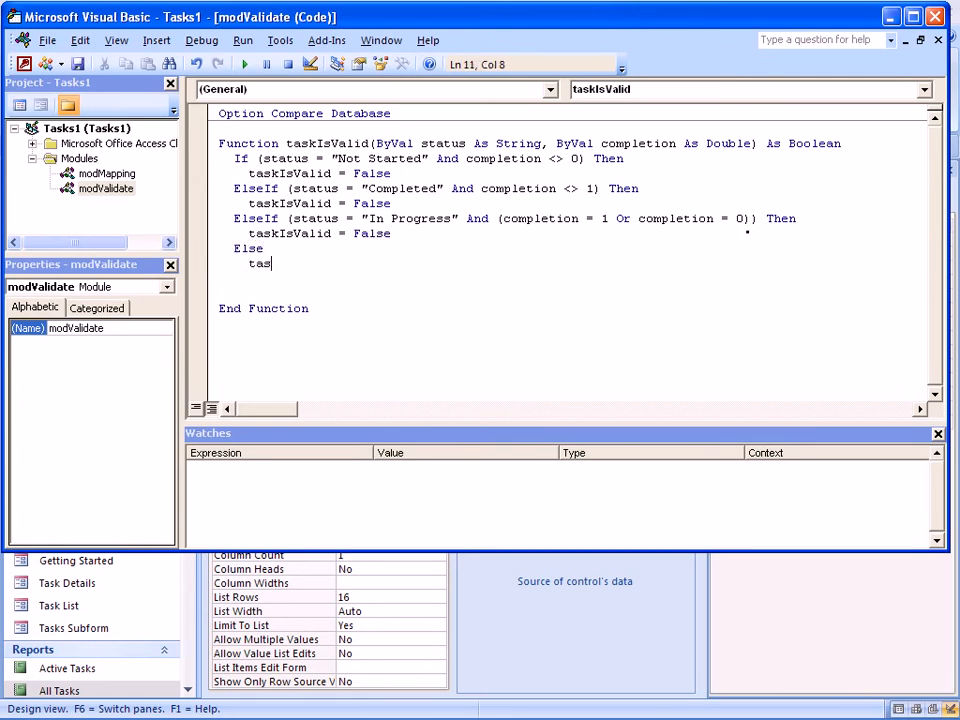
text(kIsValid =)
click(574, 278)
text(End If)
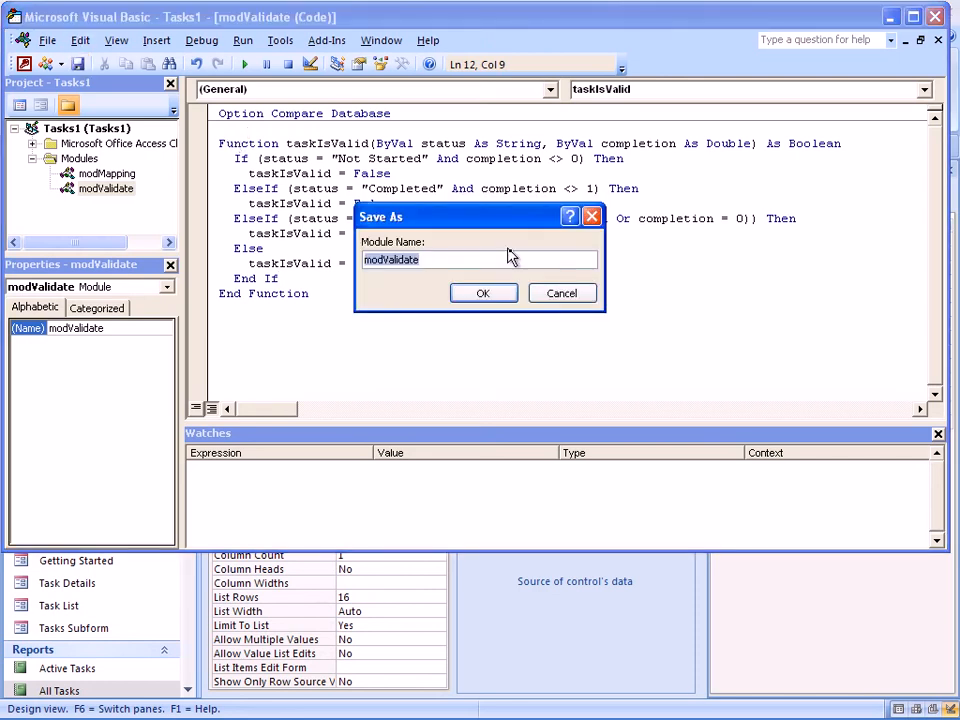
- Save the module as modValidate and bring up the Task Details form's context menu
click(483, 293)
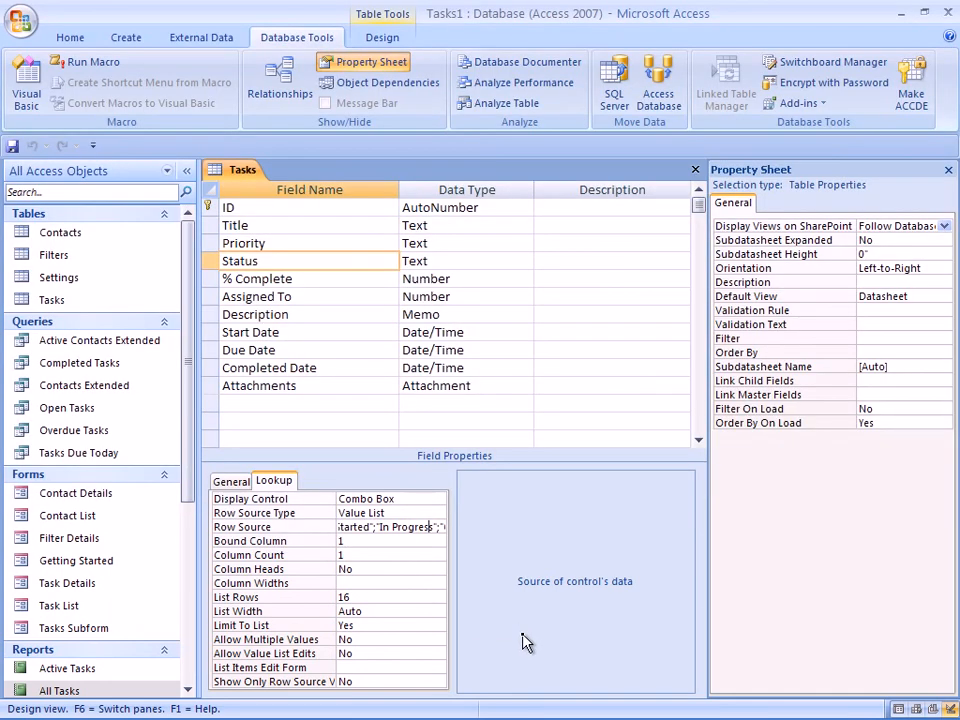
mouse_move(228, 527)
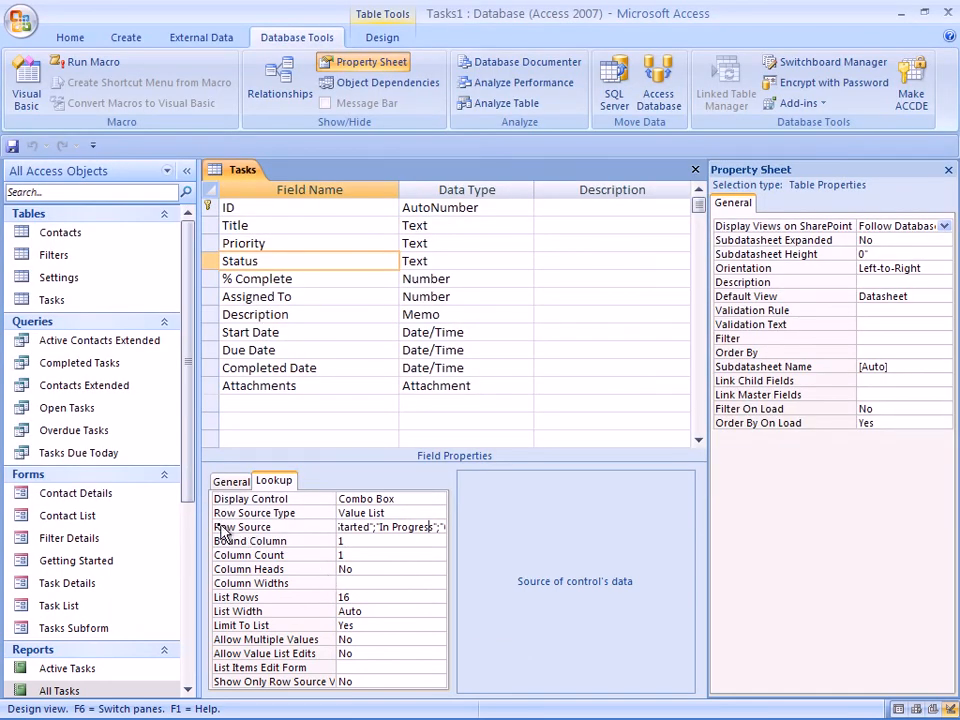
scroll(down, 3)
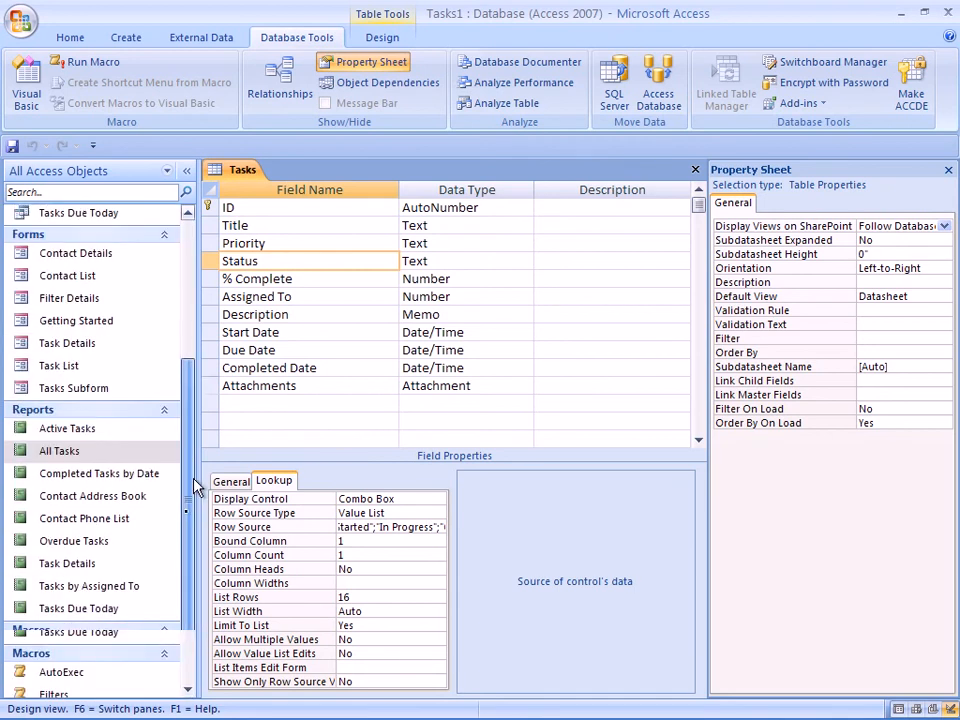
scroll(down, 3)
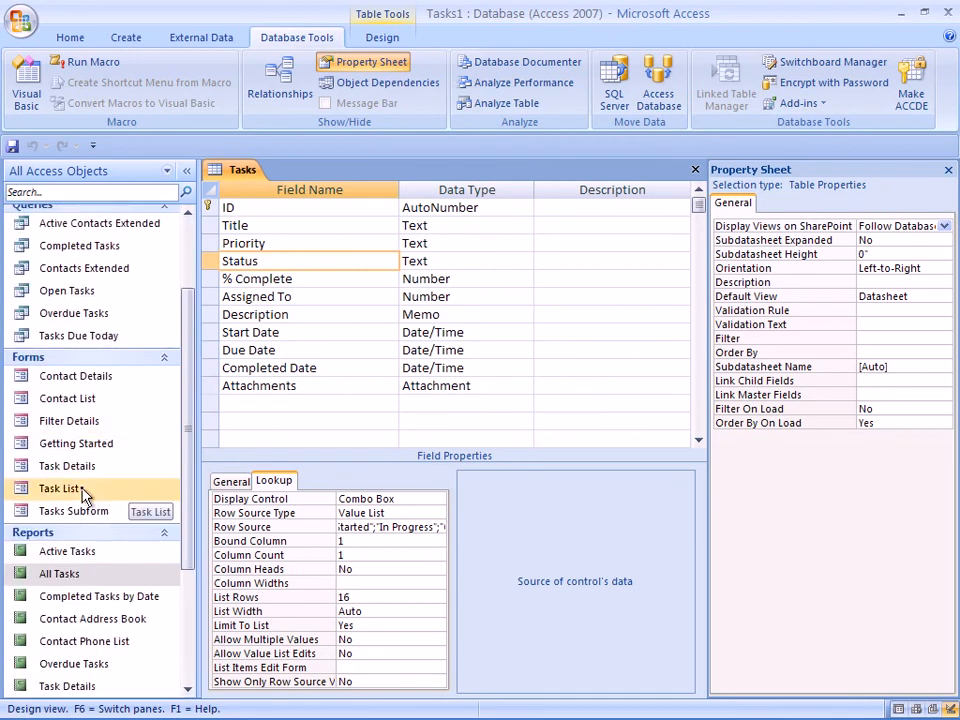
right_click(67, 466)
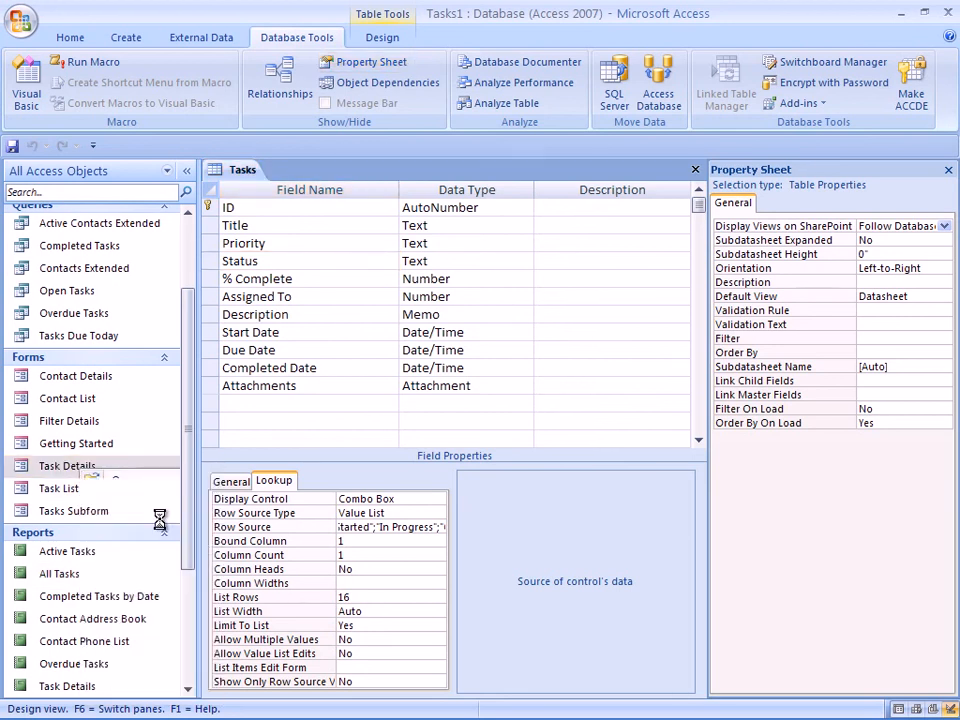
- Open Task Details in Design View and create a Code Builder handler for Before Update
double_click(67, 465)
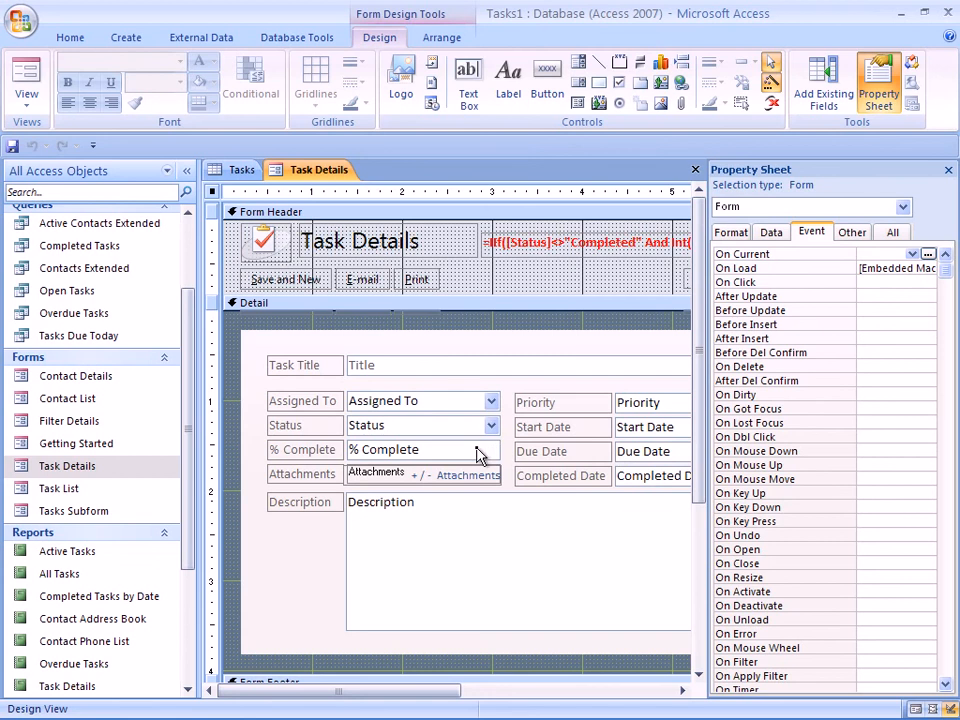
mouse_move(472, 492)
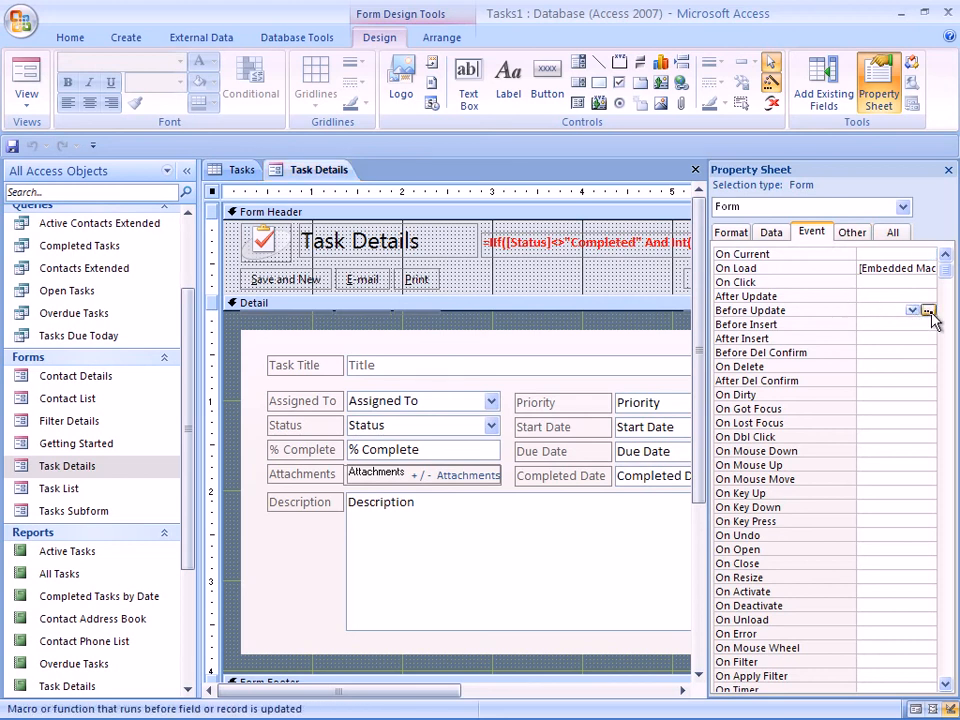
click(928, 310)
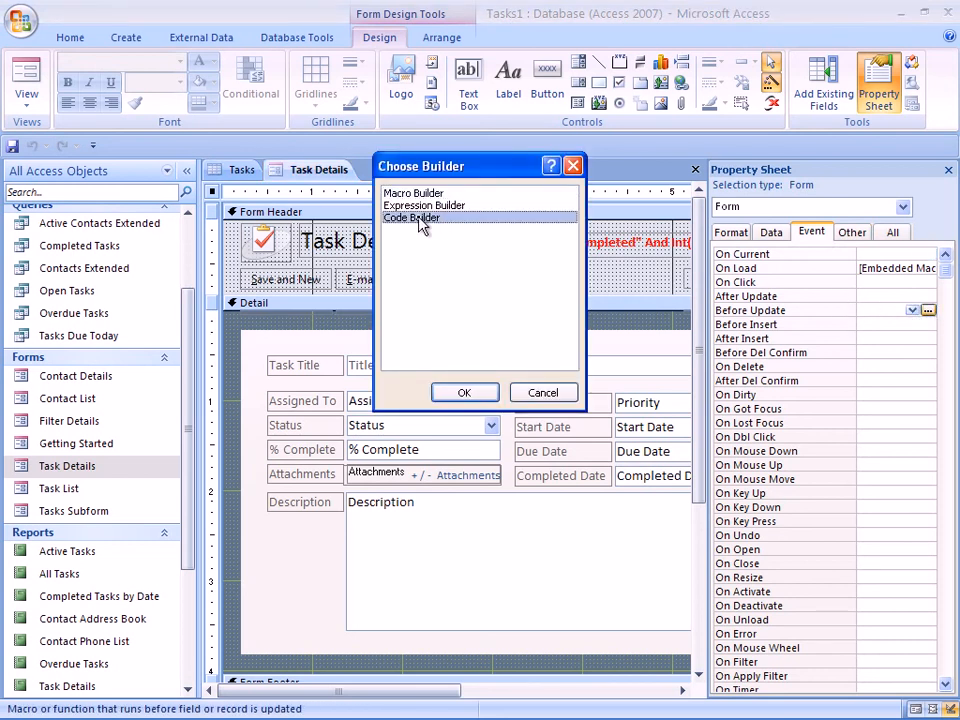
click(464, 392)
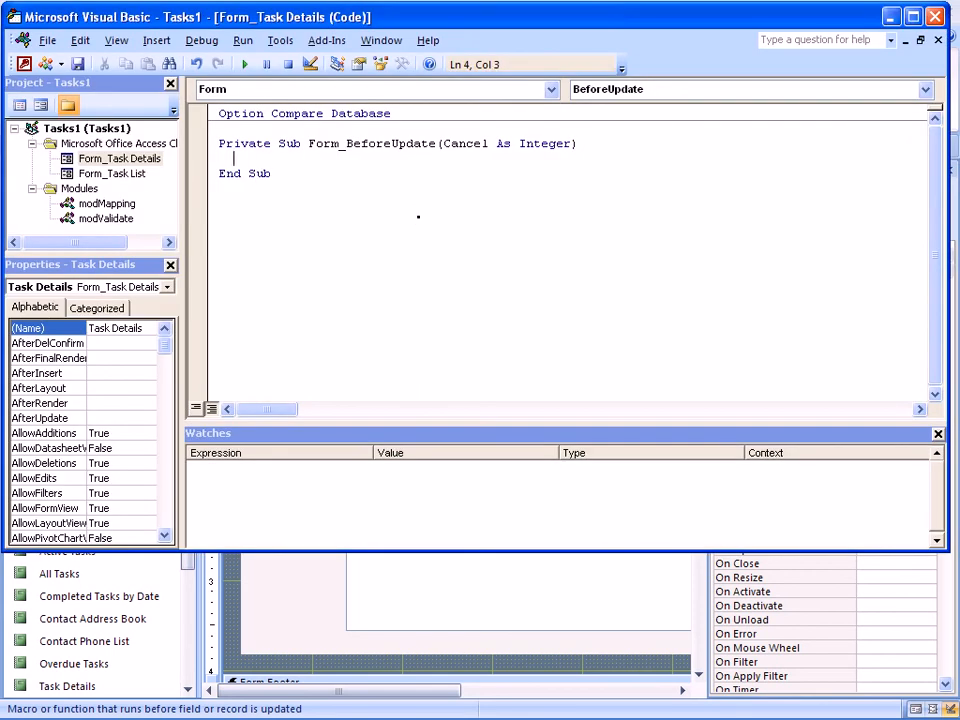
- Enter Cancel = Not taskIsValid([Status], [% Complete]) in Form_BeforeUpdate, then return to Access
text(Cance)
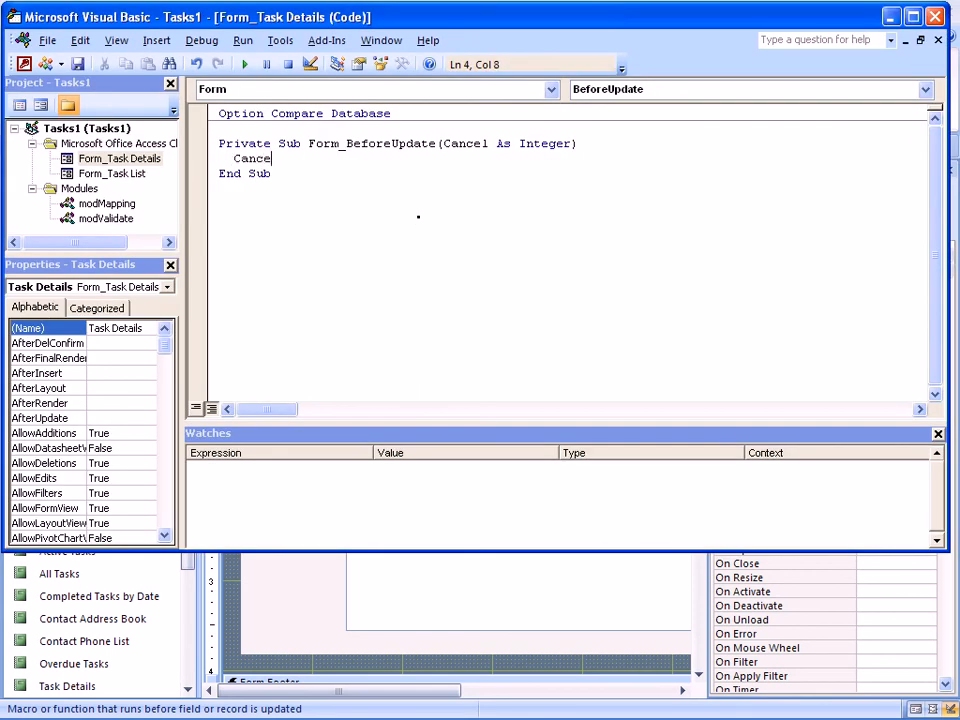
text(l =)
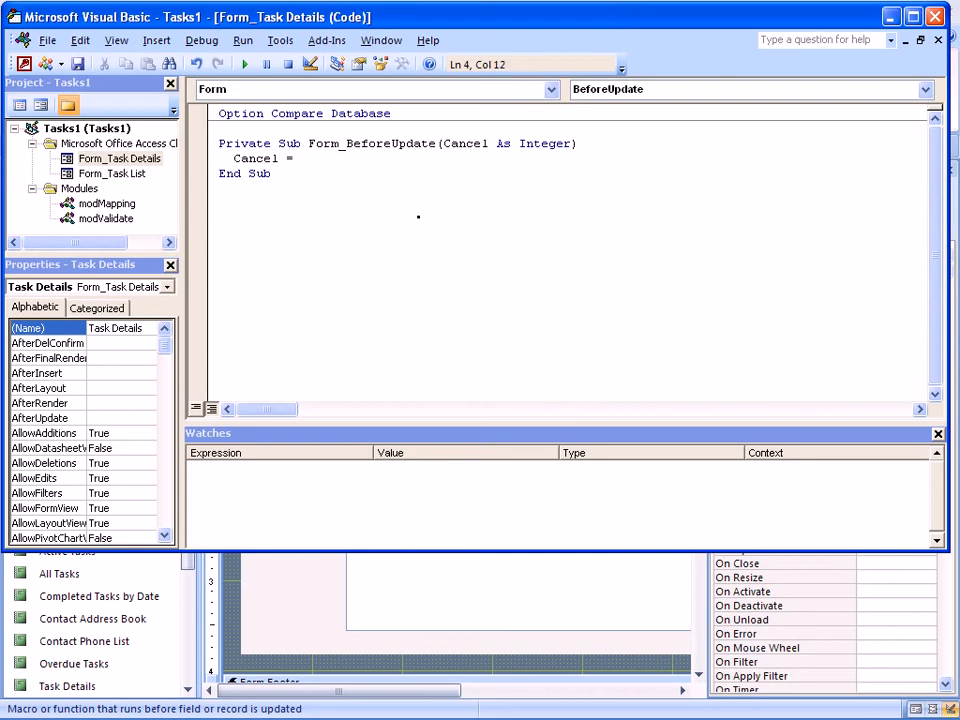
text(not)
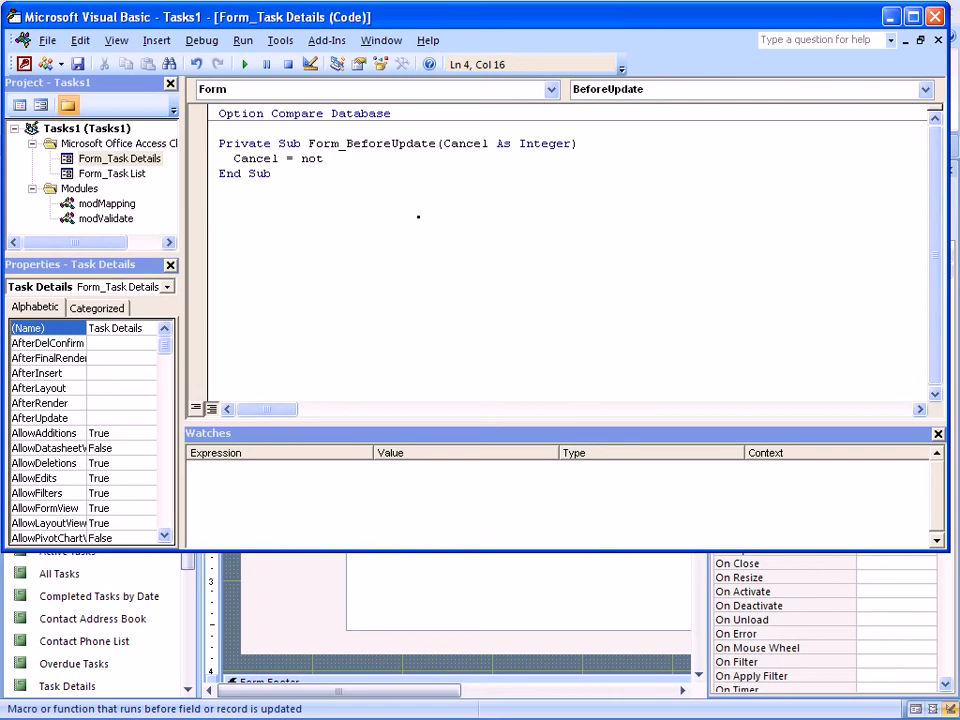
text(task)
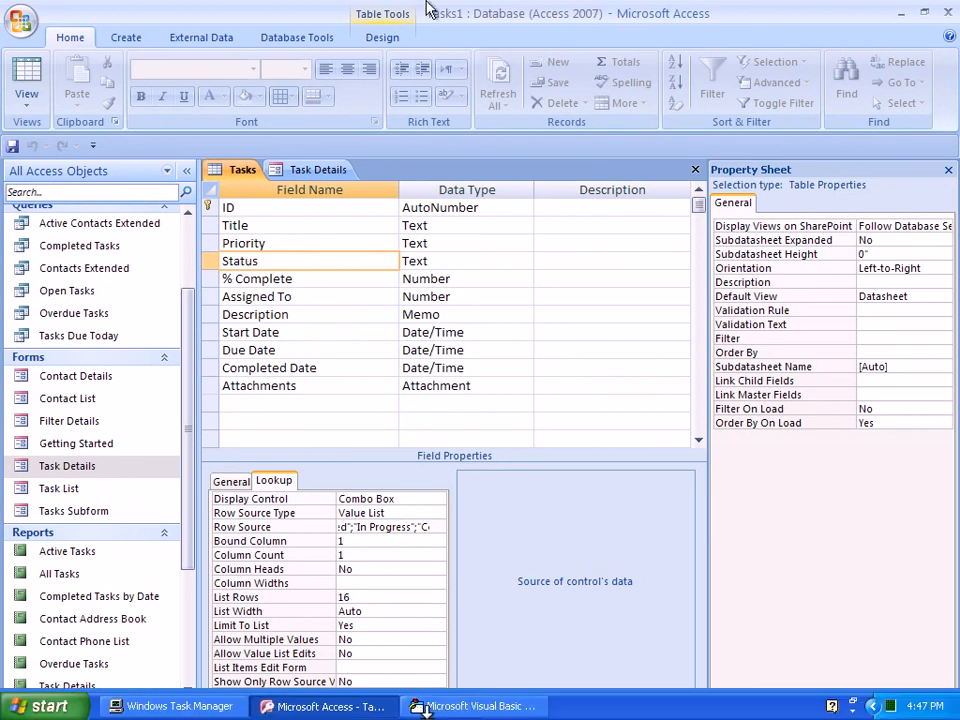
click(471, 706)
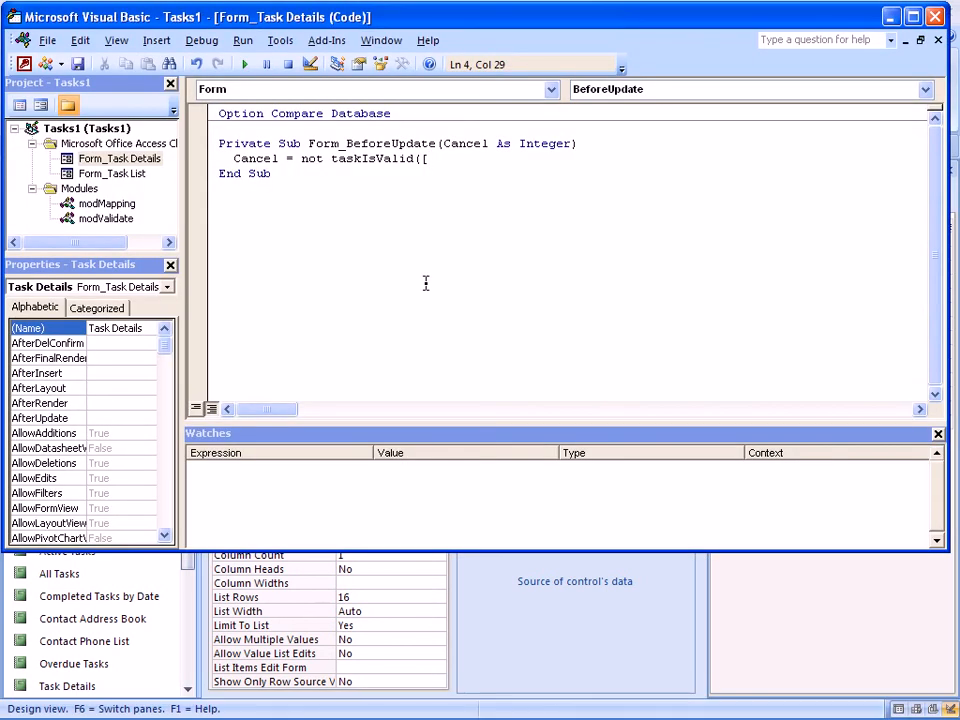
text([S)
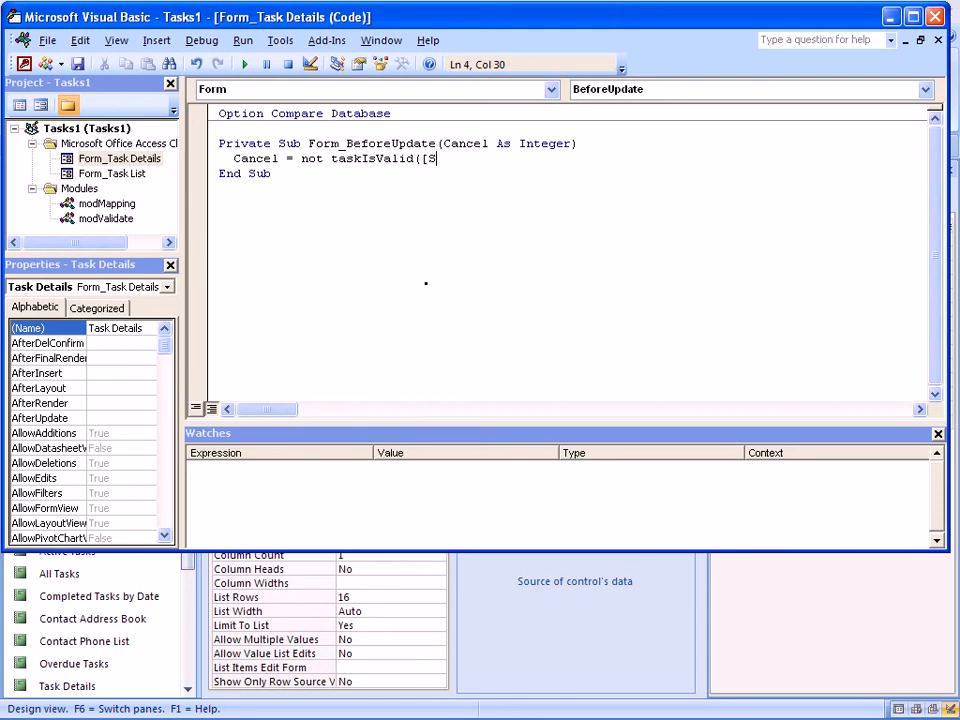
text(tatus])
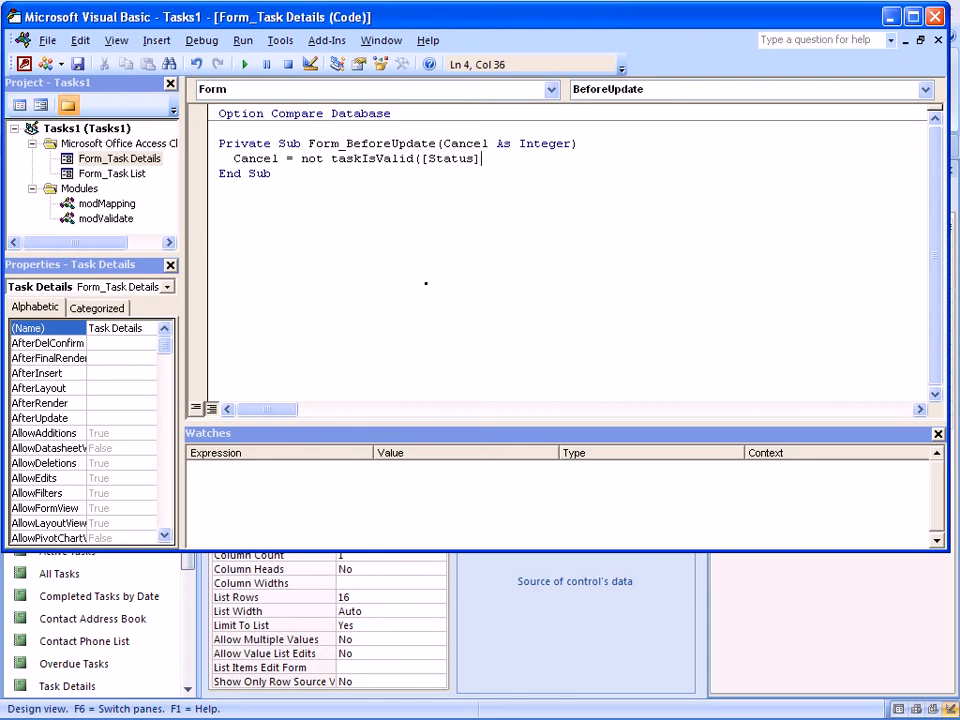
text(,)
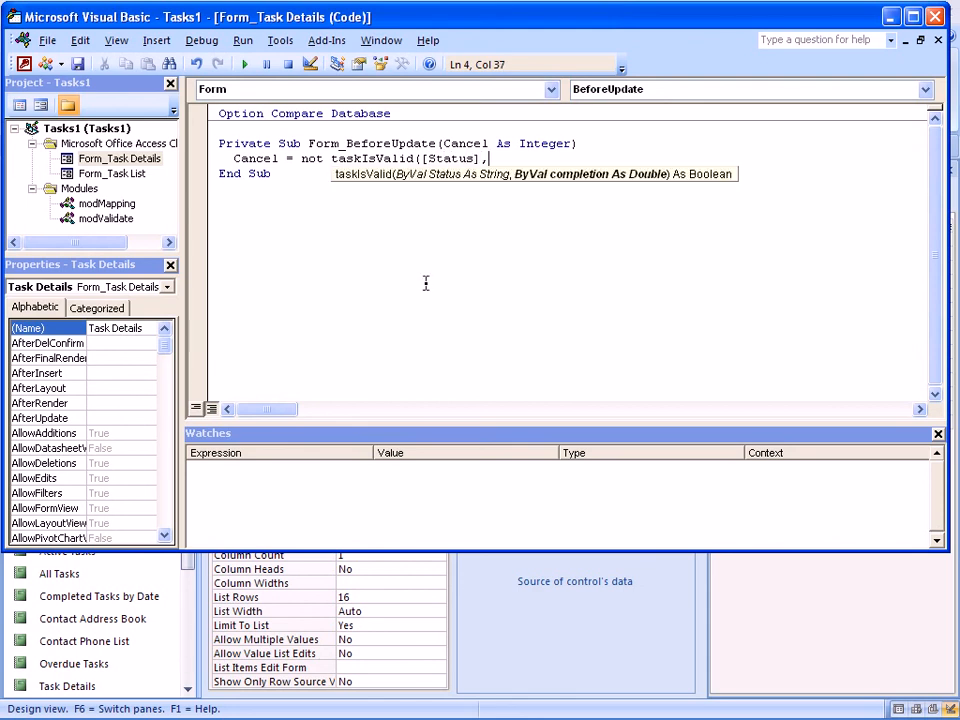
text([)
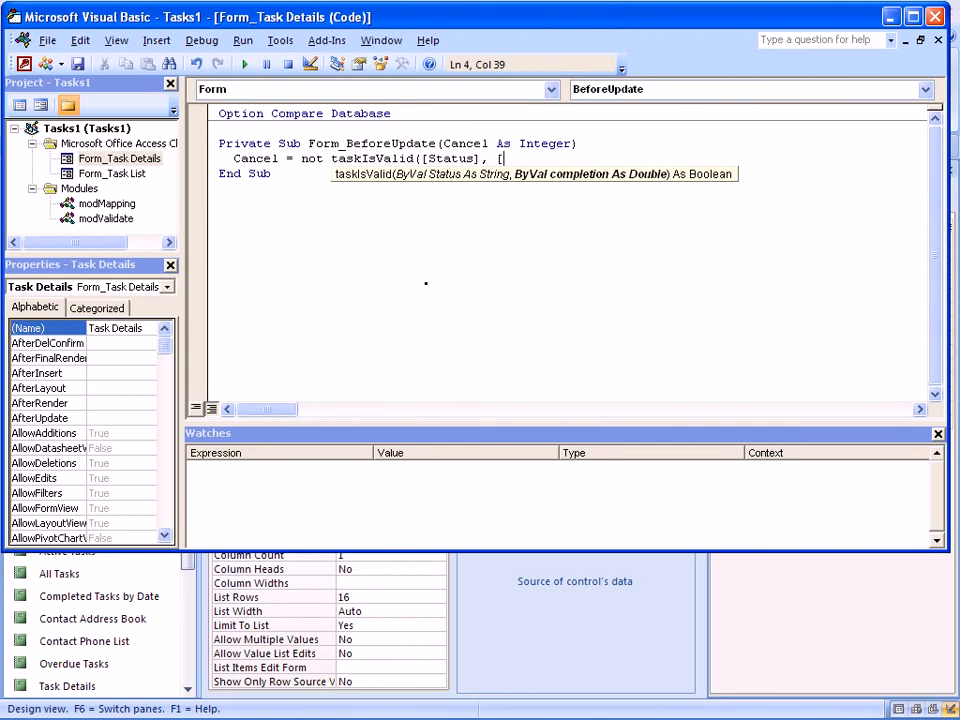
text(Complete]))
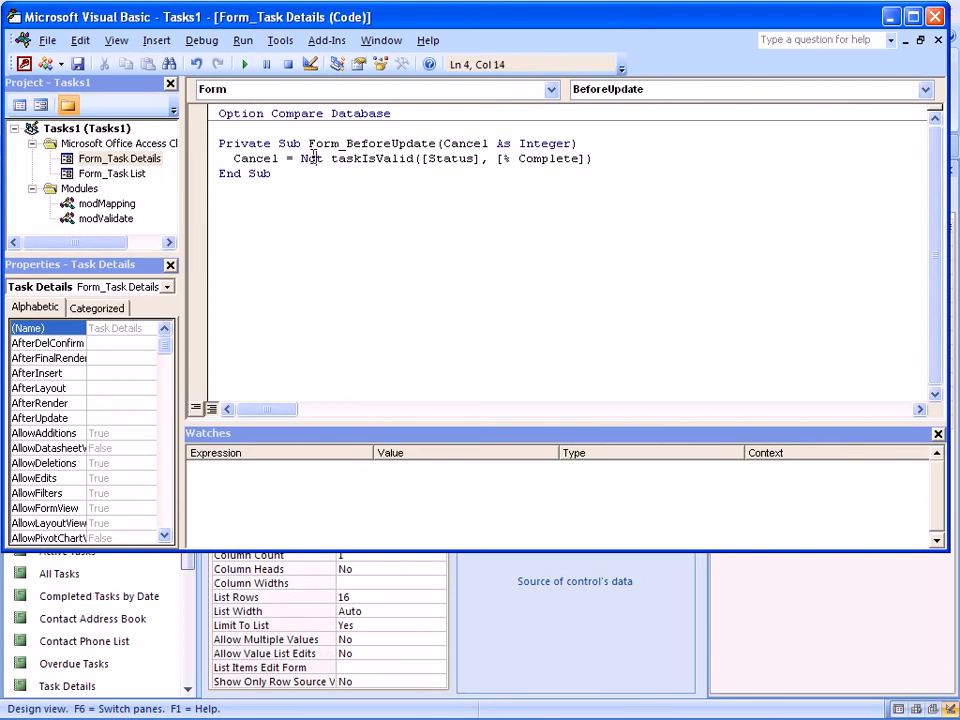
double_click(310, 158)
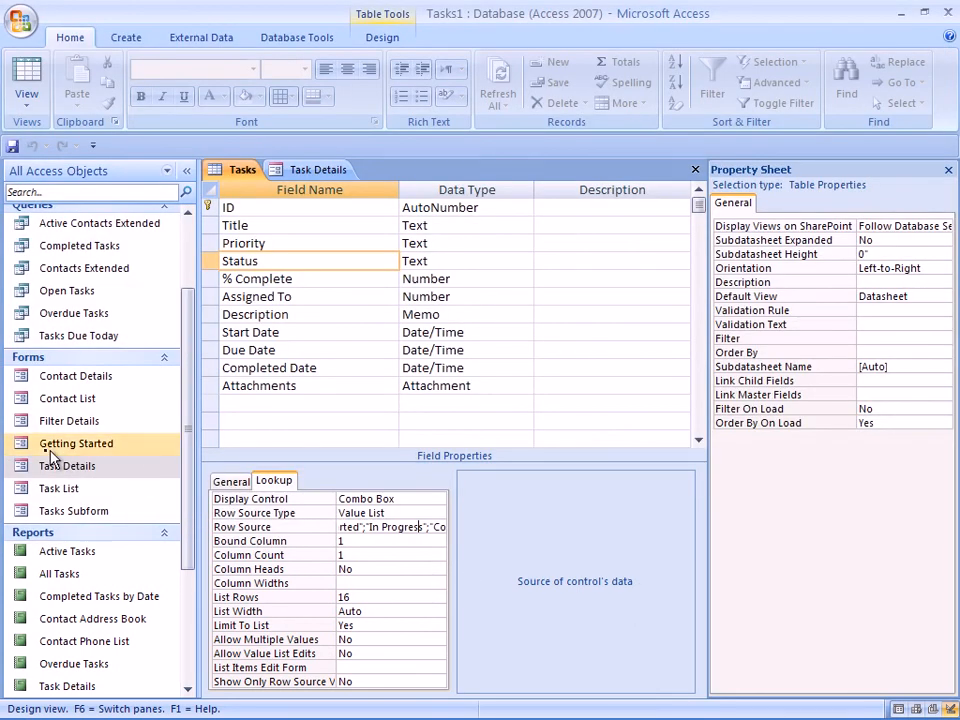
- Open the Task Details form, dismissing the table-already-open warning
double_click(67, 465)
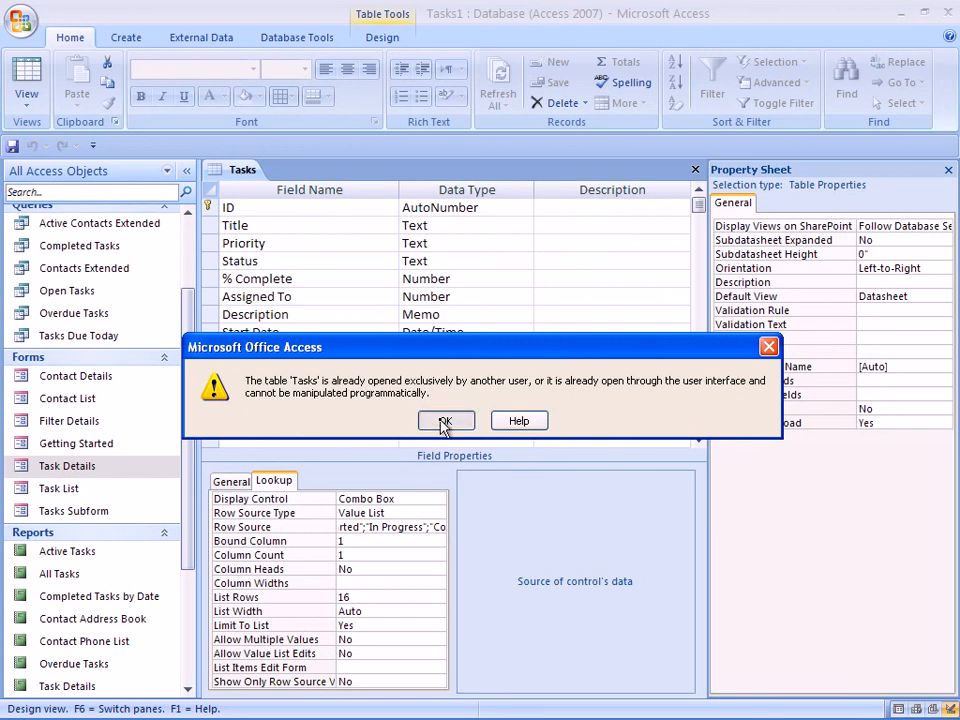
click(445, 420)
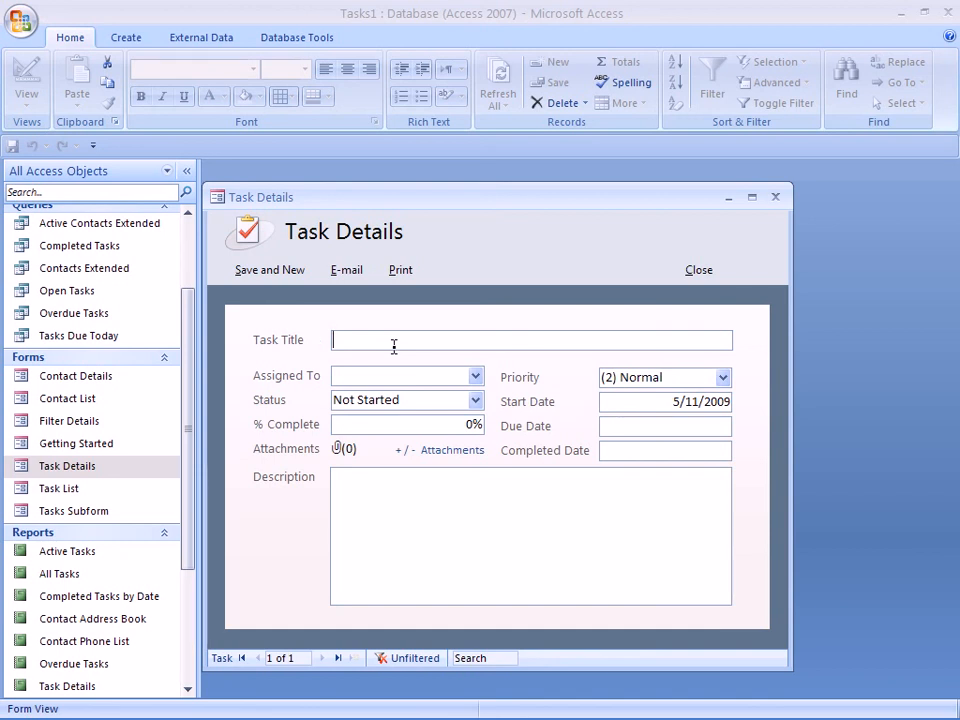
- Enter 'Acquire material' at 5% complete, try Save and New, and dismiss the refusal
text(Acquir)
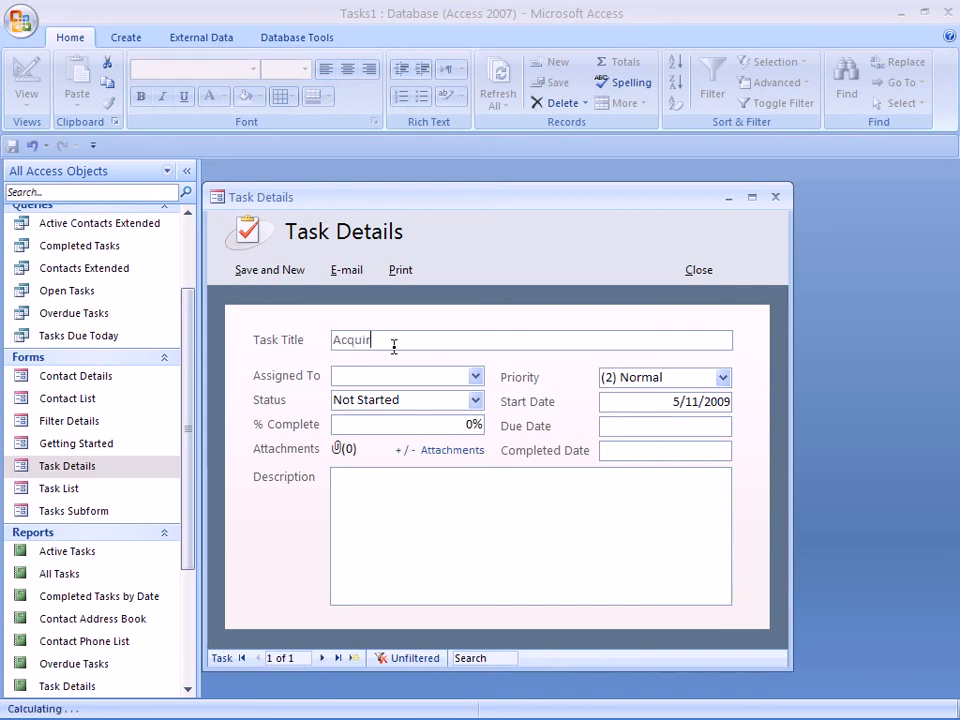
text(e material)
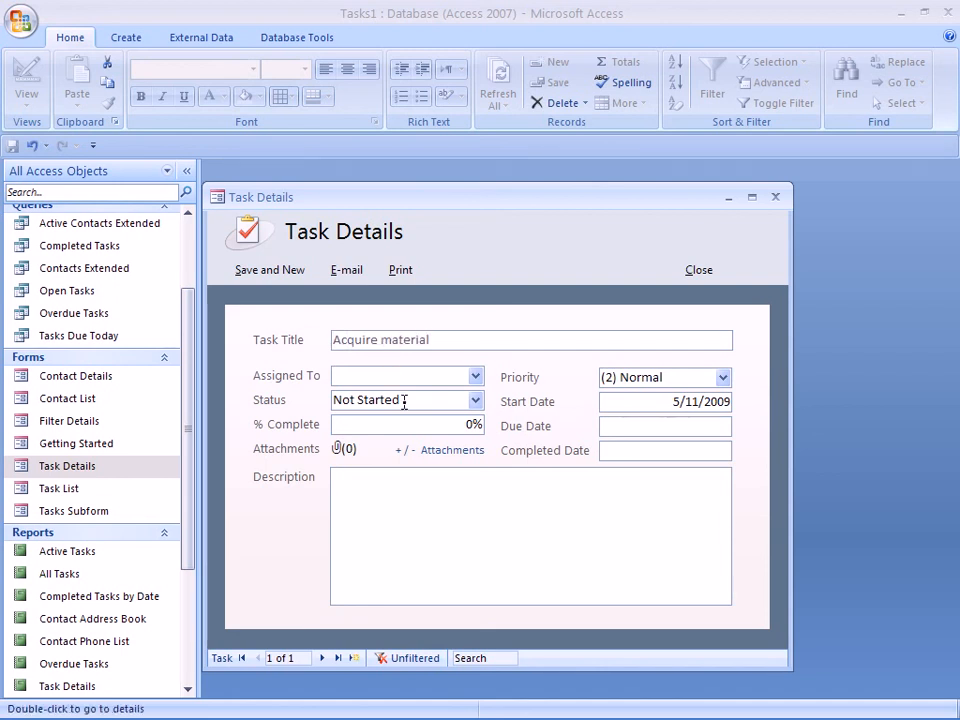
mouse_move(438, 421)
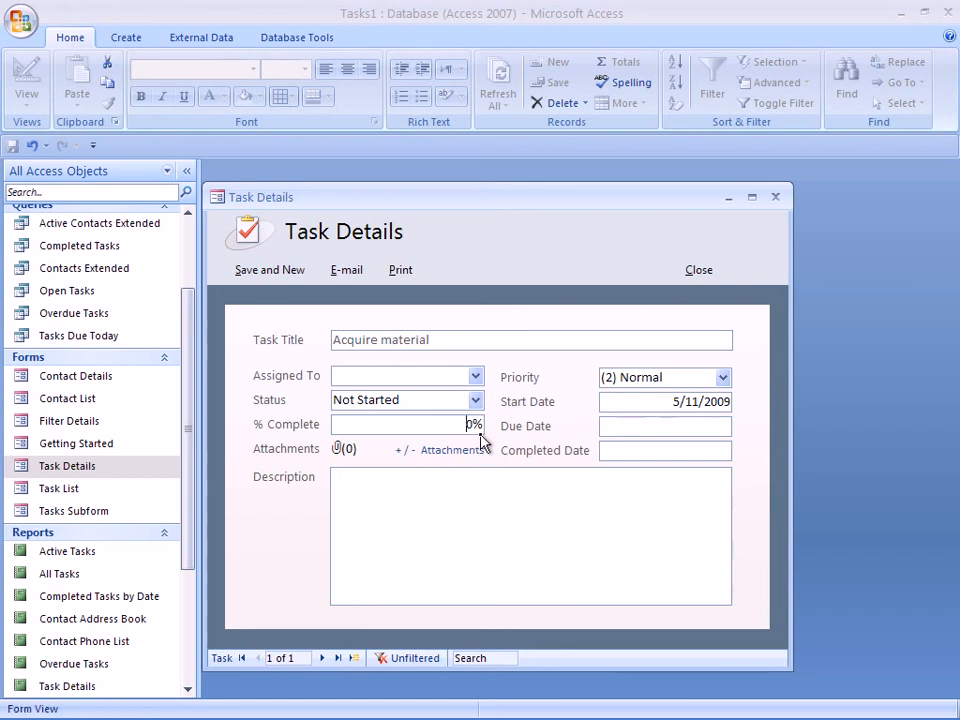
text(5%)
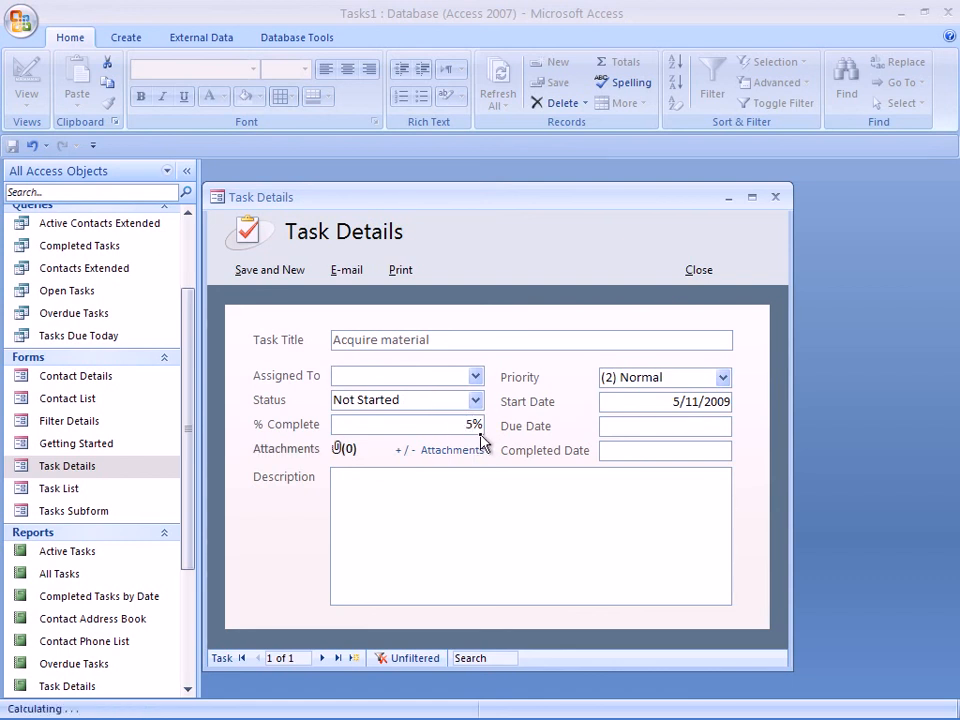
click(441, 485)
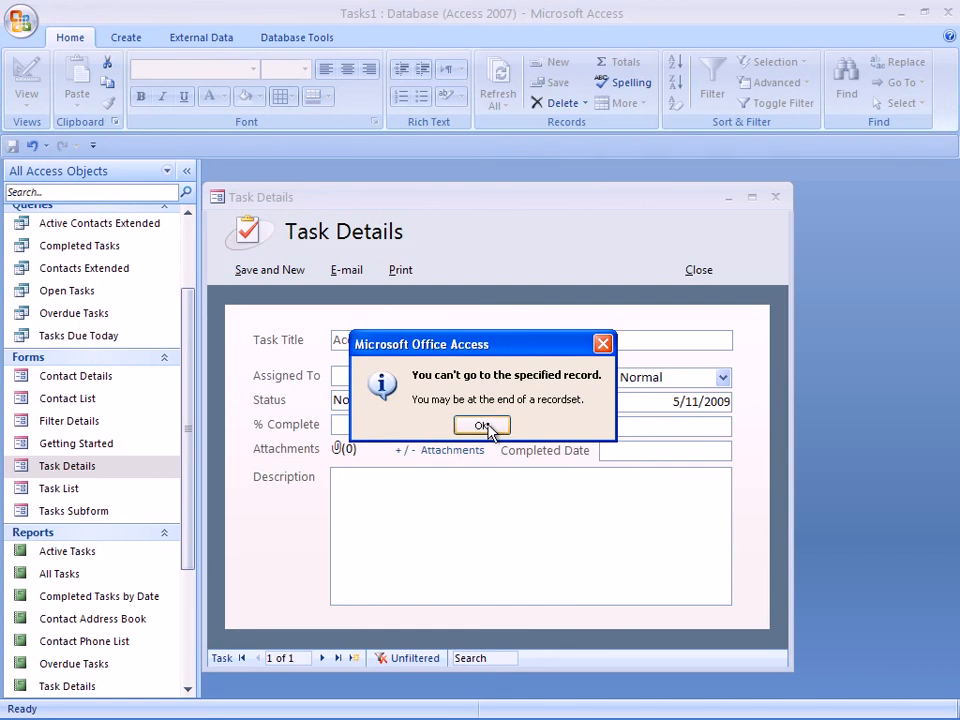
click(481, 424)
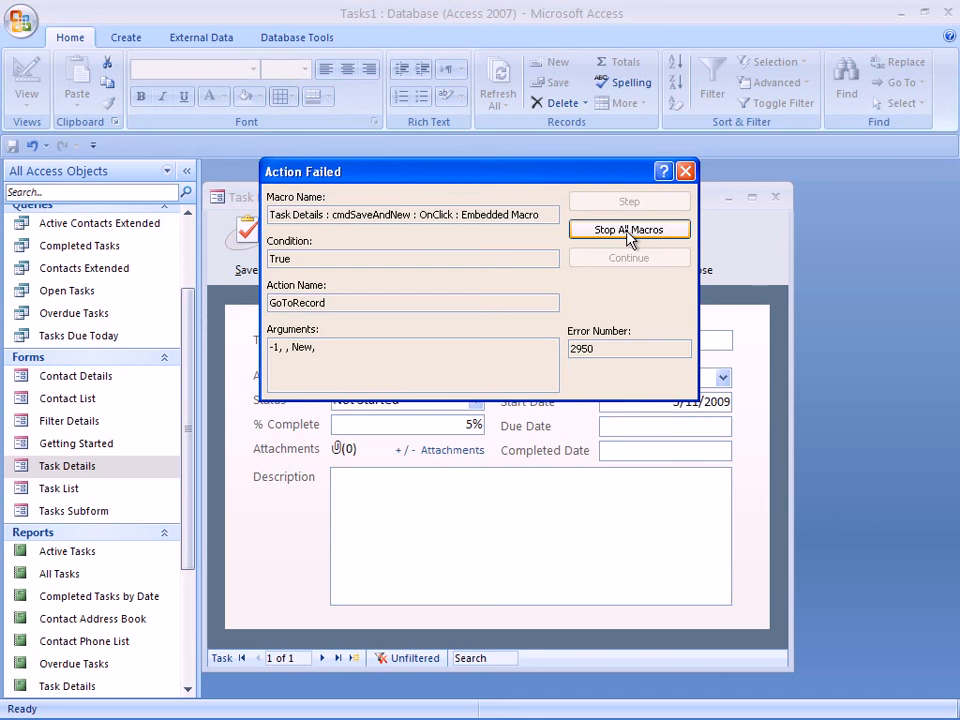
click(629, 230)
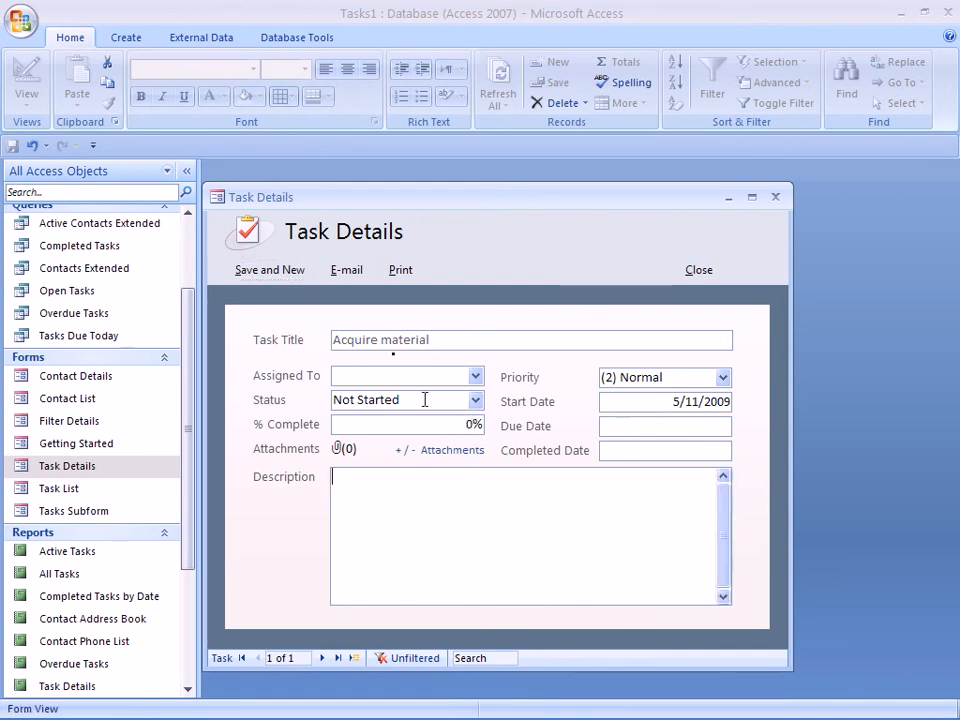
- Save the corrected 'Acquire material' task at 0% and start blank record 2
click(322, 657)
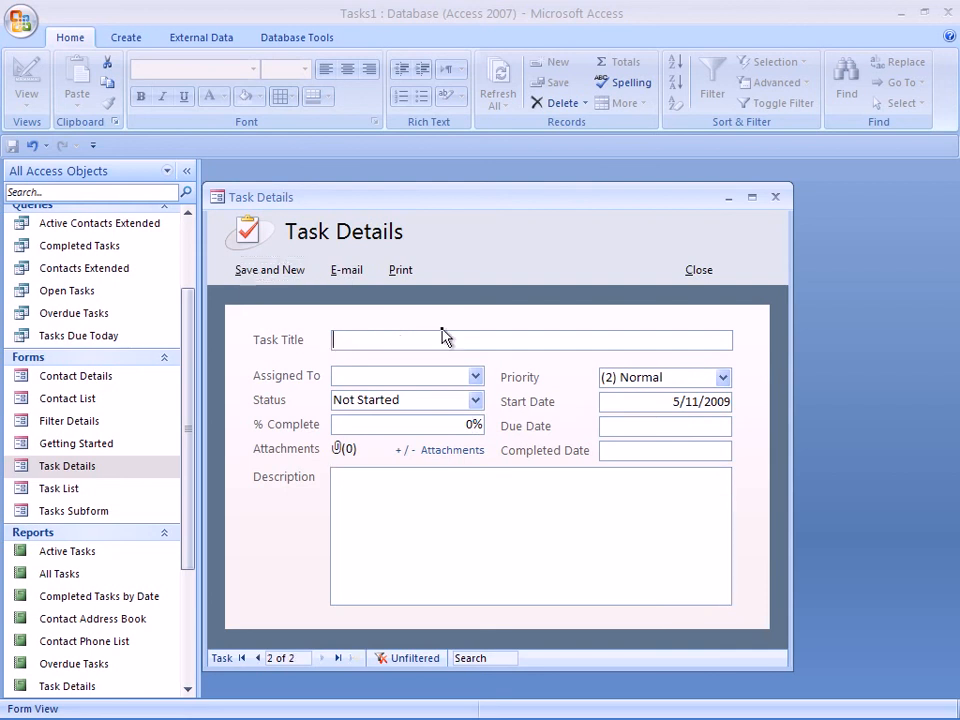
mouse_move(553, 346)
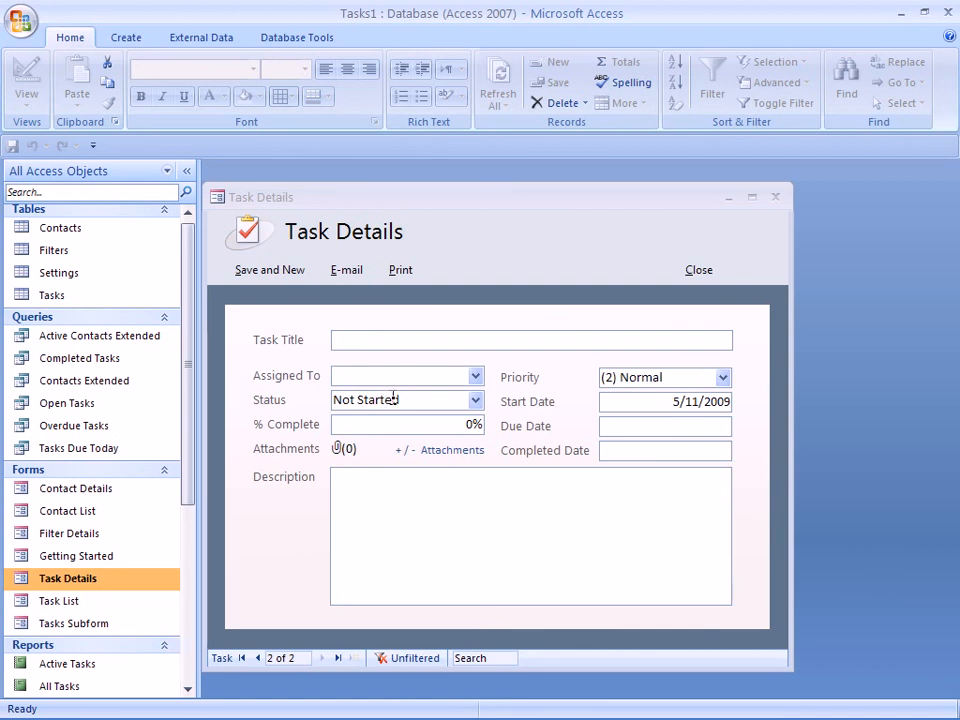
mouse_move(583, 369)
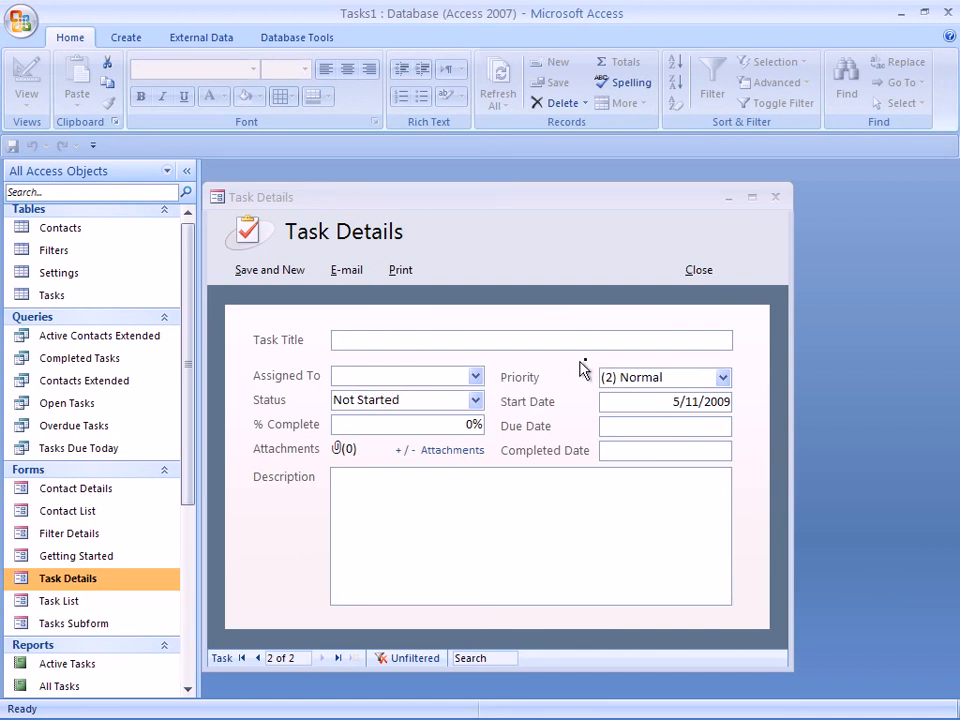